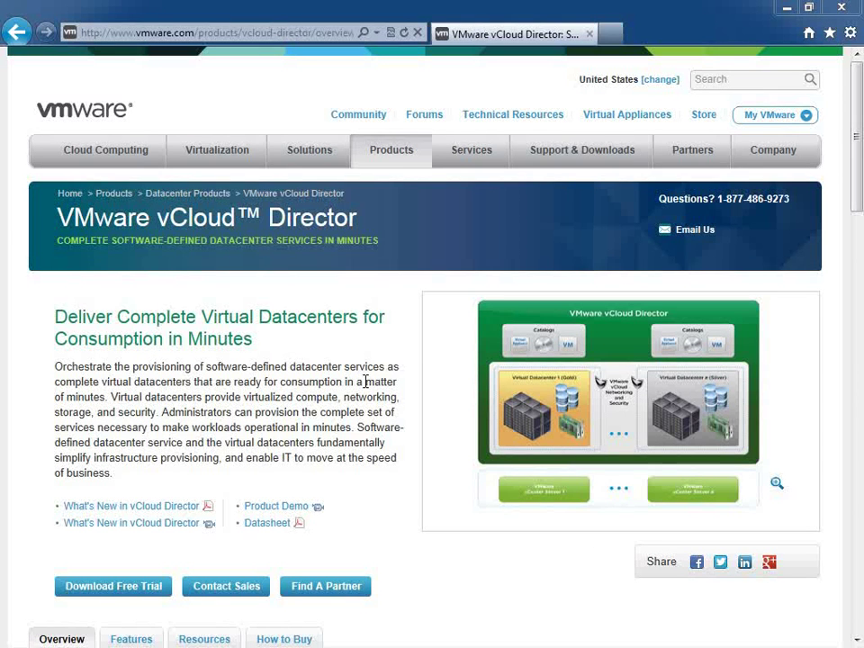
mouse_move(399, 177)
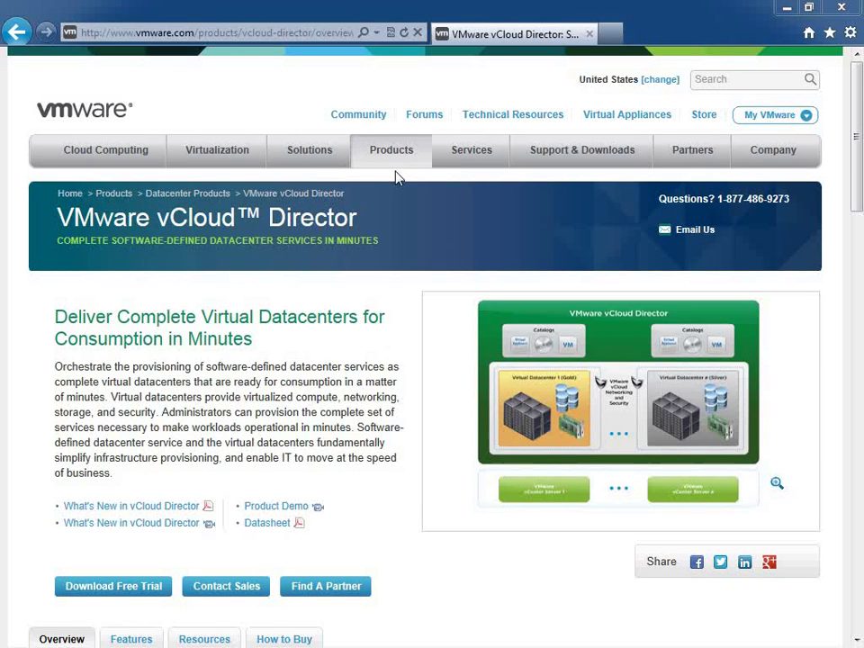
Browse VMware products to the vCloud Director evaluation center and scroll to License Information
left_click(391, 150)
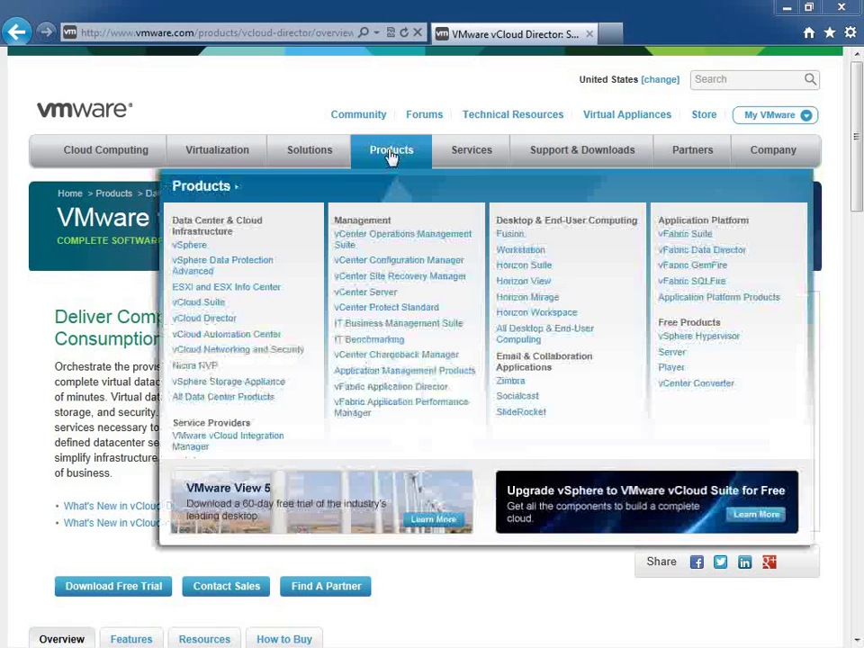
mouse_move(204, 319)
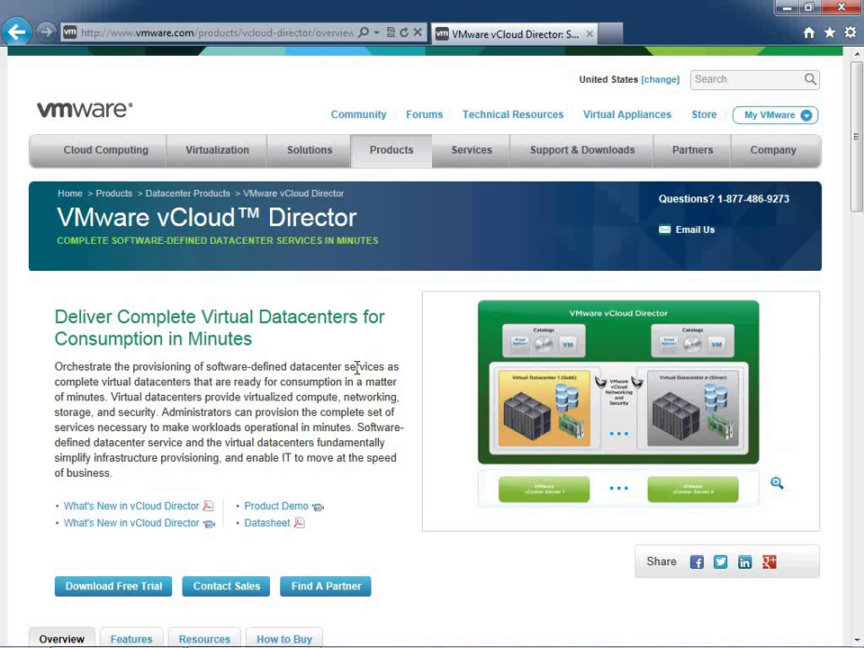
mouse_move(239, 427)
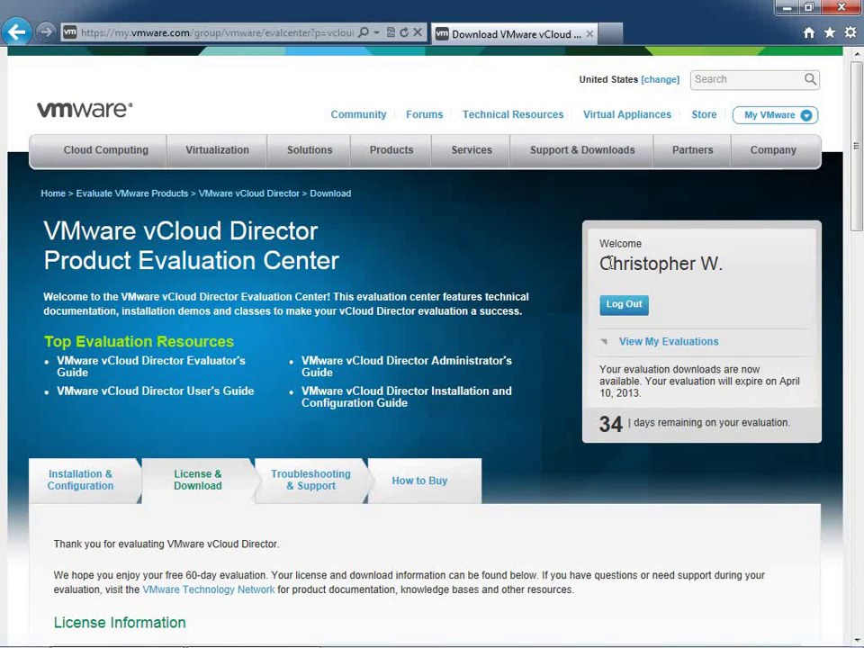
mouse_move(581, 415)
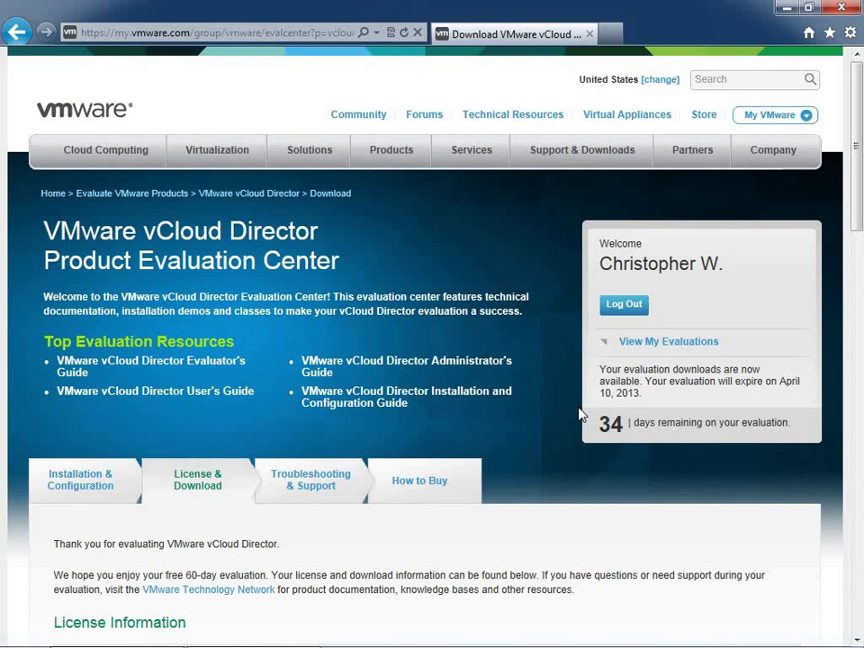
mouse_move(603, 432)
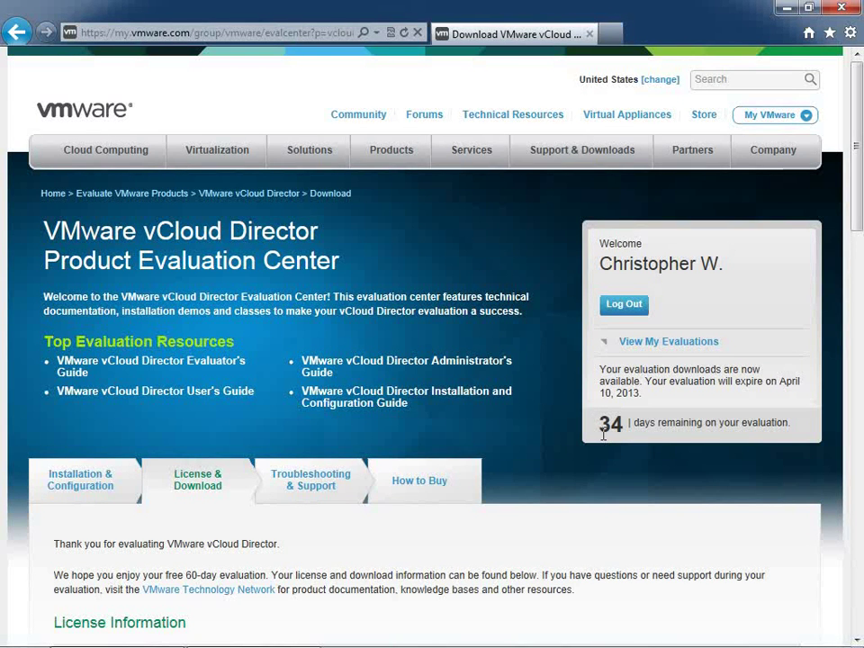
mouse_move(561, 439)
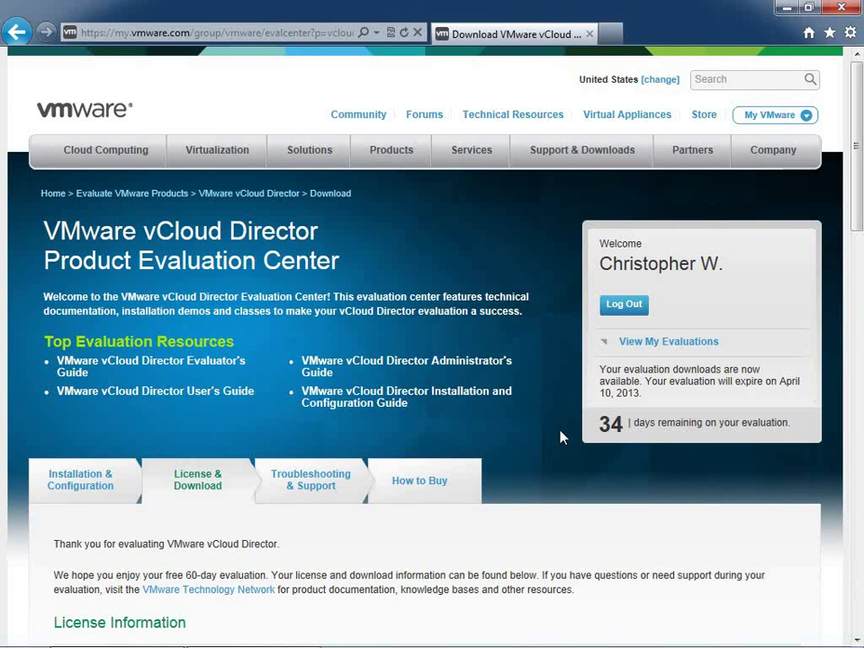
scroll("down", 3)
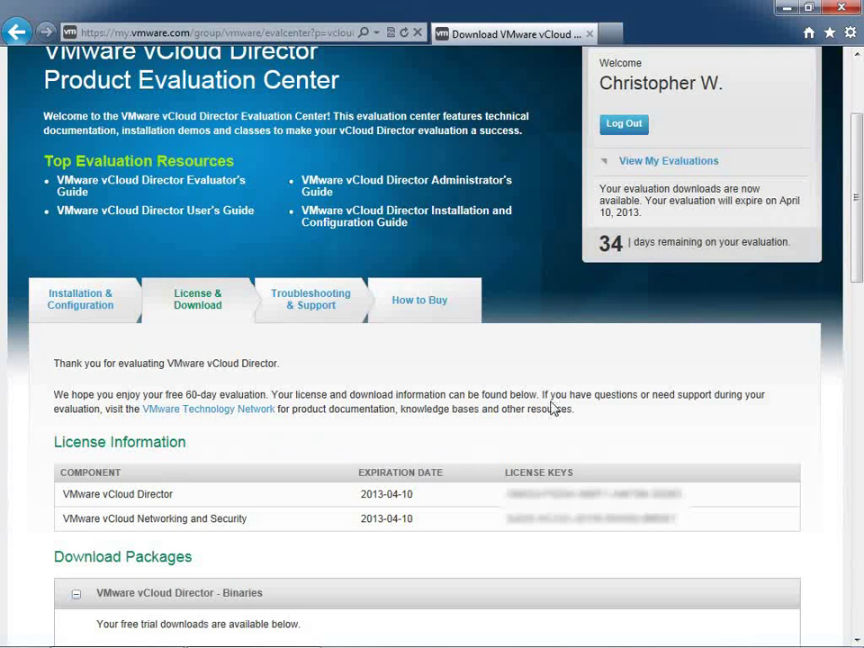
mouse_move(197, 300)
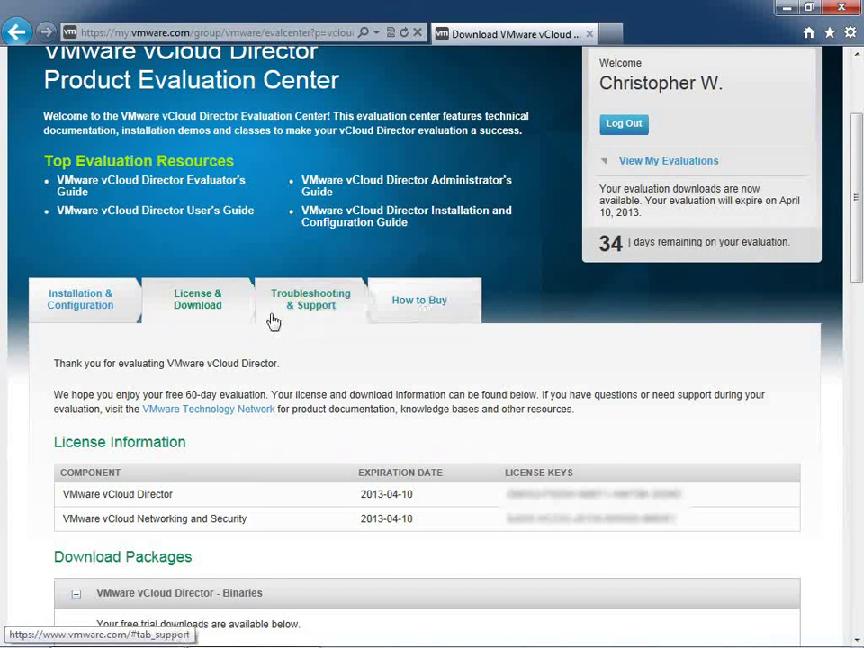
mouse_move(198, 305)
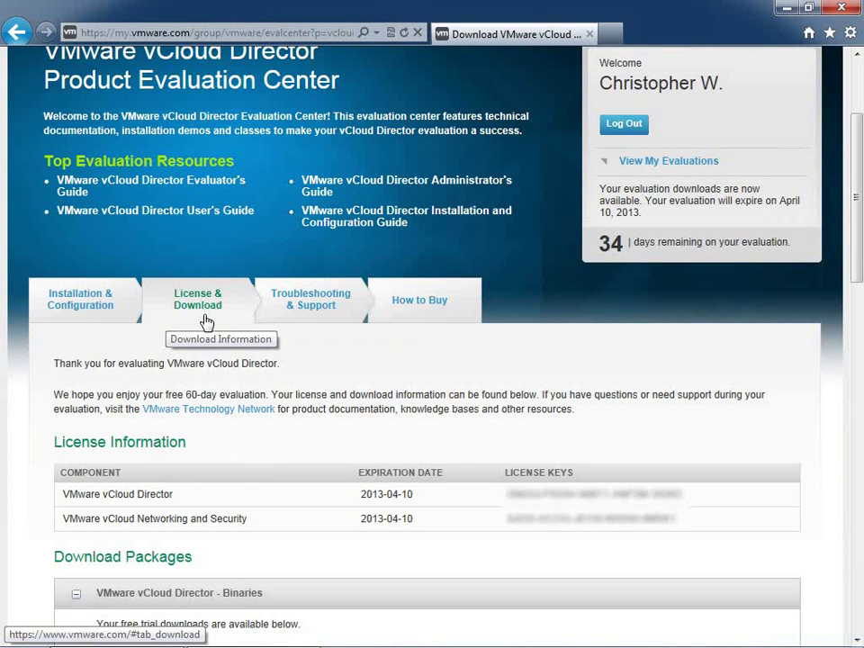
scroll("down", 3)
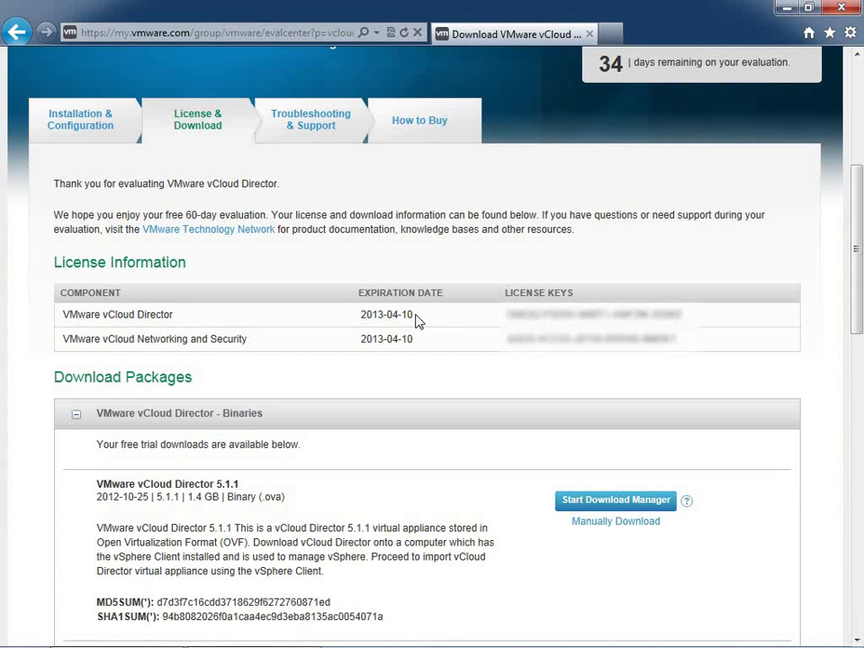
mouse_move(460, 327)
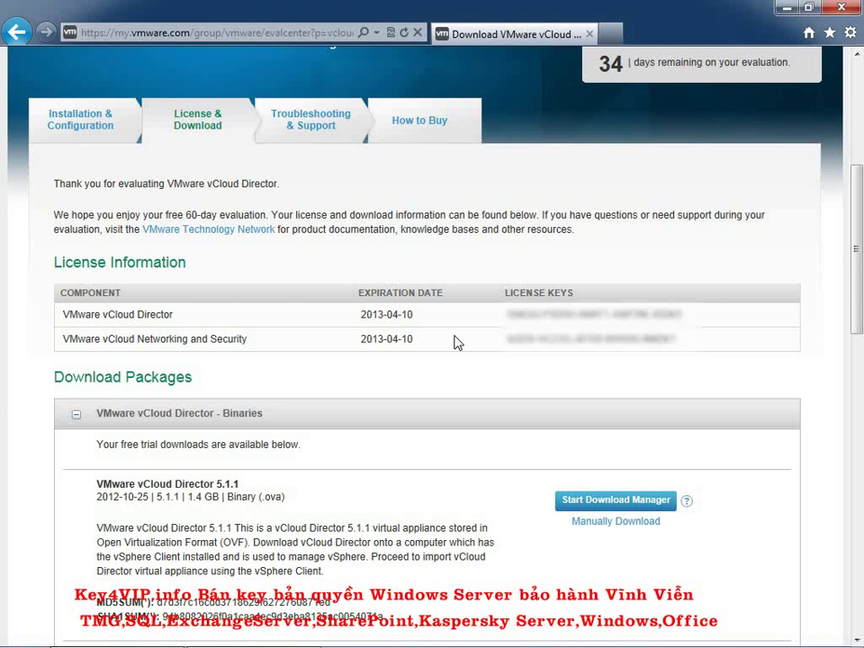
mouse_move(425, 321)
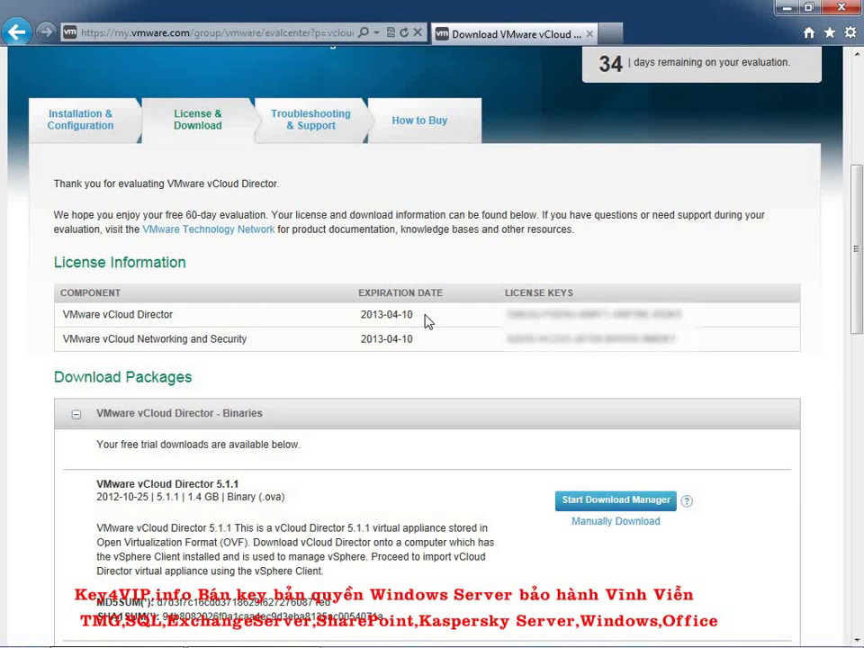
Manually download the vCloud Director 5.1.1 virtual appliance package
scroll("down", 3)
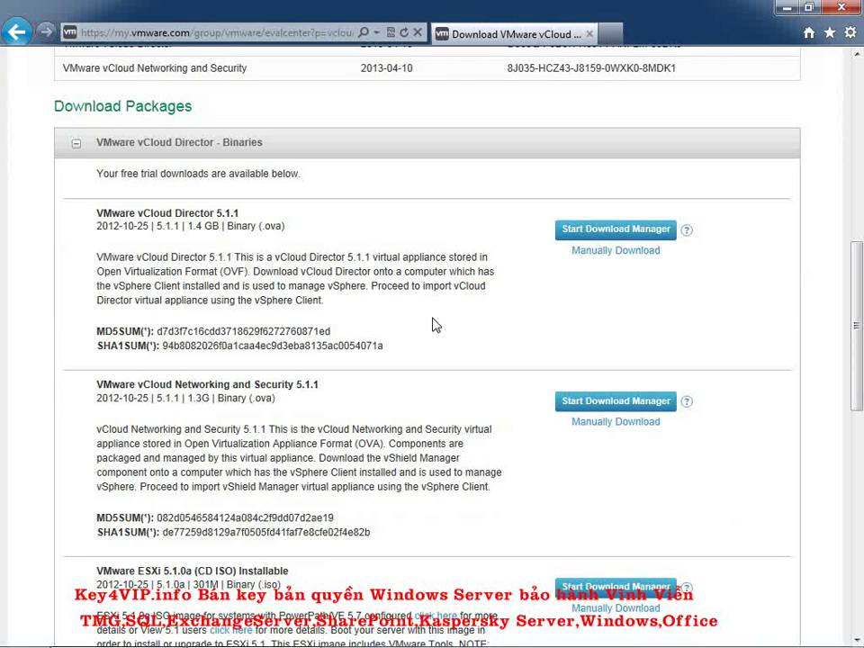
mouse_move(216, 213)
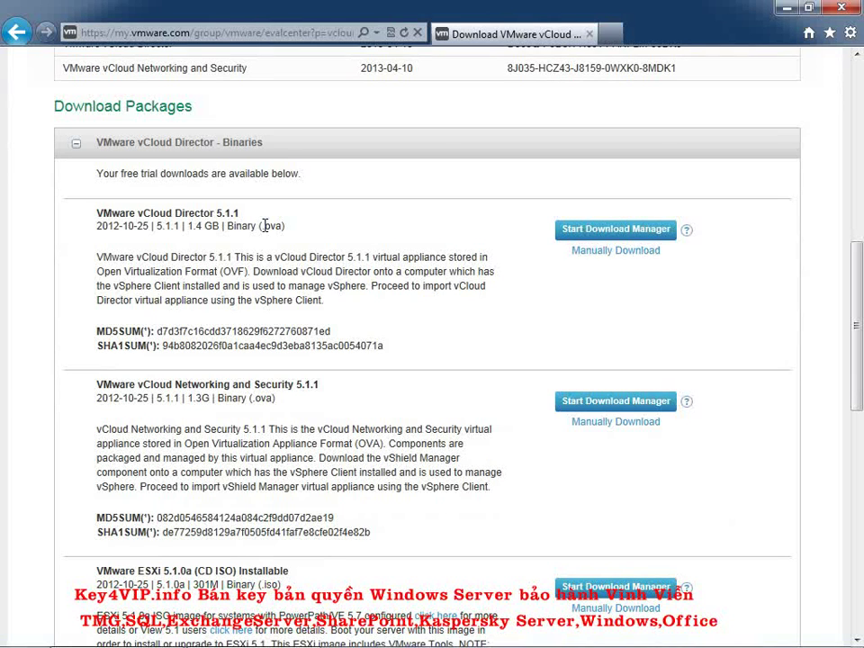
mouse_move(391, 320)
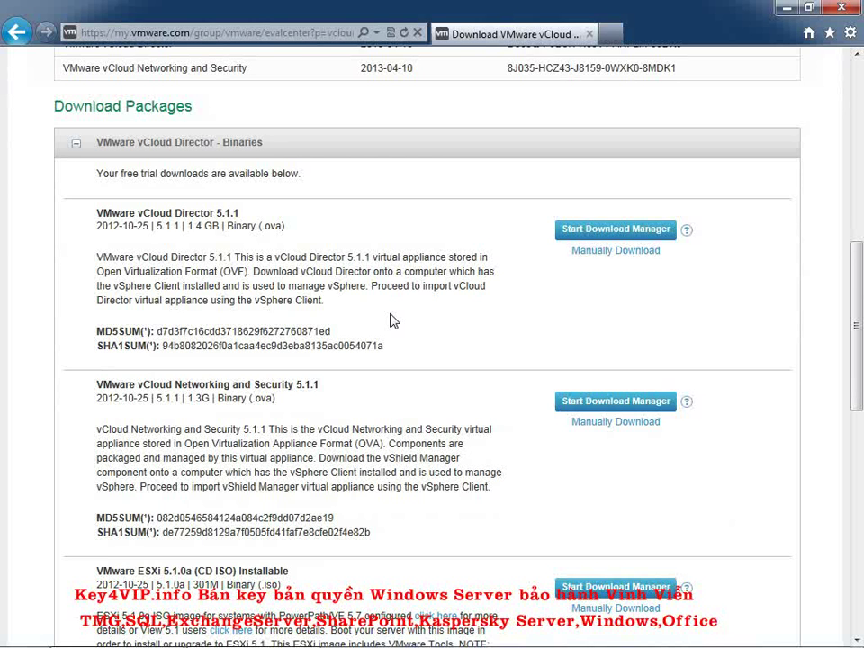
mouse_move(603, 261)
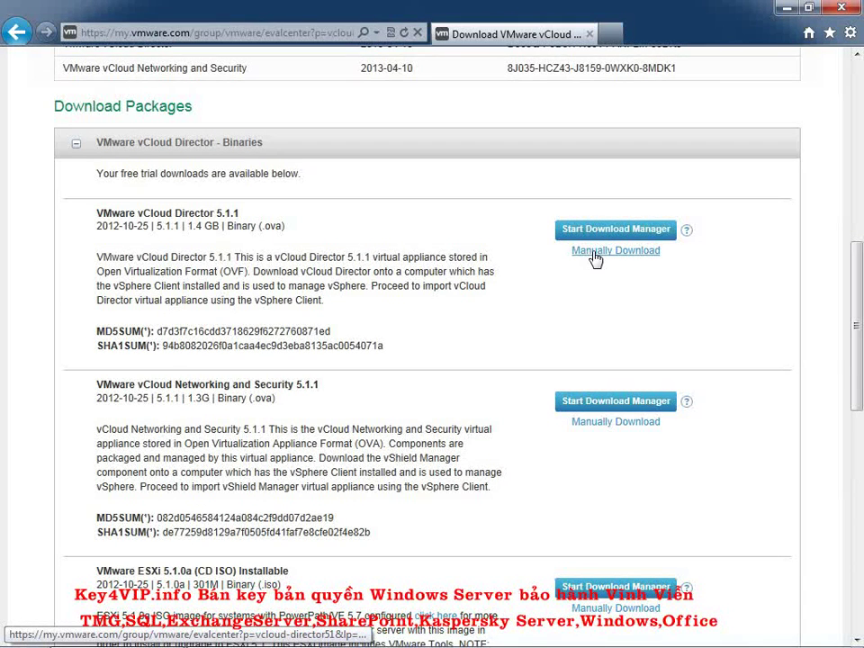
left_click(616, 250)
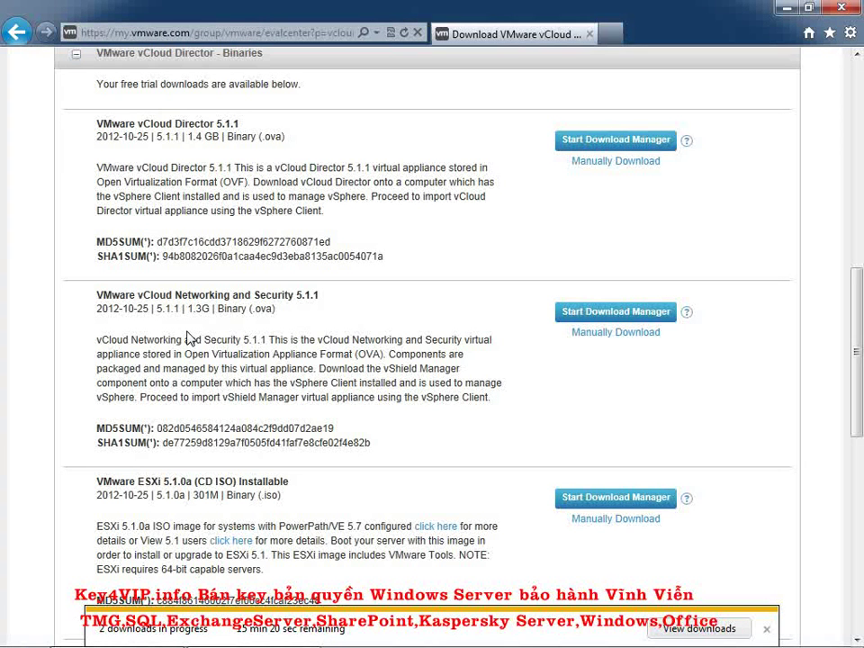
mouse_move(439, 324)
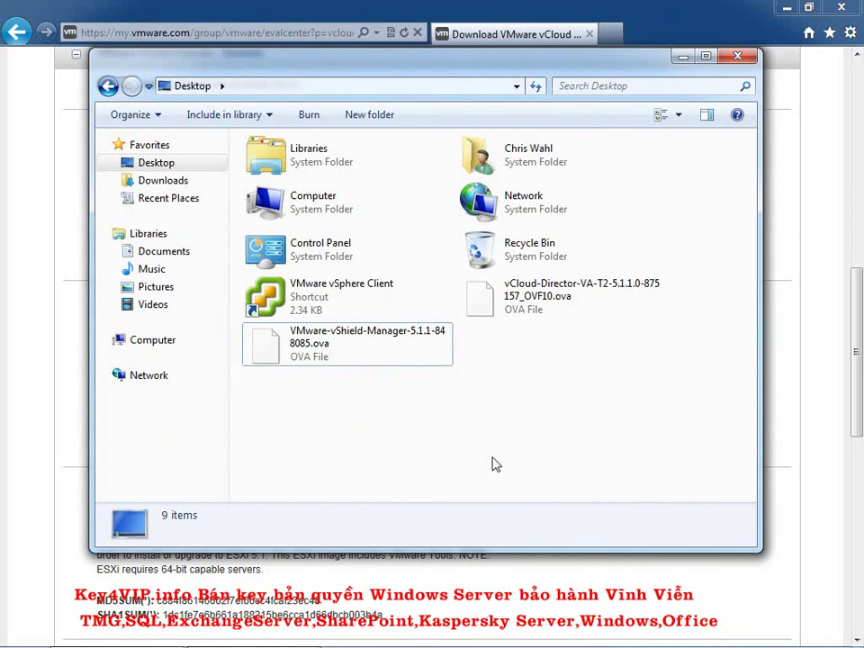
Inspect the vShield Manager and 1.34 GB vCloud Director .ova files on the Desktop
left_click(347, 344)
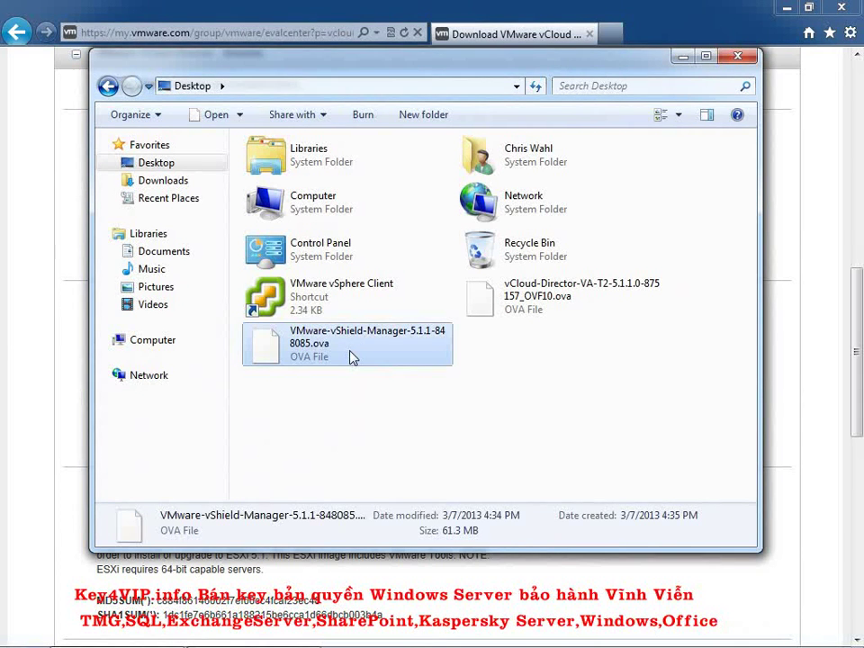
left_click(561, 296)
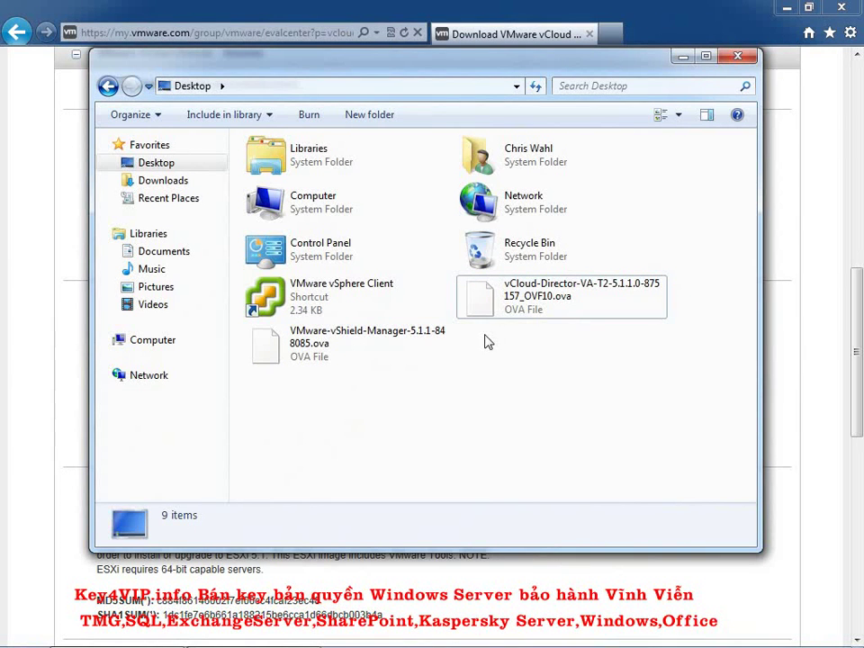
left_click(581, 296)
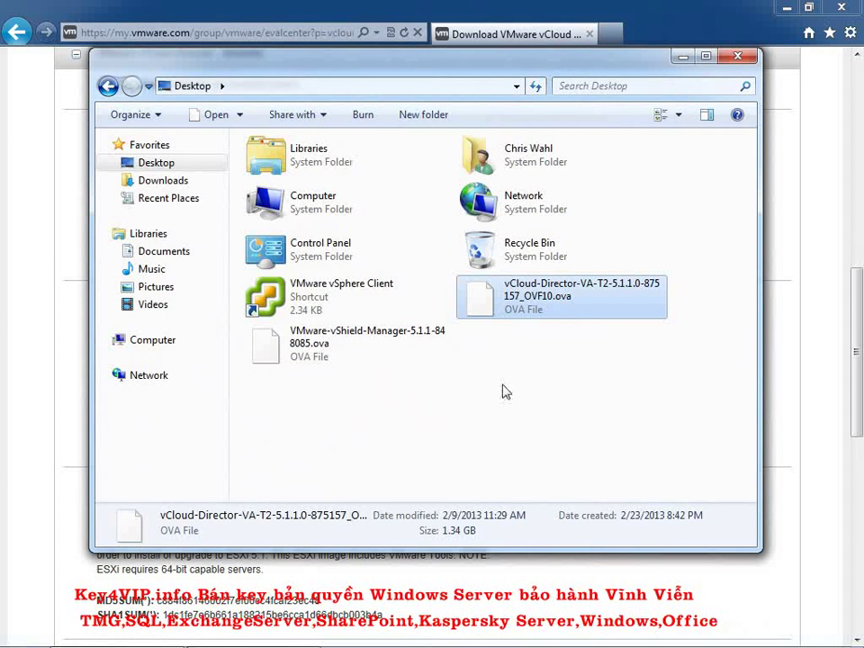
left_click(504, 392)
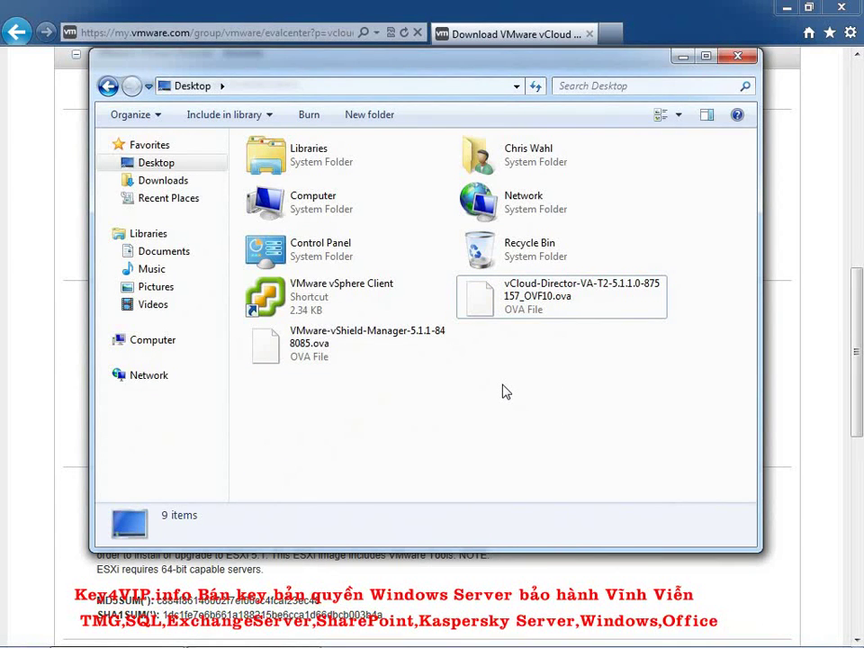
left_click(562, 295)
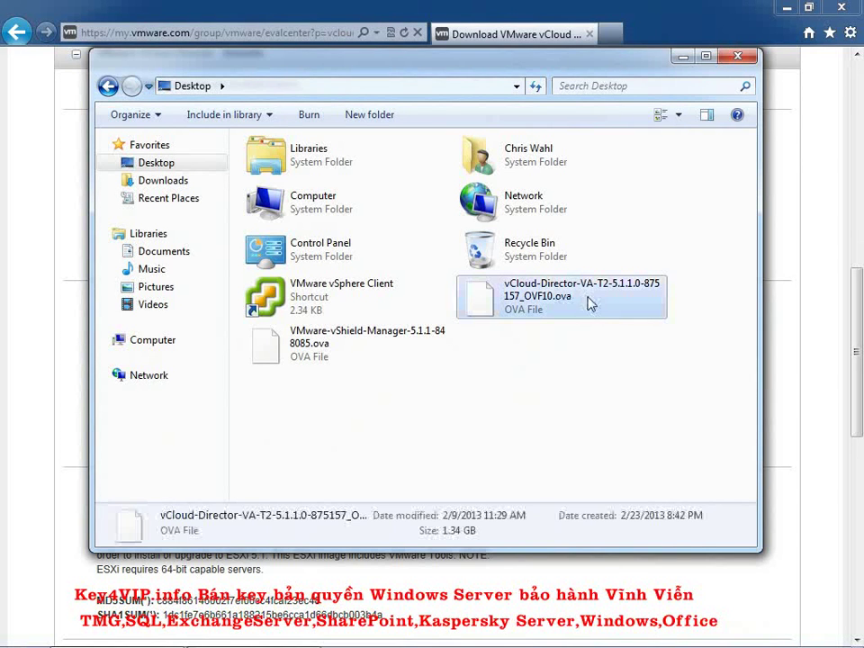
left_click(581, 295)
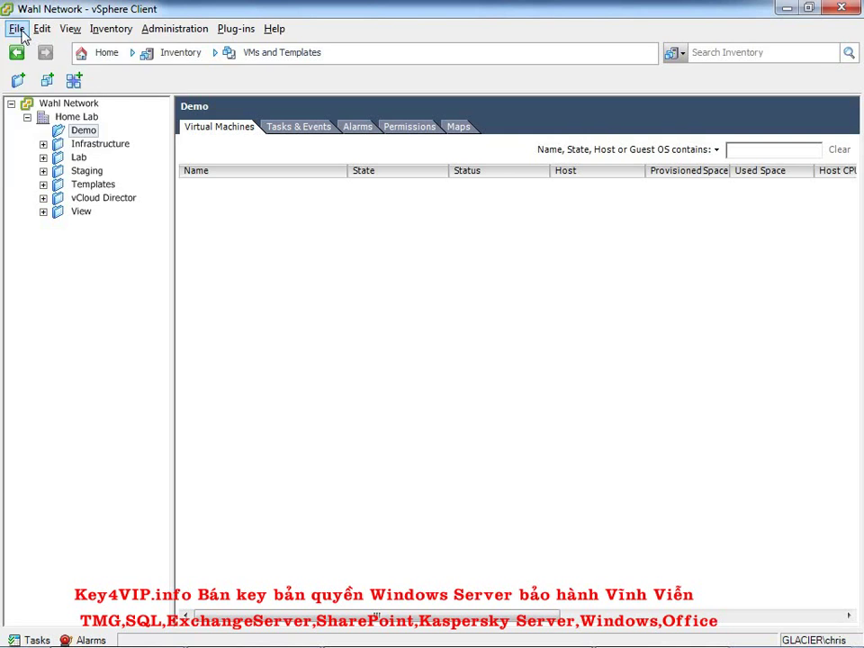
Load the vCloud-Director .ova from the Desktop as the OVF template source
left_click(15, 28)
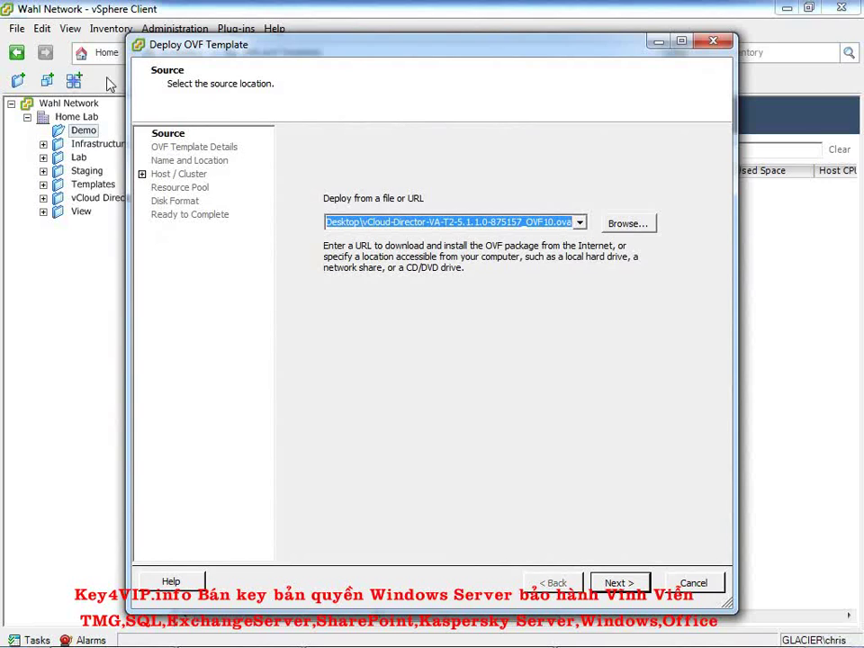
left_click(629, 223)
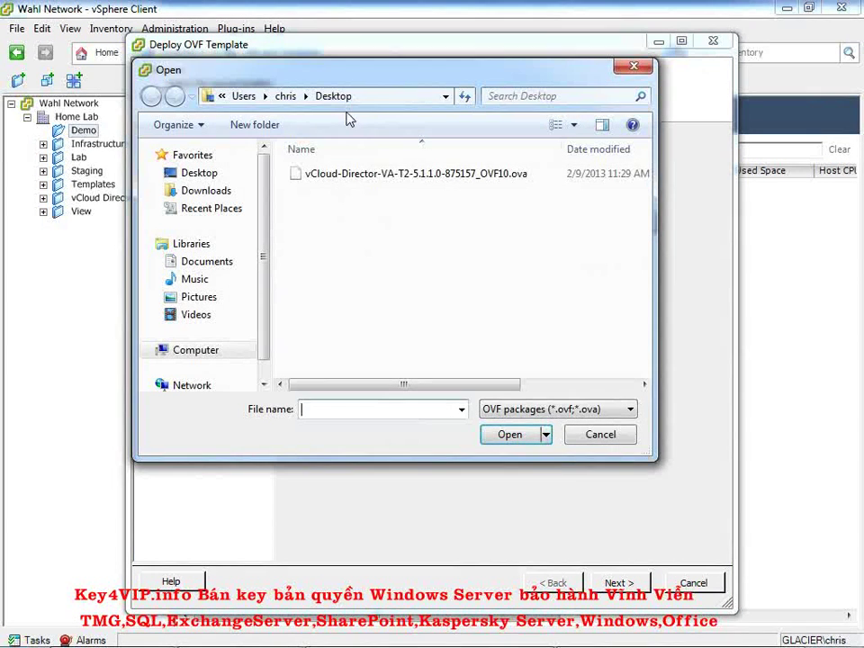
left_click(415, 173)
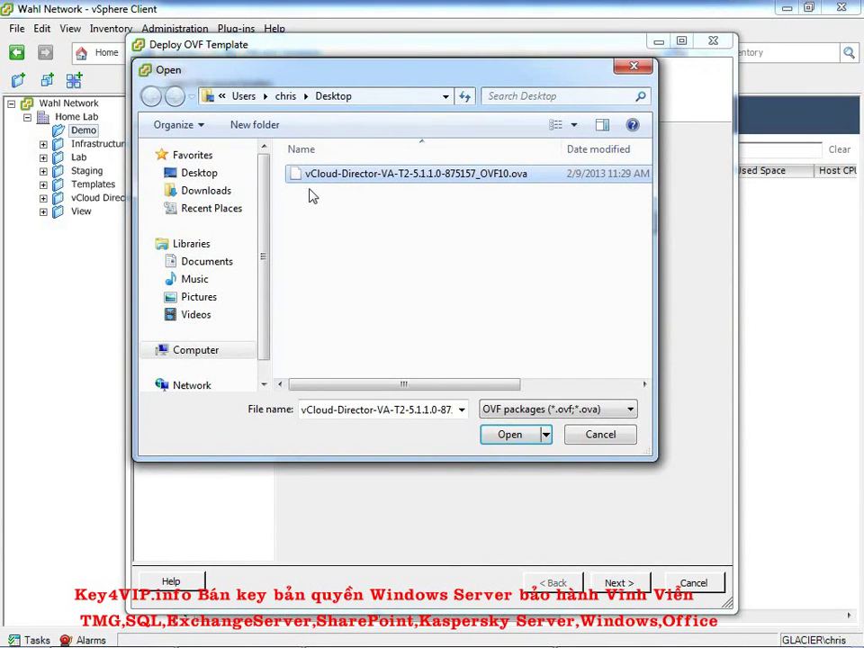
mouse_move(467, 191)
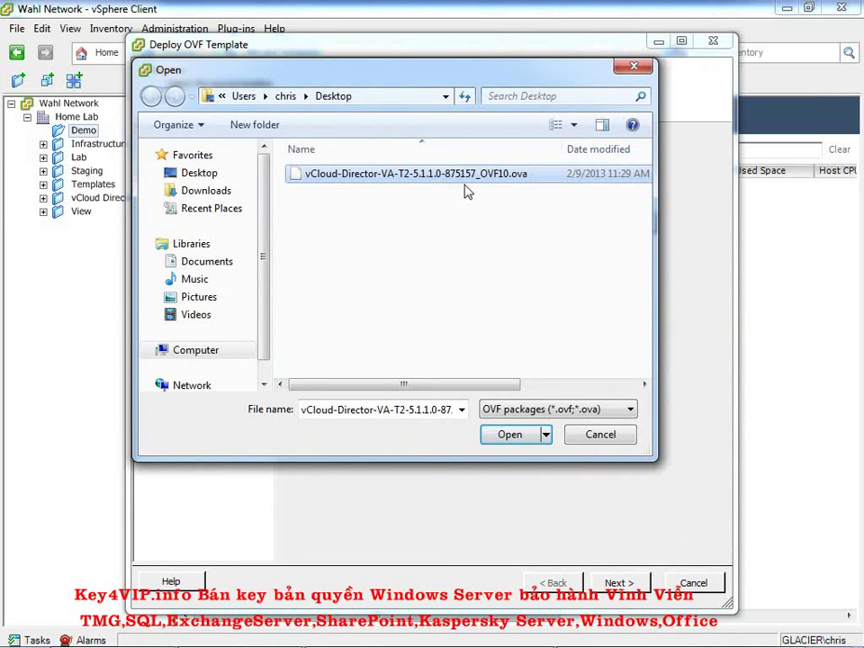
mouse_move(405, 199)
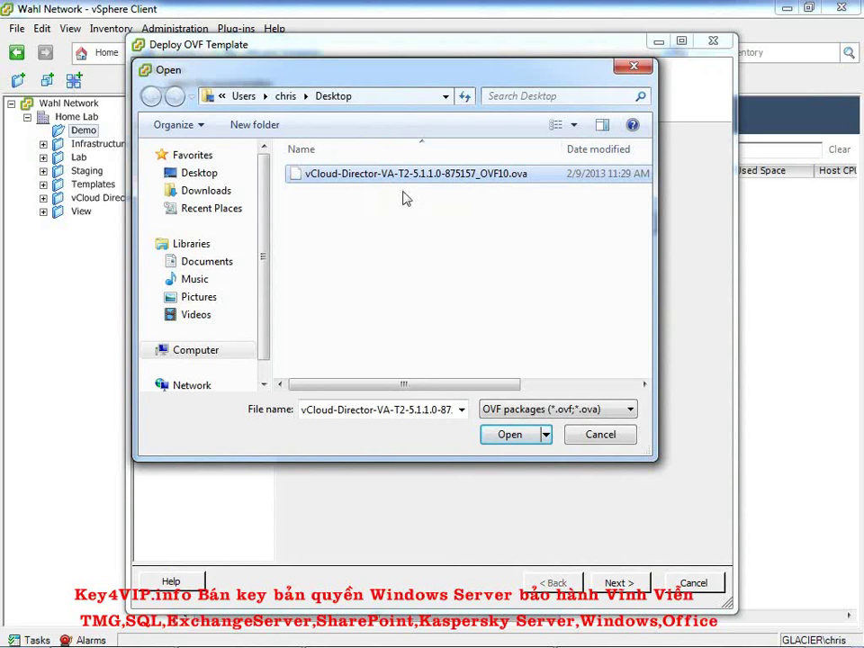
mouse_move(417, 189)
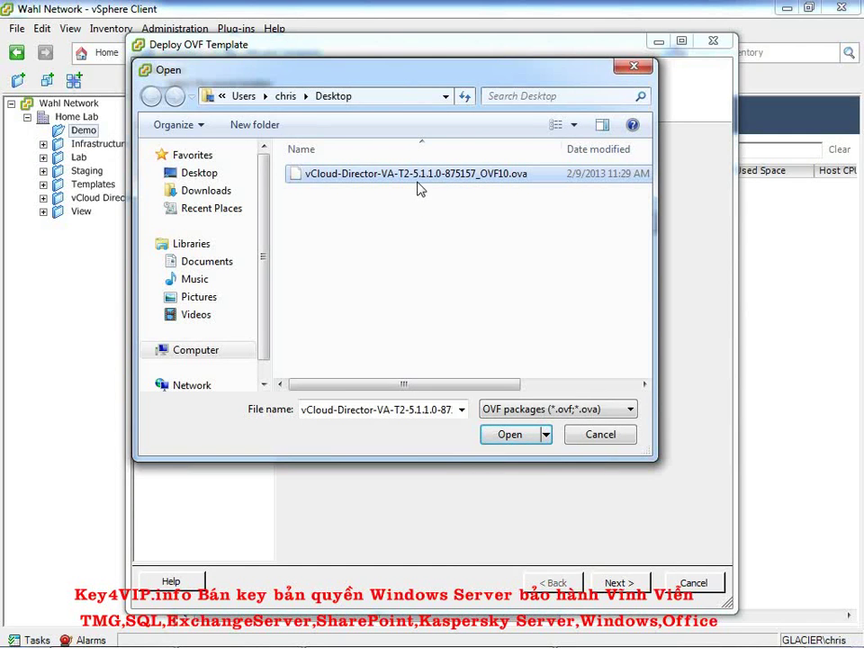
mouse_move(454, 189)
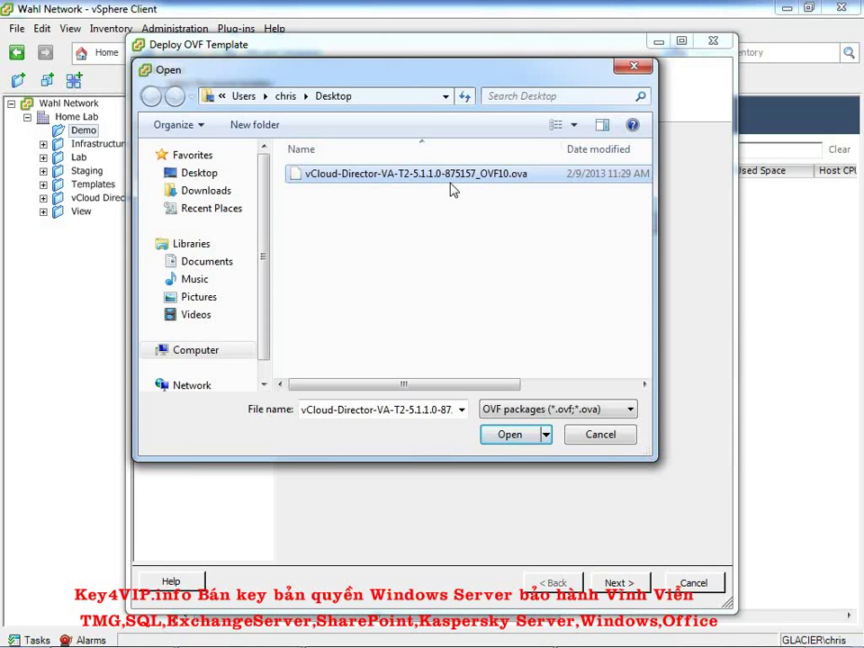
mouse_move(523, 190)
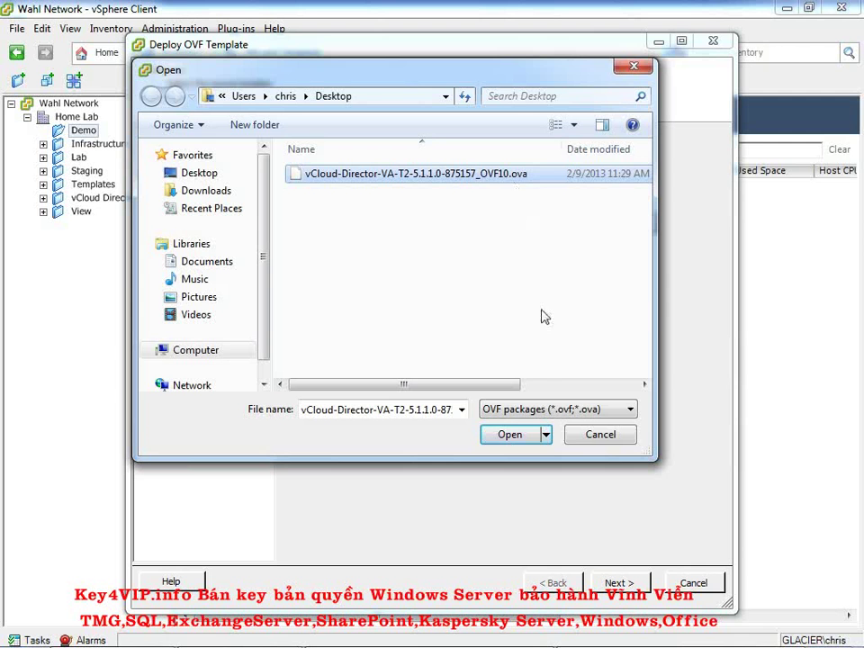
left_click(629, 410)
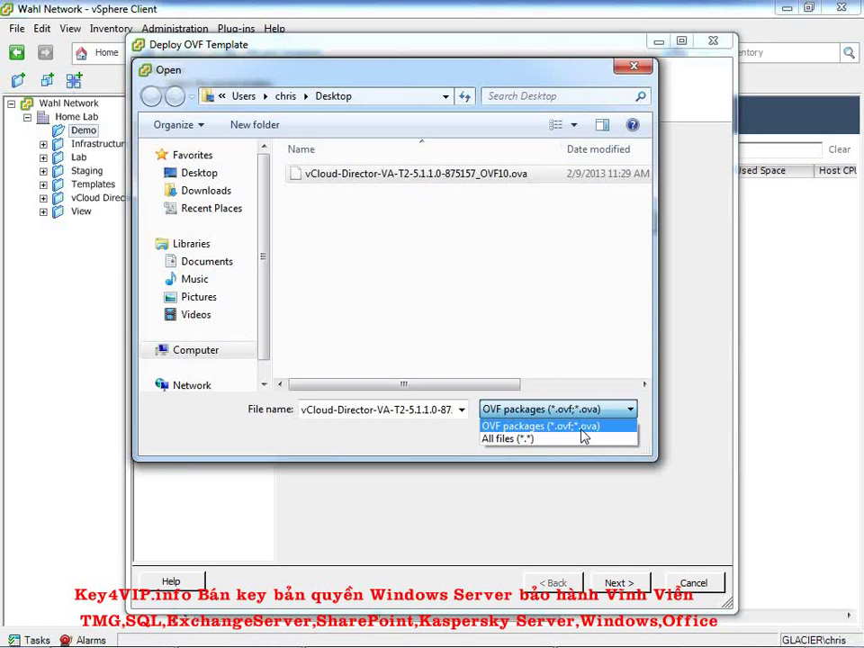
left_click(540, 426)
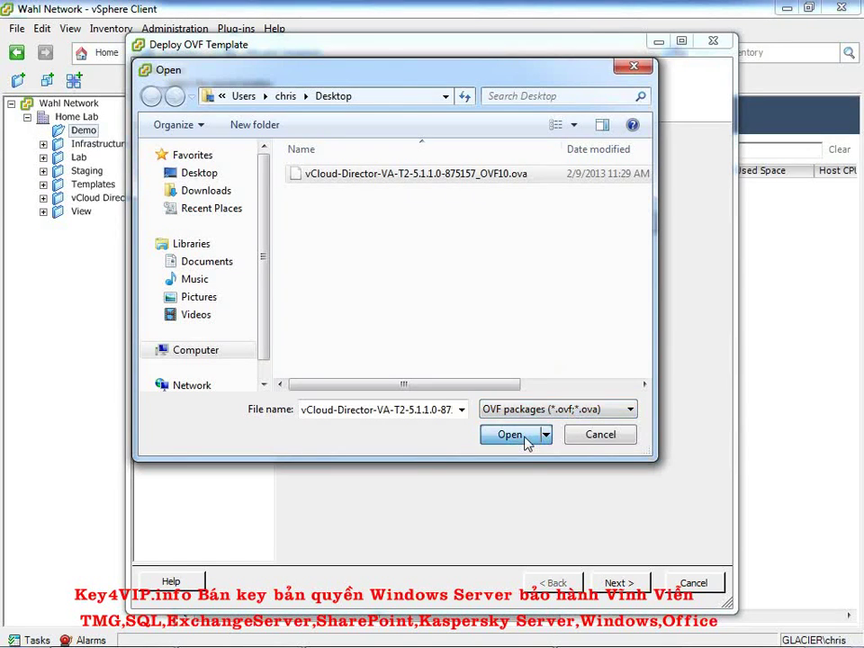
left_click(509, 434)
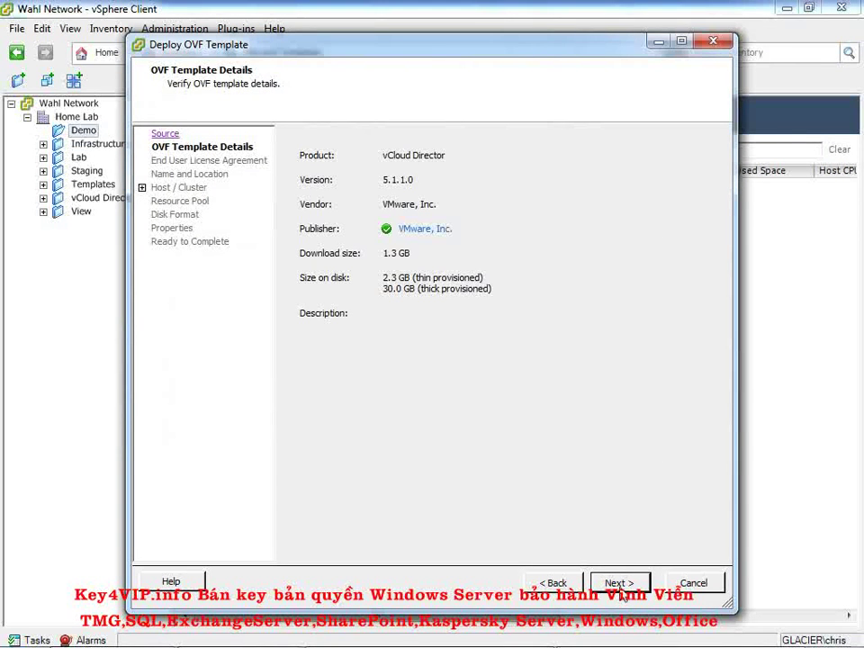
mouse_move(543, 465)
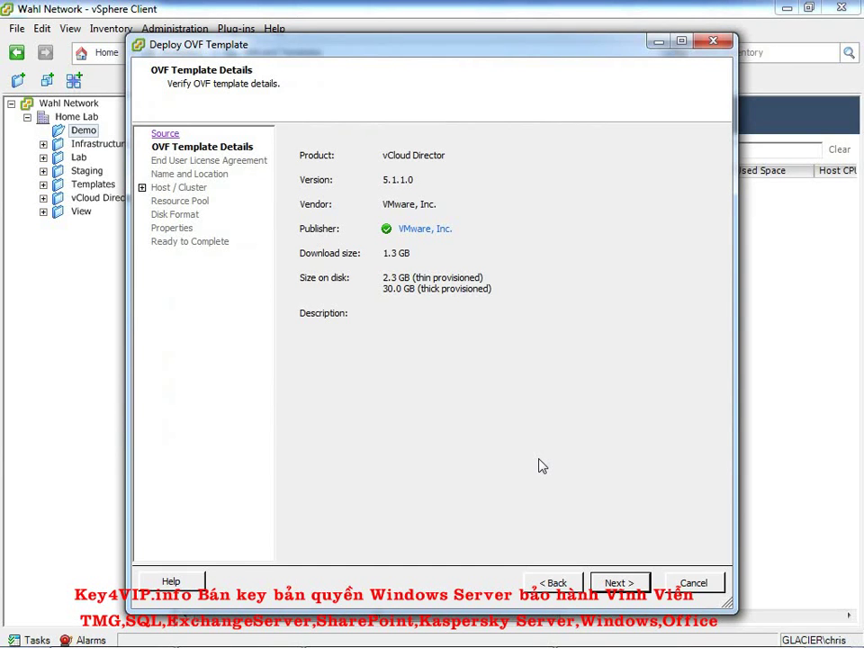
mouse_move(507, 290)
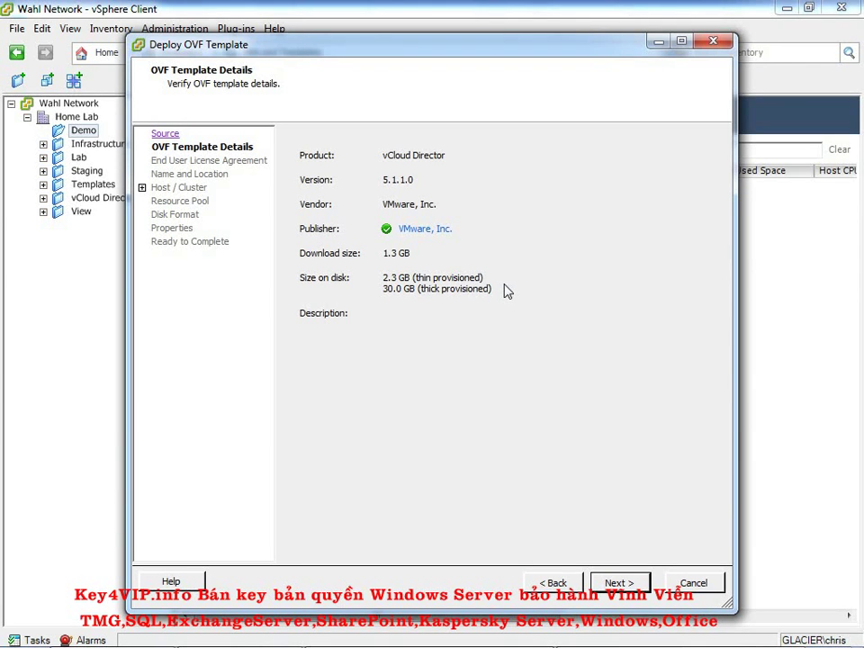
mouse_move(501, 283)
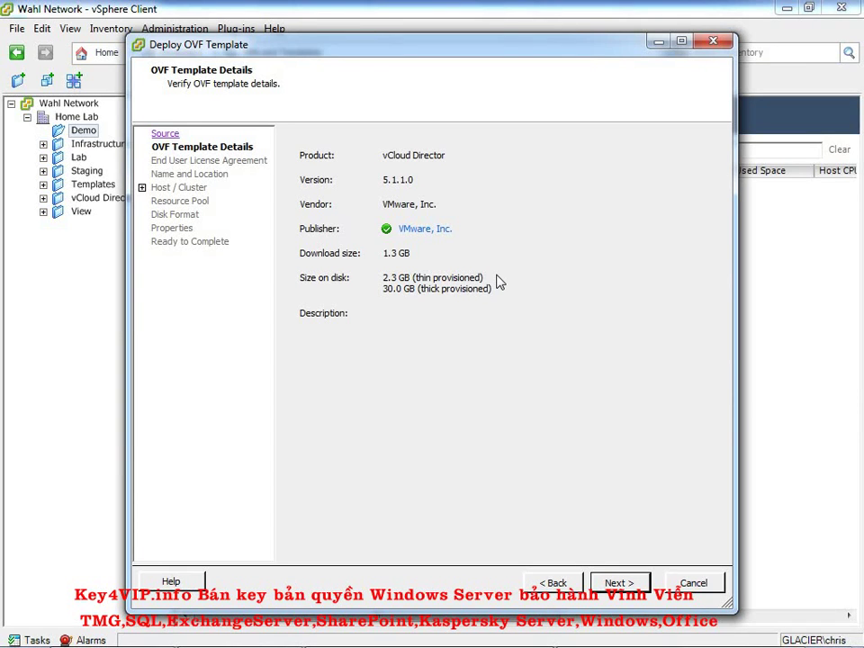
mouse_move(504, 303)
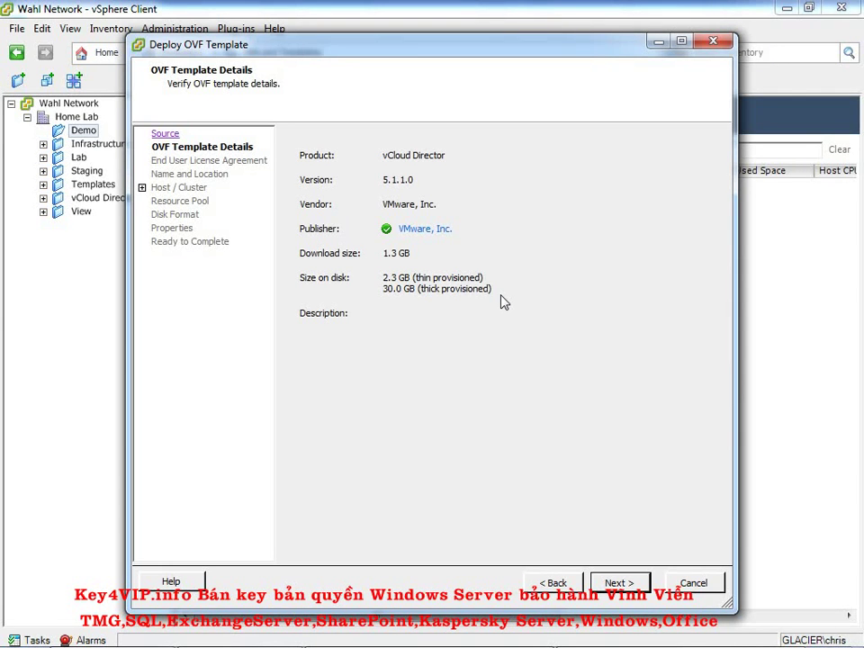
Confirm the vCloud Director 5.1.1.0 product, version and size details
left_click(619, 582)
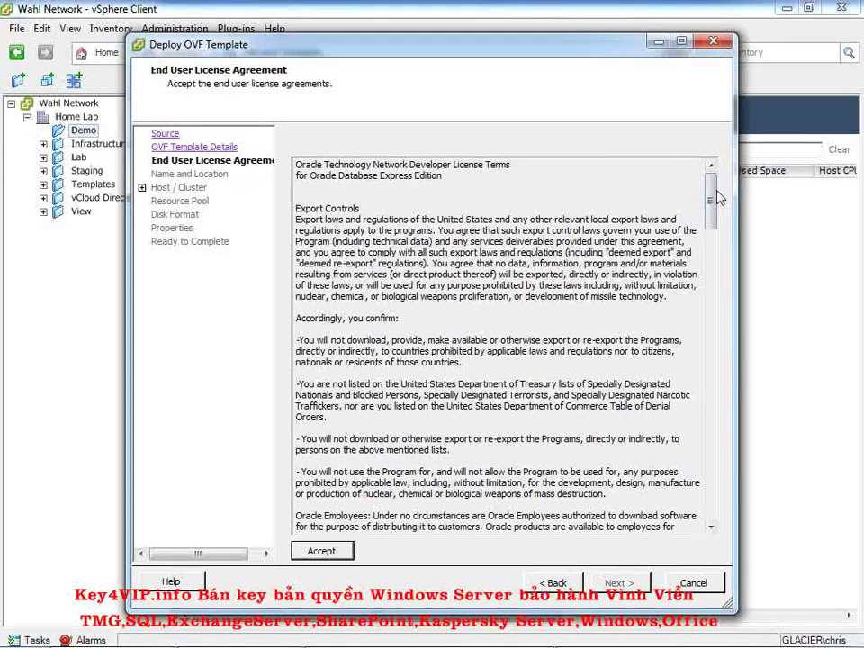
Scroll through and accept the end user license agreement
scroll("down", 3)
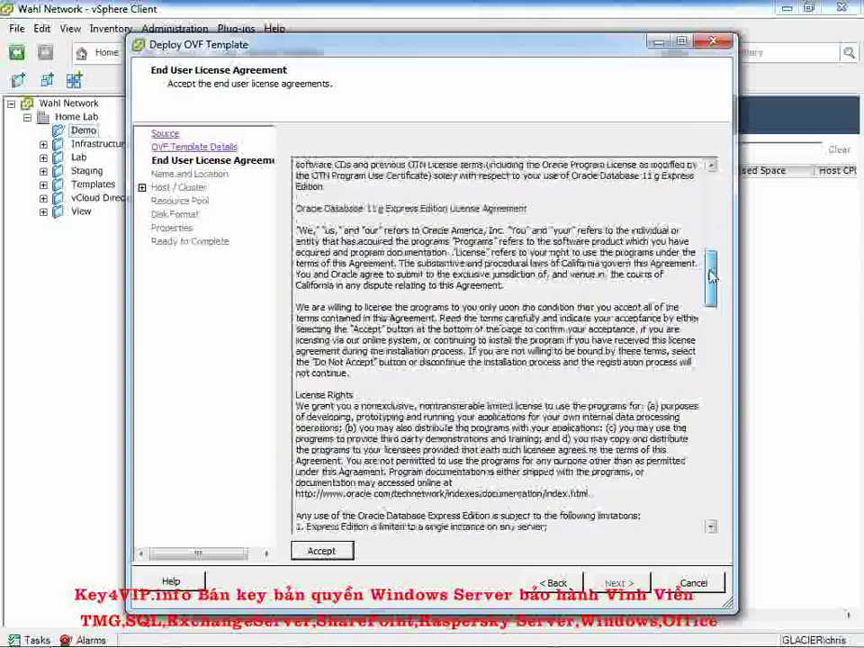
scroll("down", 3)
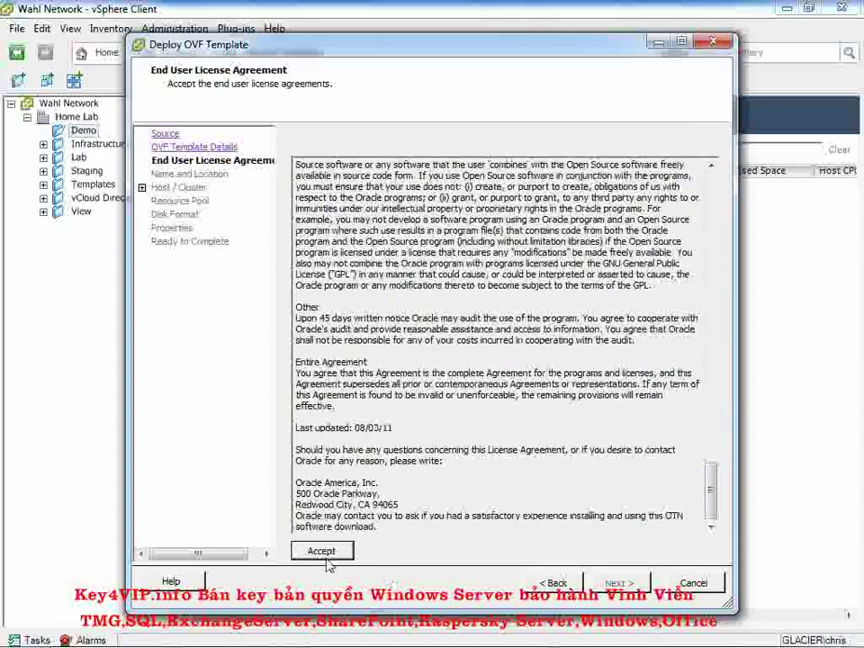
left_click(321, 550)
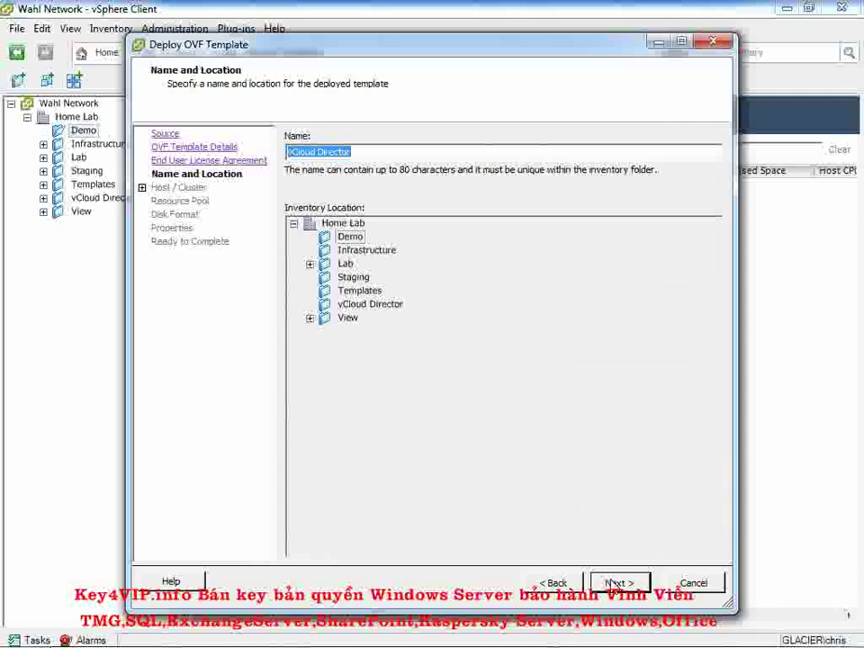
mouse_move(437, 272)
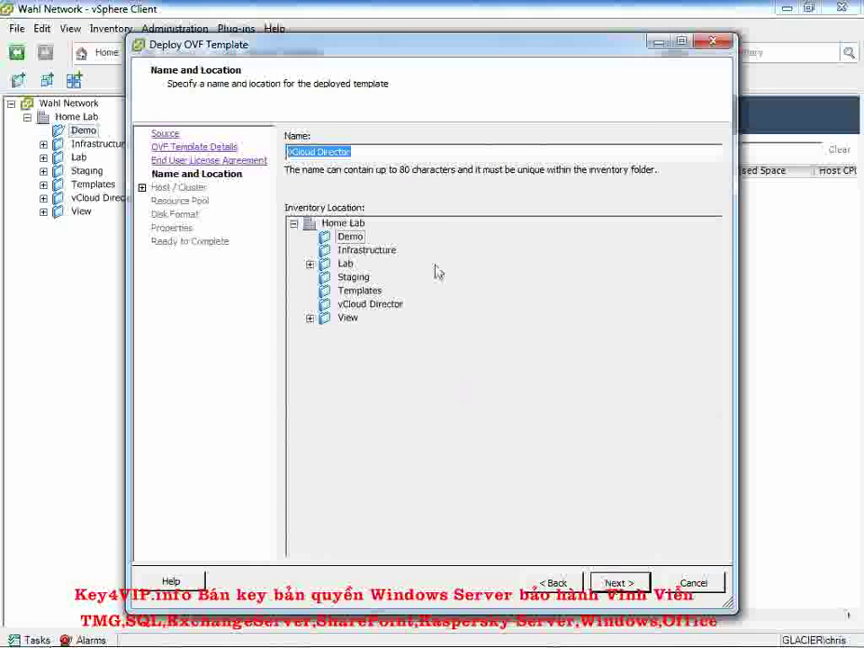
Name the VM 'vCloud Director Appliance' with Demo as its inventory location
left_click(361, 151)
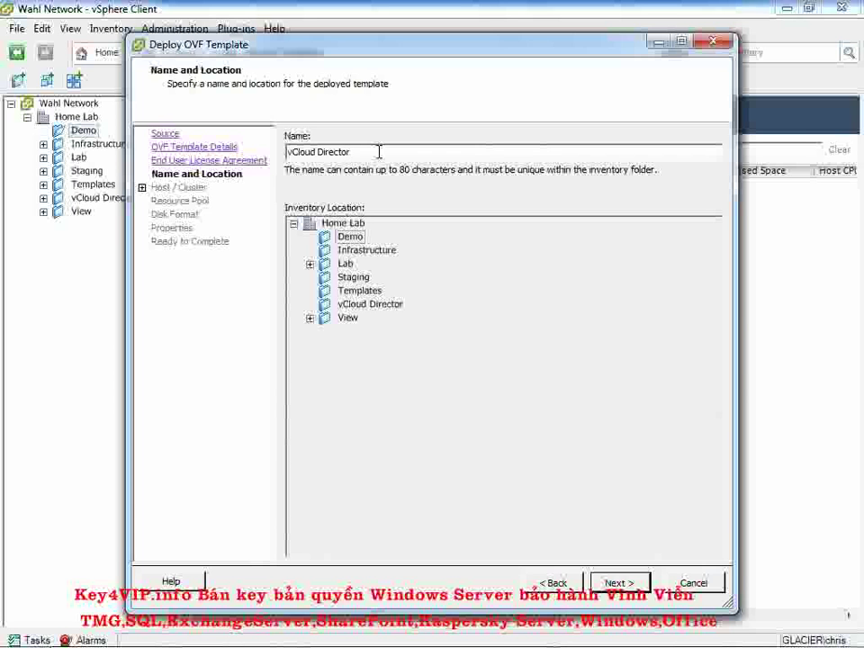
type("Appliance")
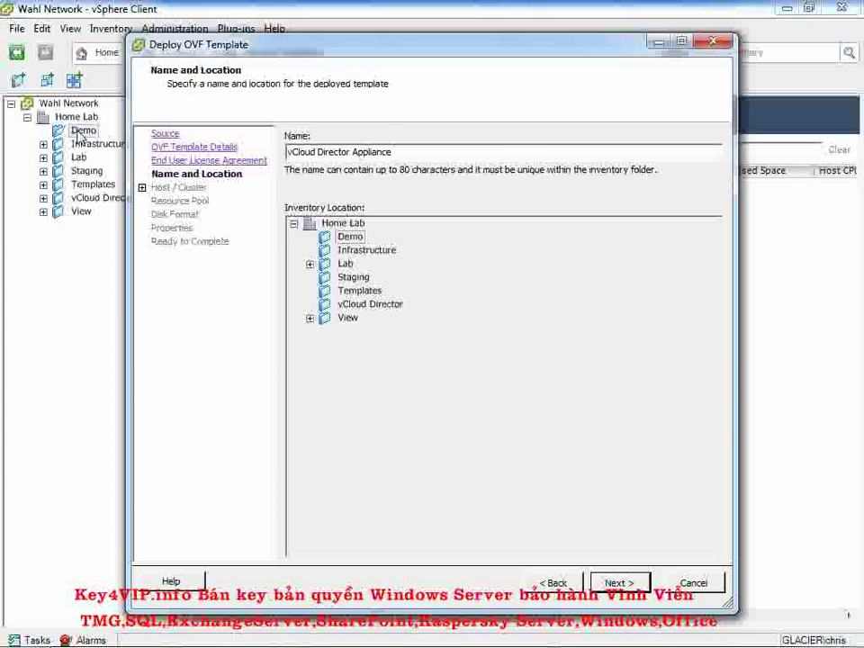
left_click(349, 236)
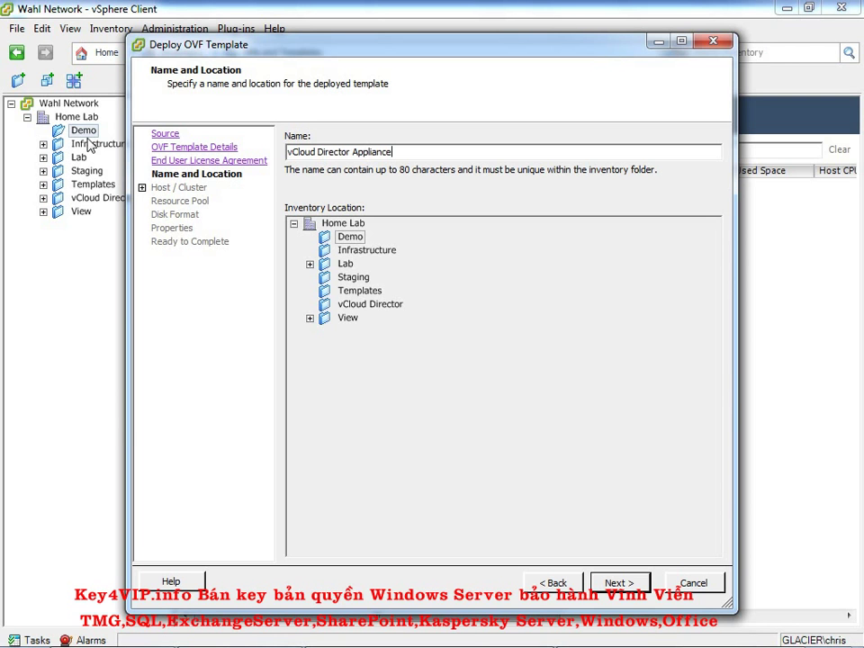
mouse_move(359, 315)
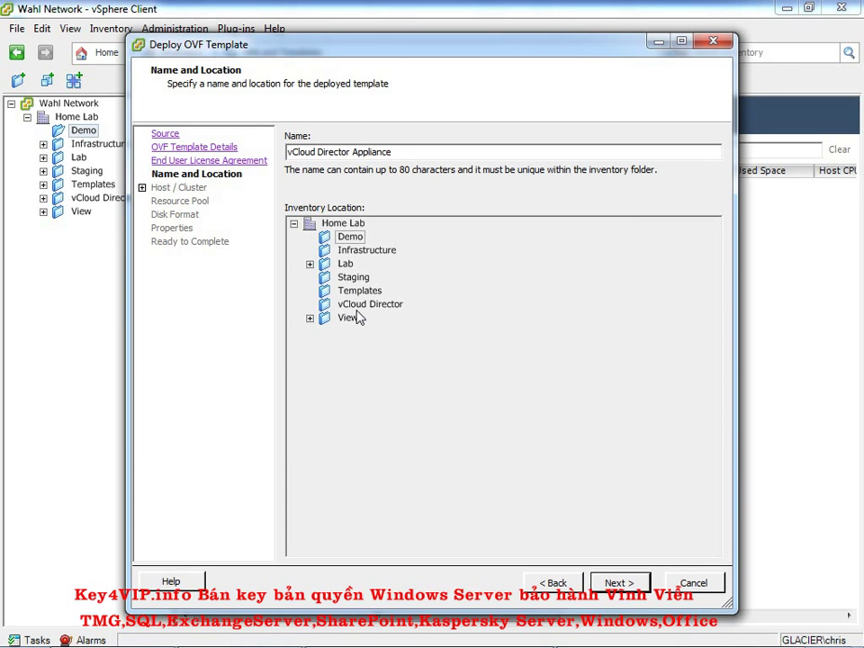
left_click(620, 584)
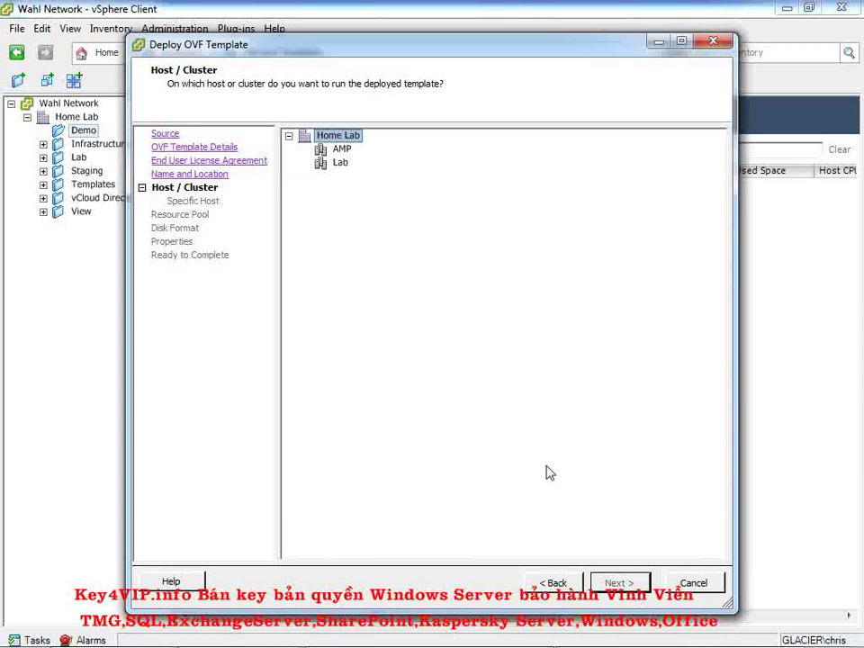
mouse_move(406, 319)
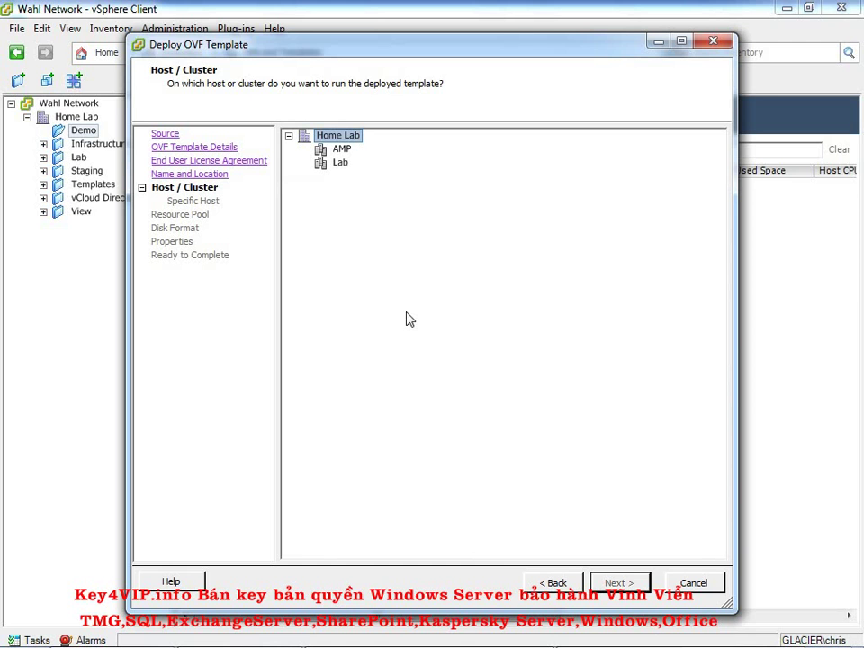
Select the Lab cluster under Home Lab as the deployment target
left_click(340, 163)
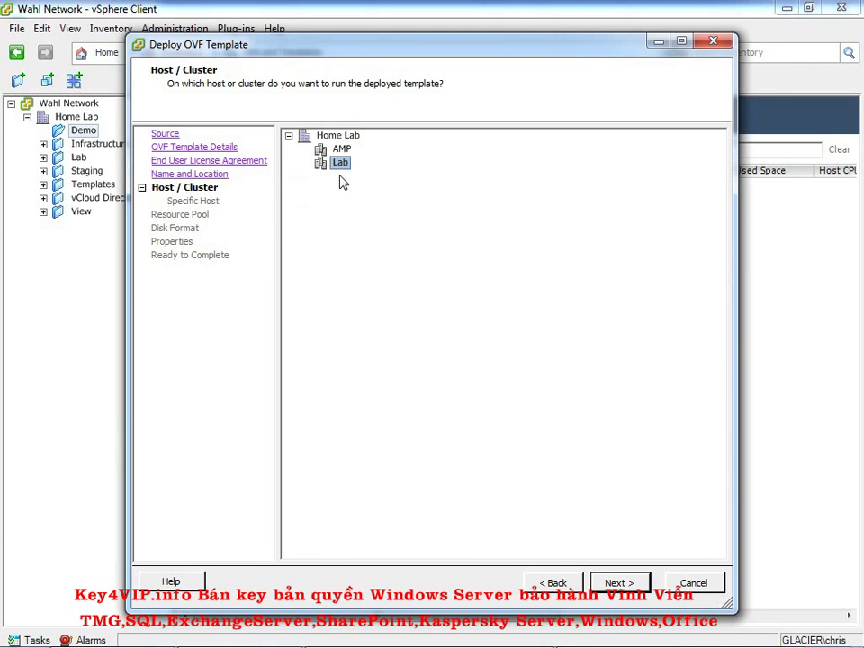
mouse_move(619, 602)
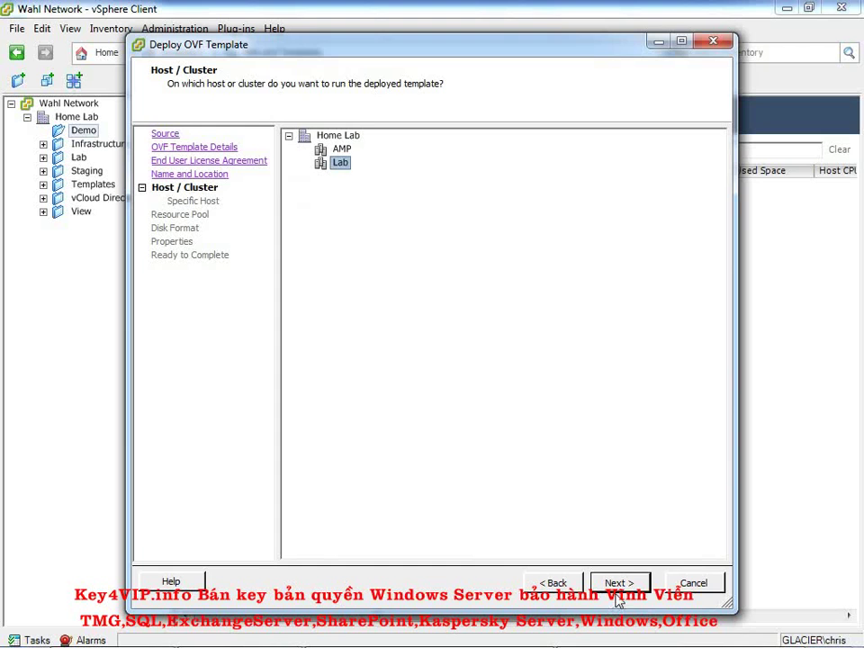
left_click(619, 583)
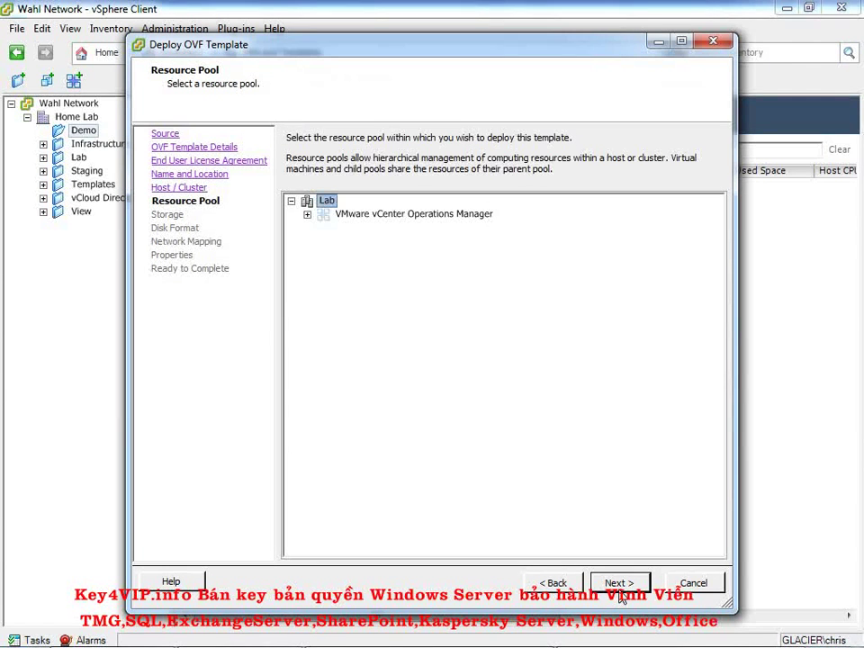
left_click(307, 214)
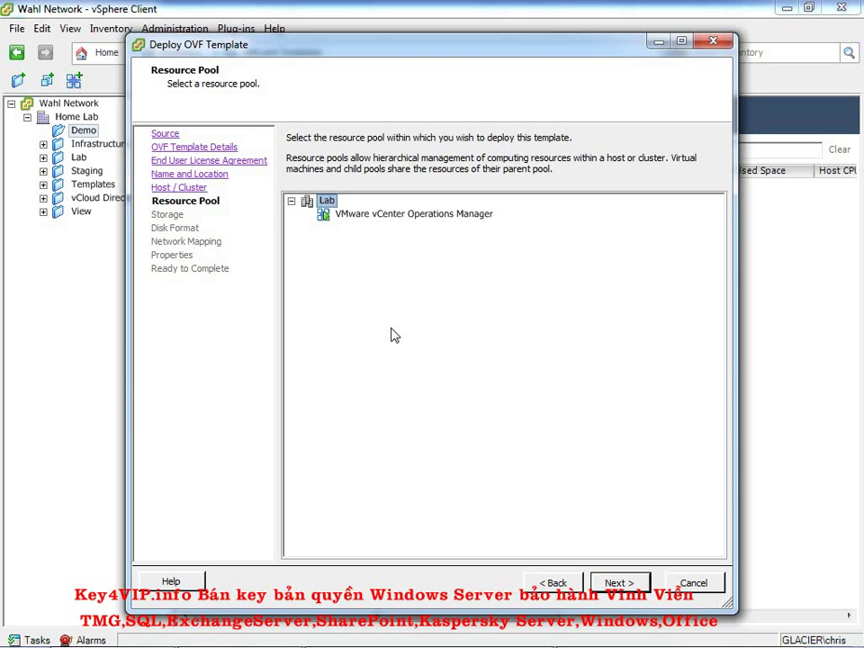
mouse_move(351, 225)
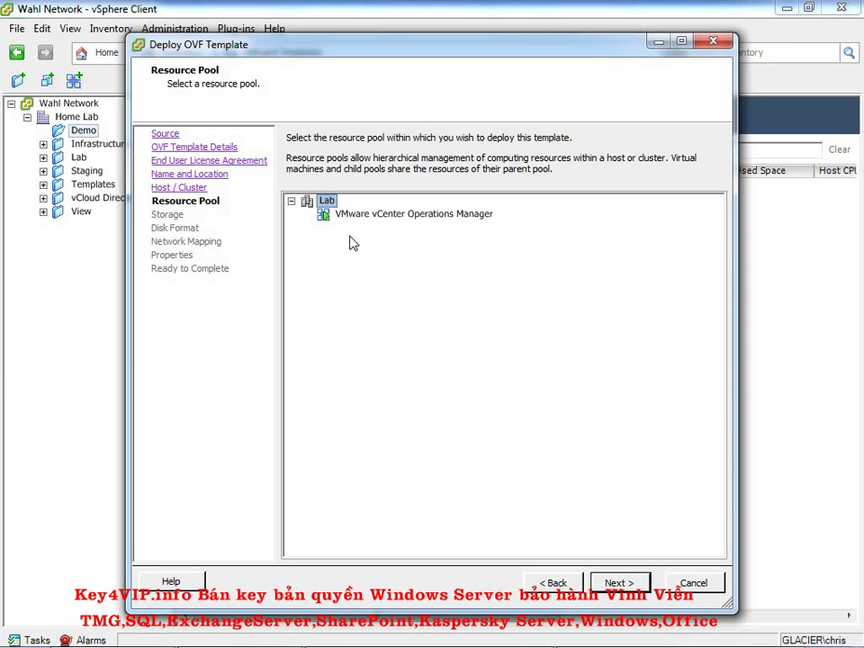
mouse_move(346, 296)
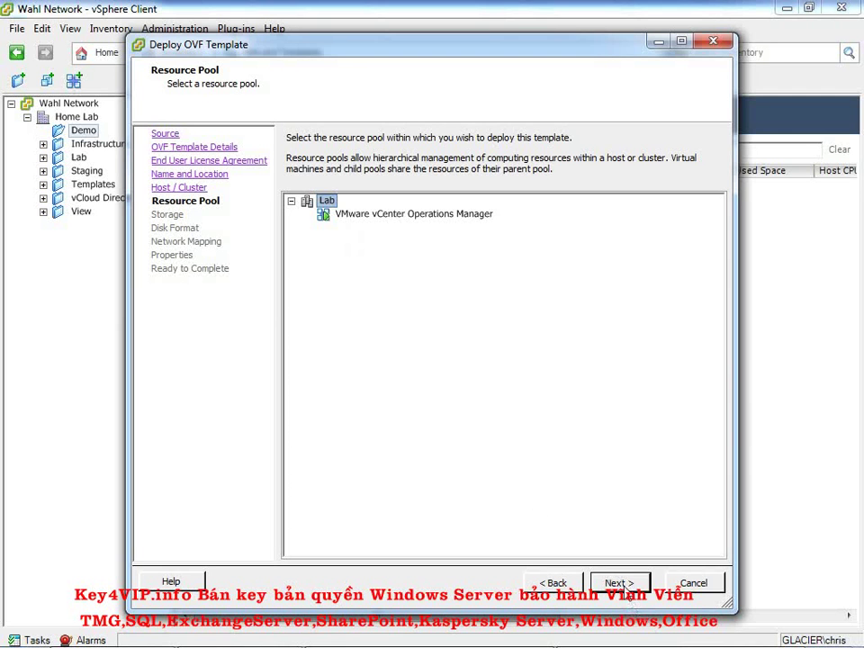
left_click(619, 582)
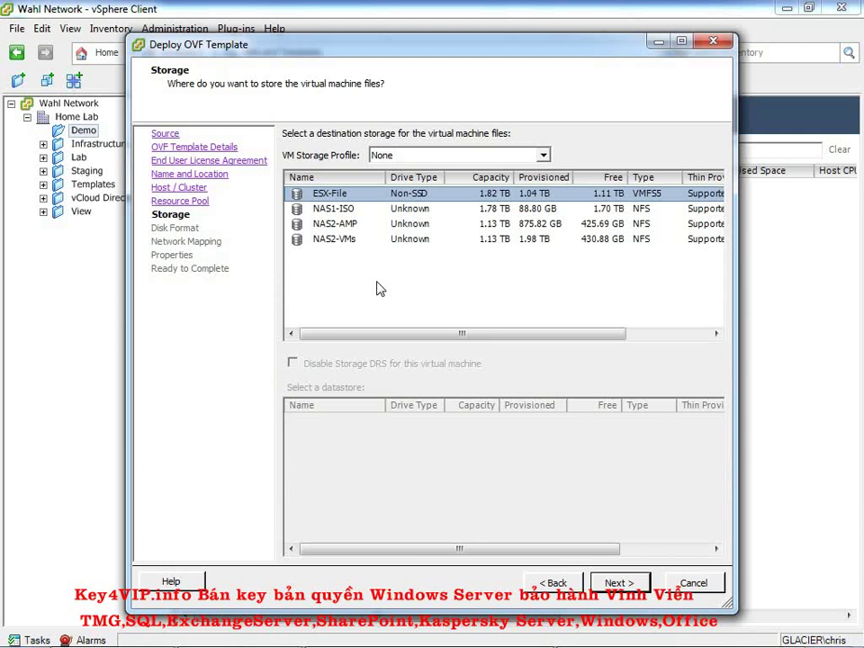
Pick NAS2-VMs as the datastore after trying NAS1-ISO and NAS2-AMP
left_click(334, 208)
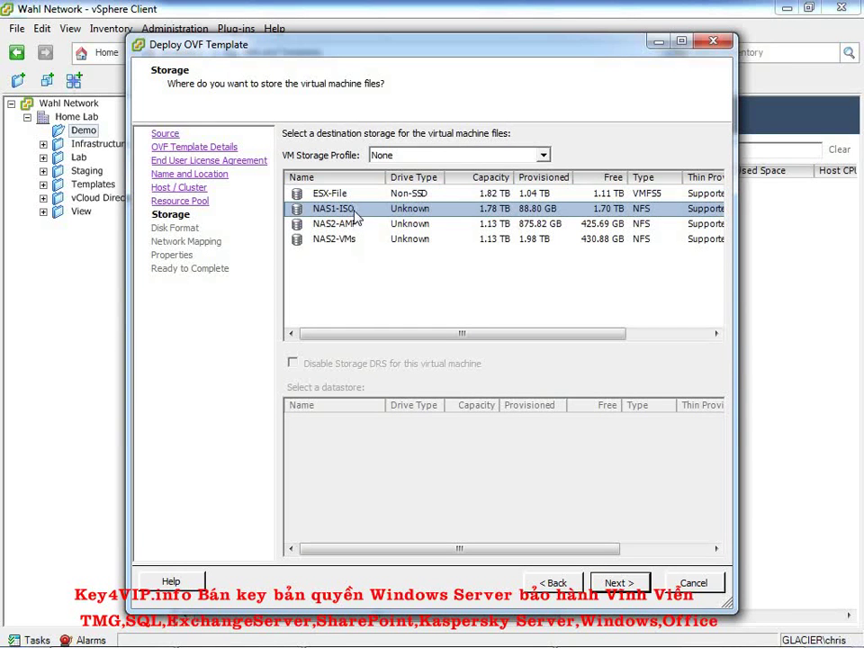
left_click(334, 223)
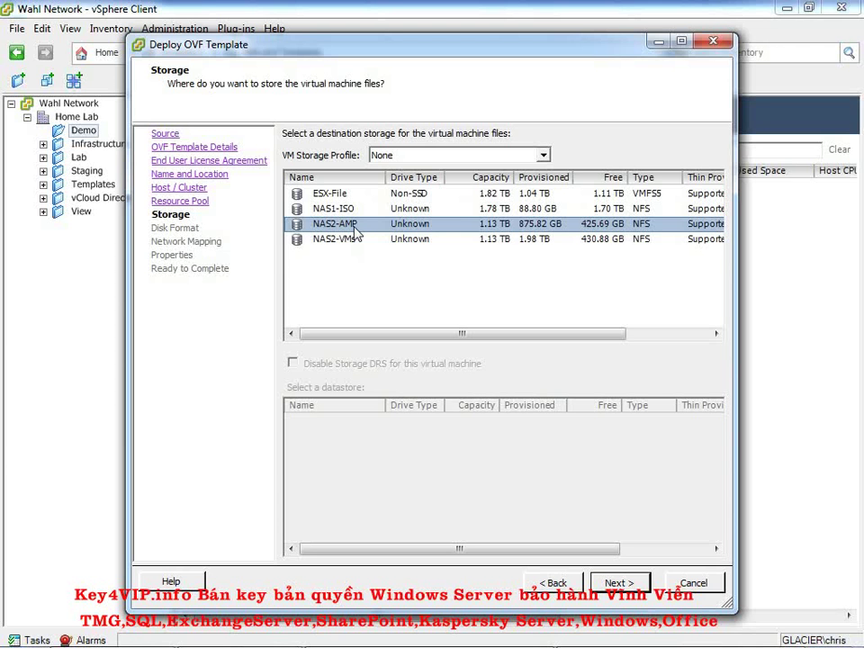
mouse_move(350, 249)
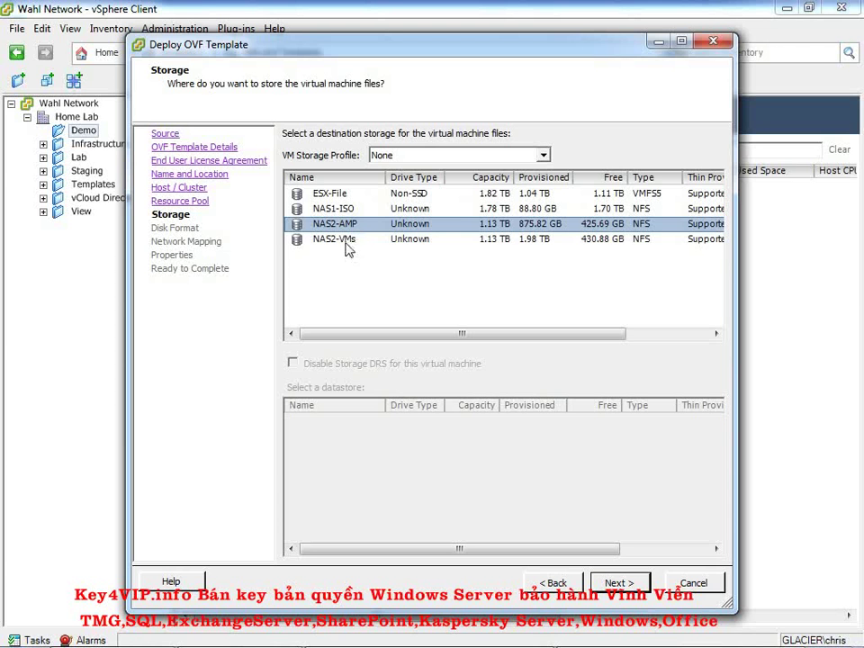
left_click(335, 238)
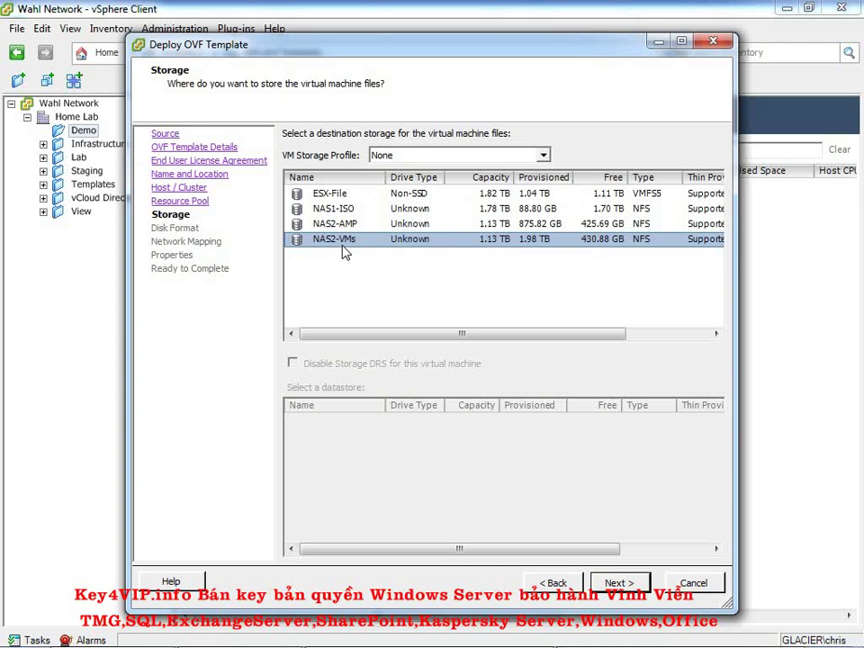
mouse_move(360, 251)
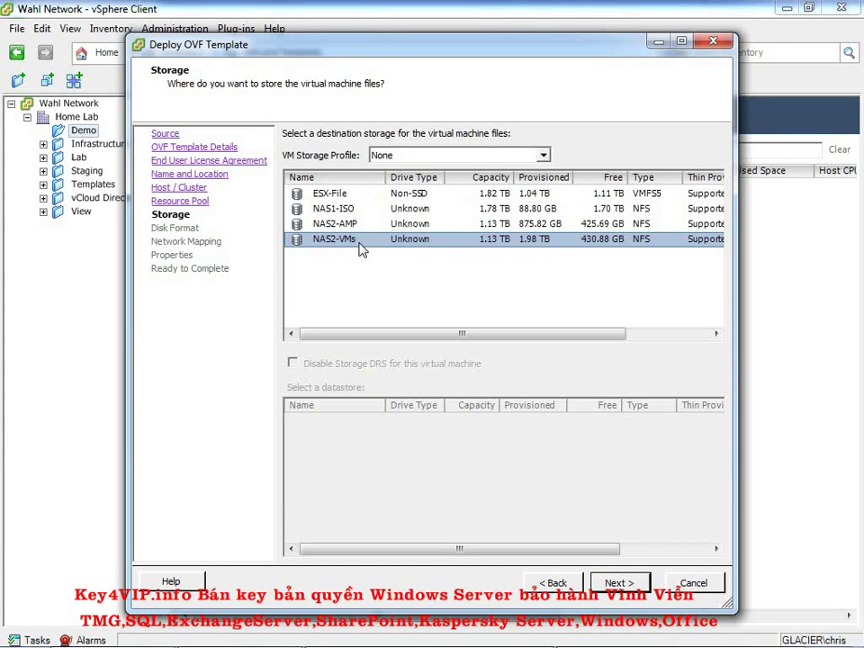
mouse_move(610, 252)
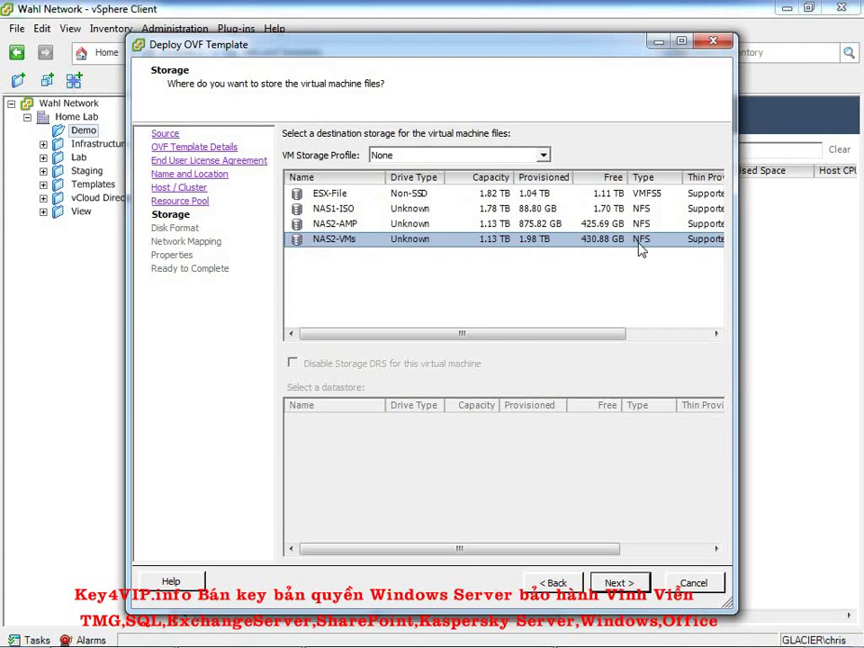
mouse_move(356, 247)
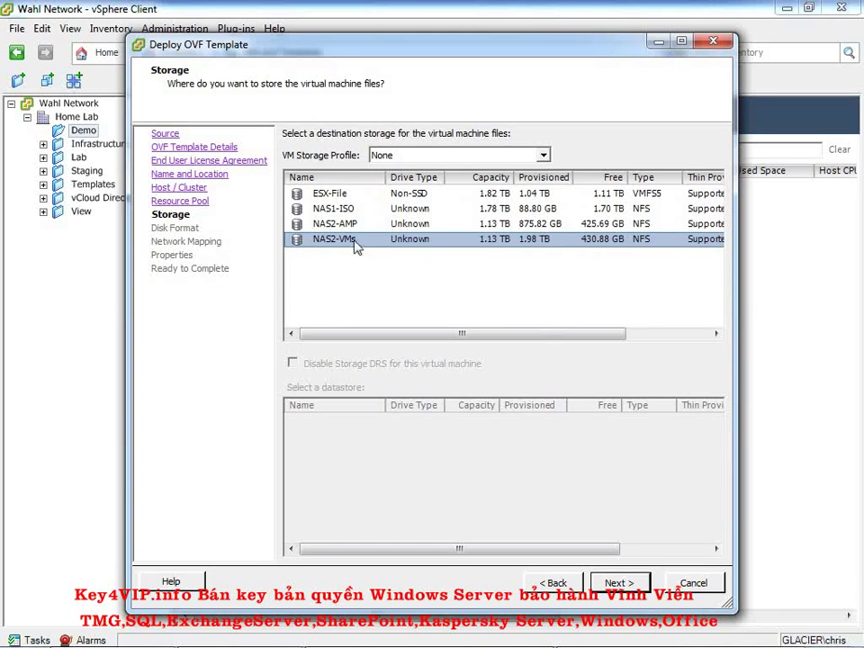
Advance to Disk Format showing Thin Provision on NAS2-VMs with 430.9 GB free
left_click(620, 583)
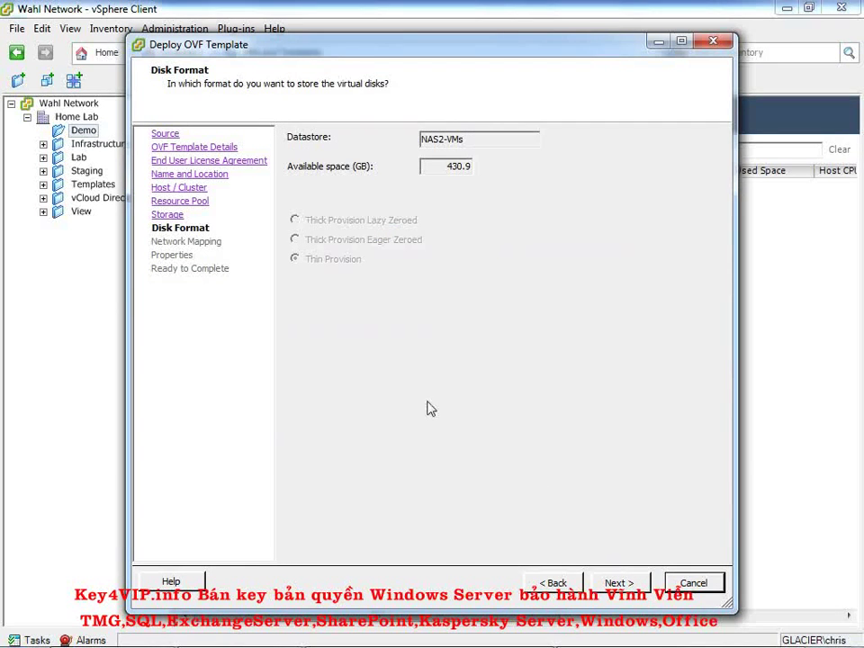
mouse_move(290, 275)
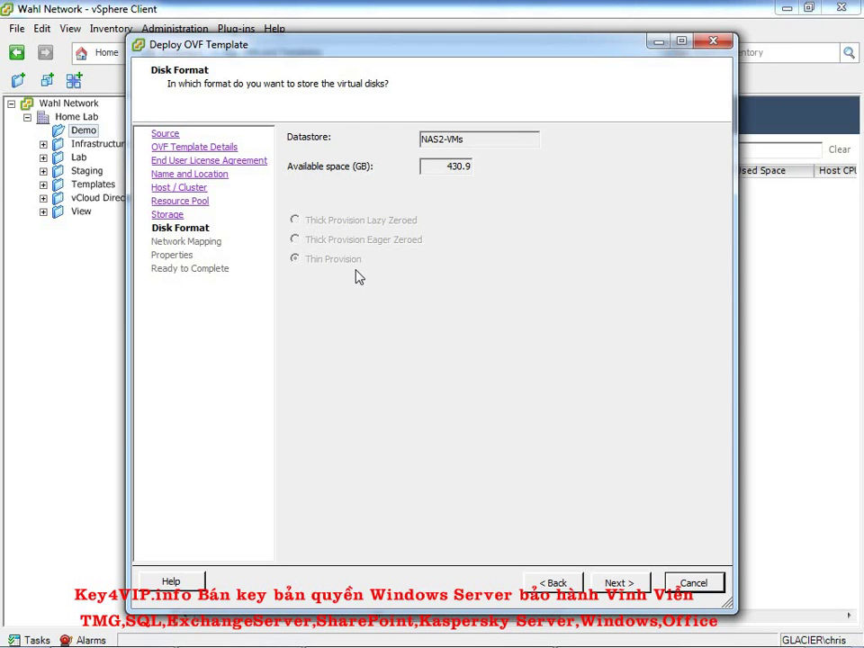
mouse_move(292, 273)
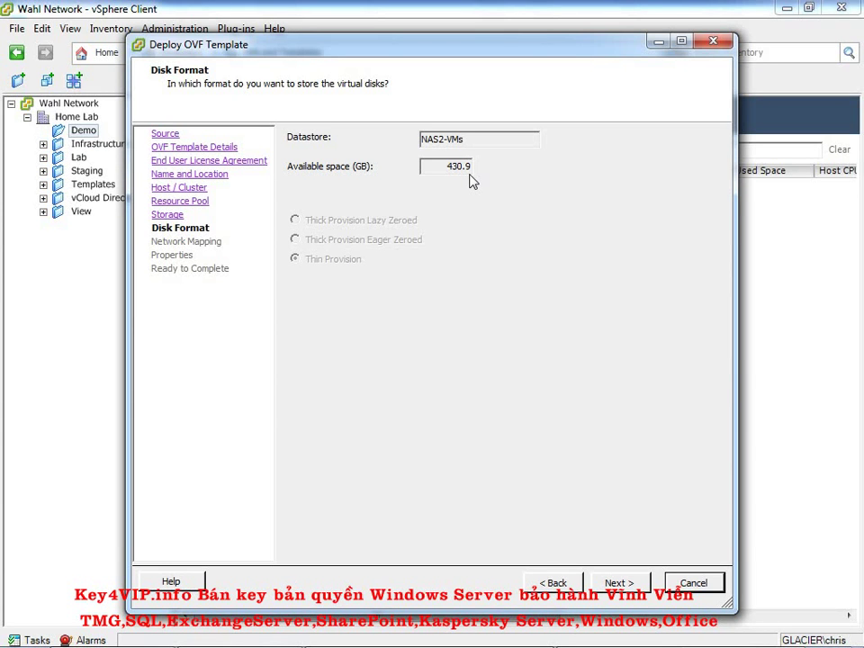
mouse_move(450, 185)
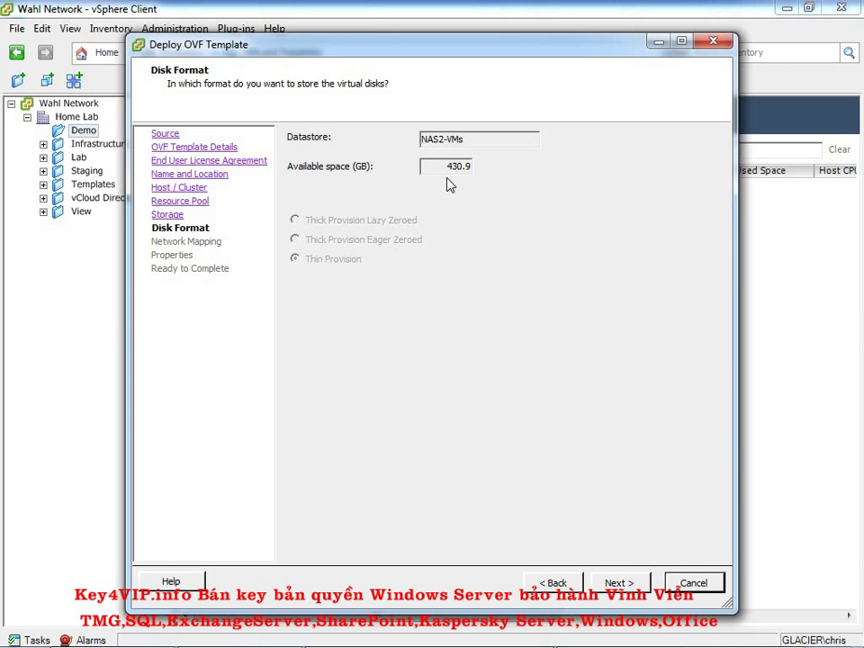
mouse_move(574, 443)
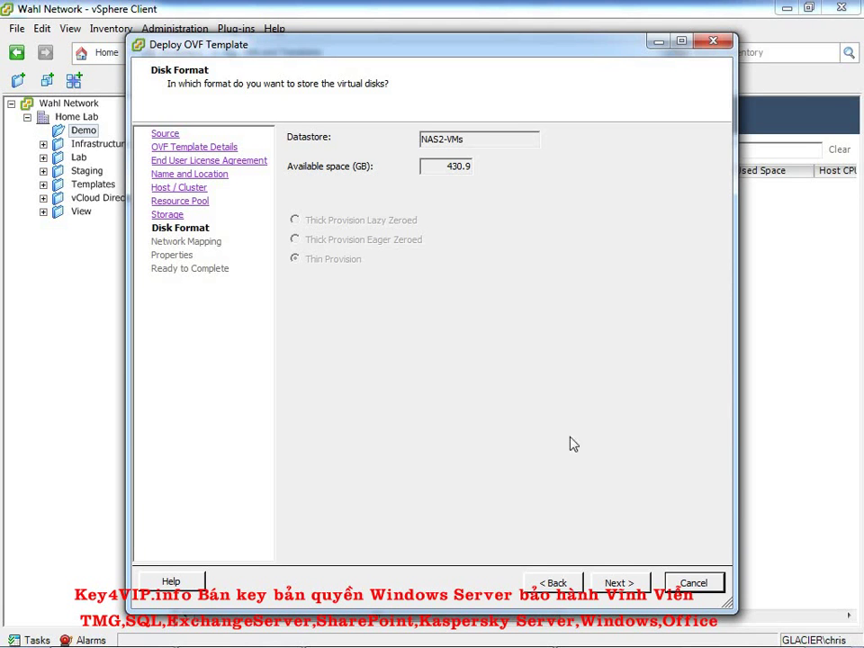
Map the template's Network 1 to the VM-1 destination network
left_click(619, 583)
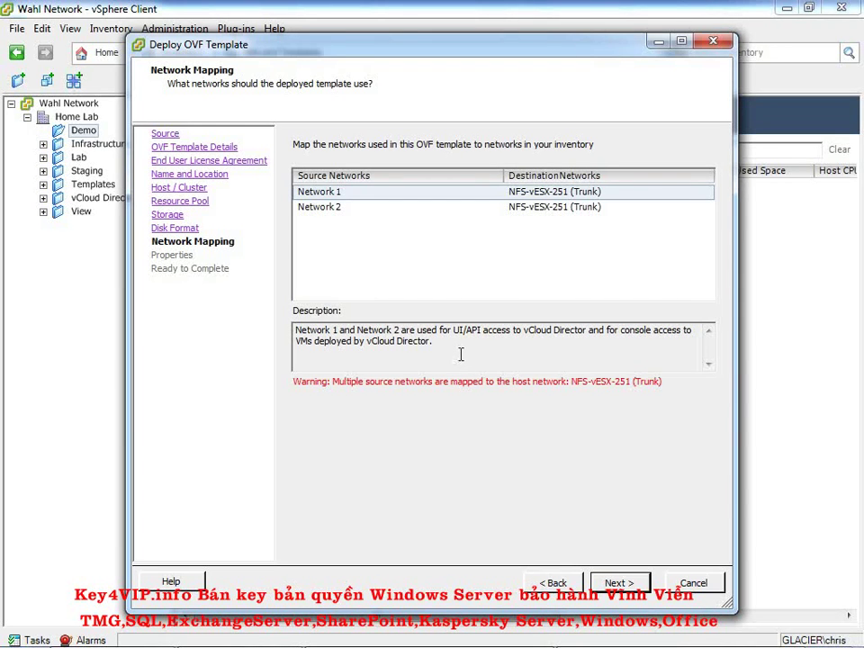
mouse_move(430, 401)
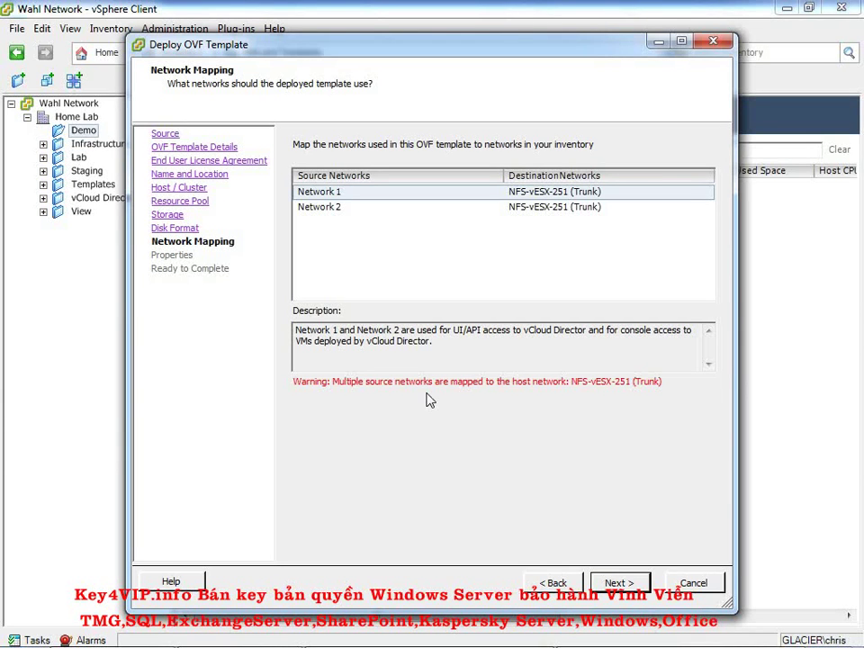
mouse_move(558, 200)
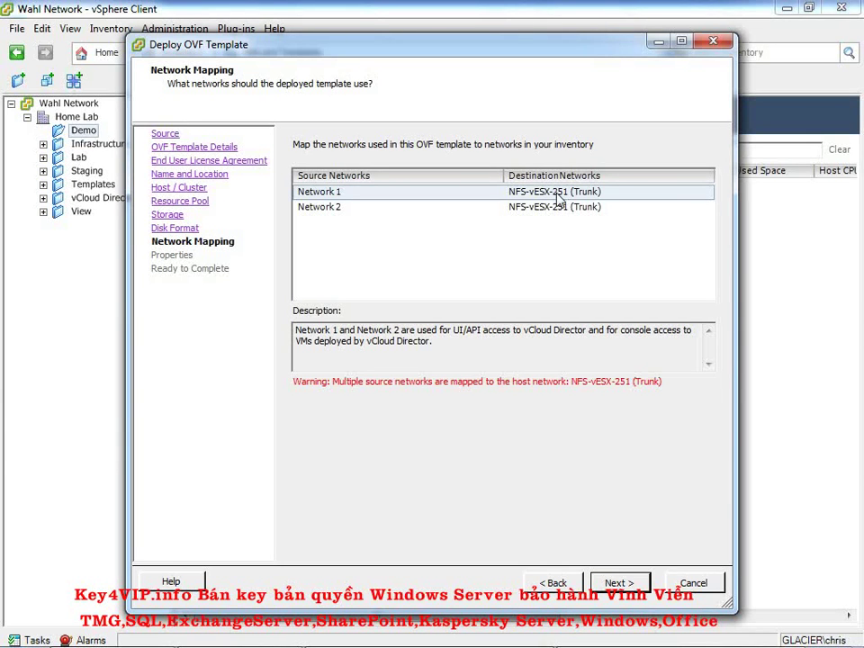
left_click(604, 192)
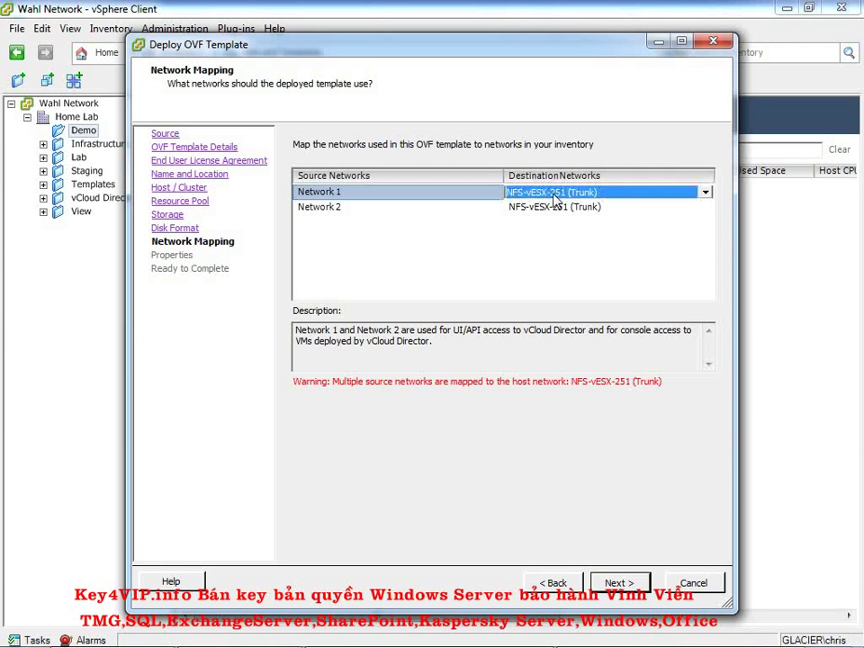
left_click(705, 192)
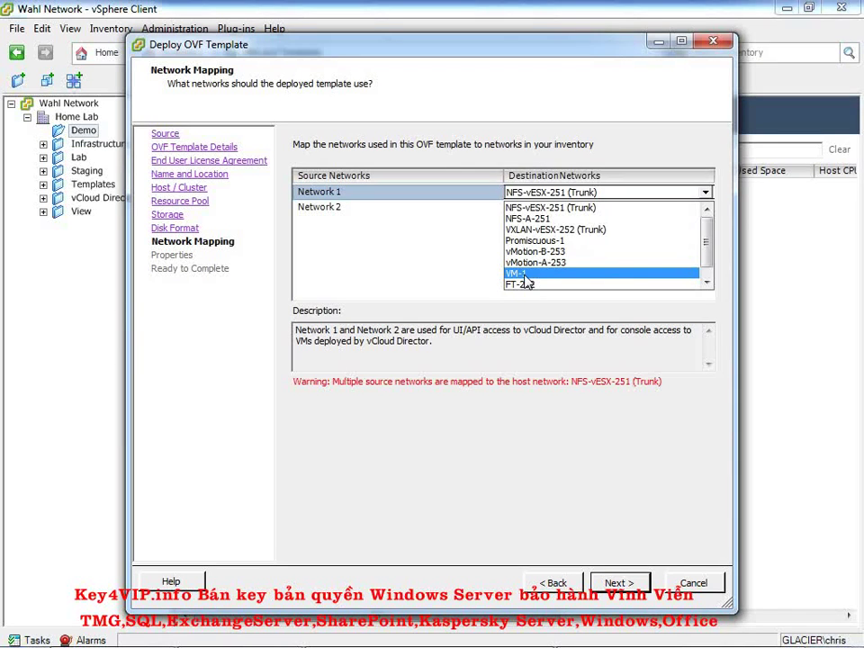
mouse_move(530, 281)
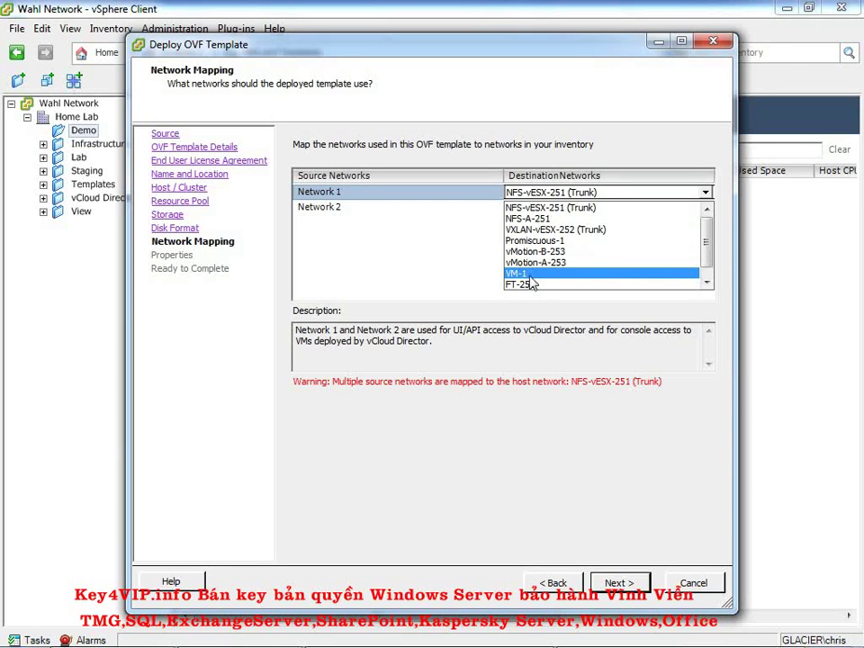
left_click(518, 273)
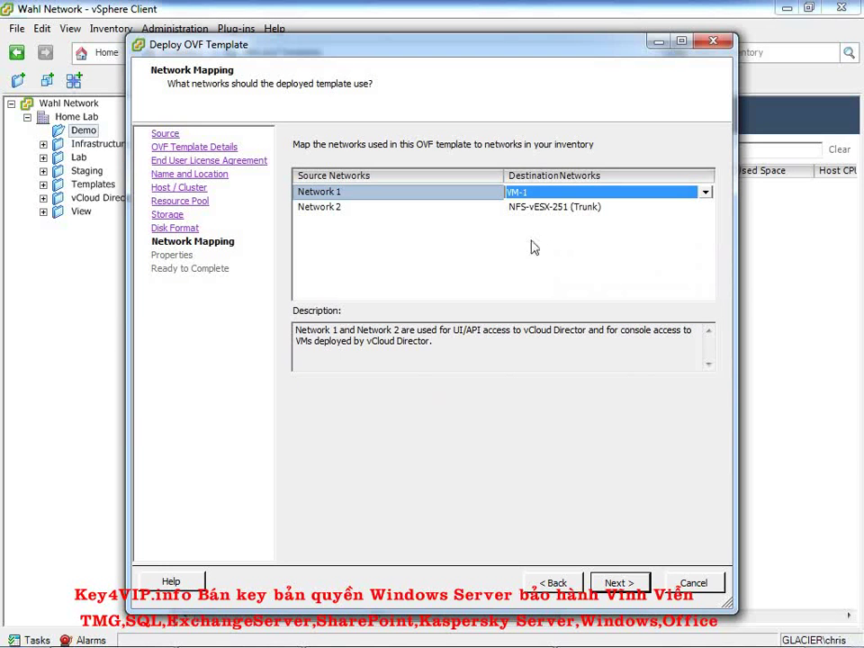
mouse_move(450, 334)
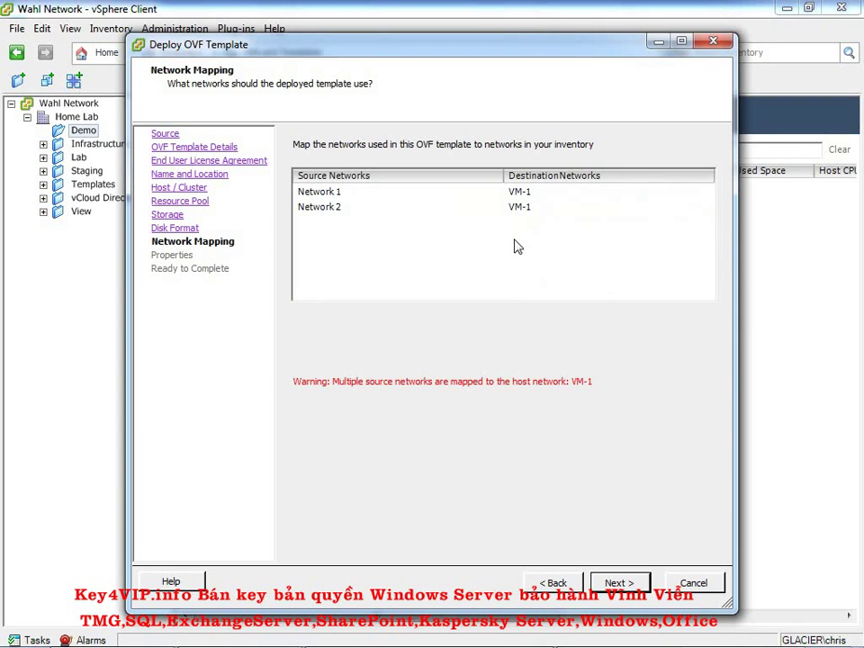
mouse_move(477, 214)
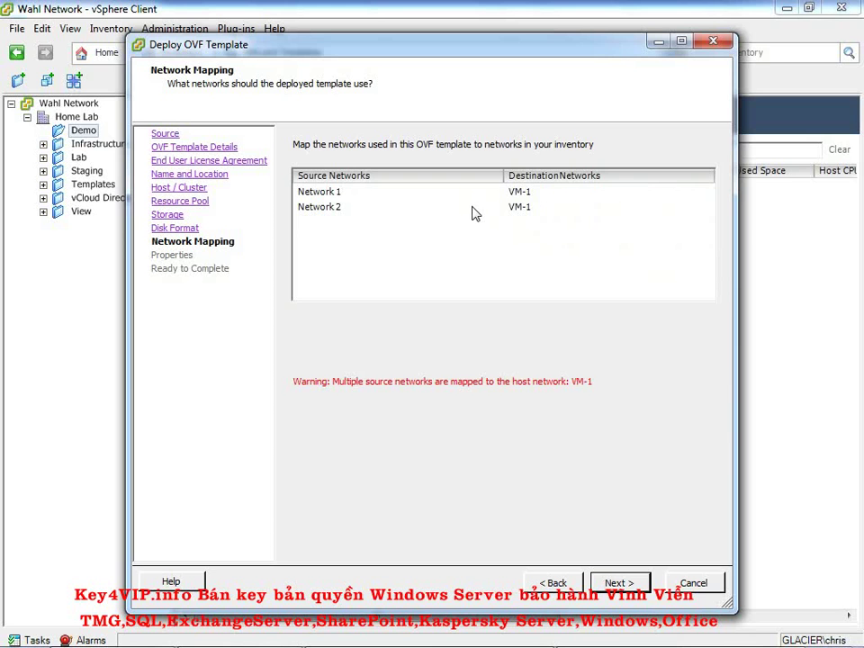
mouse_move(478, 197)
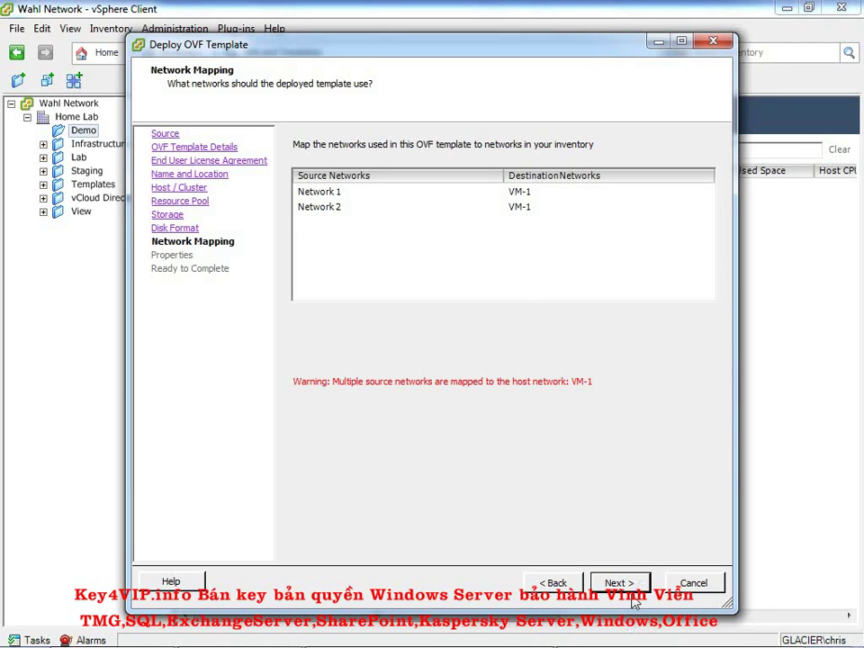
left_click(620, 583)
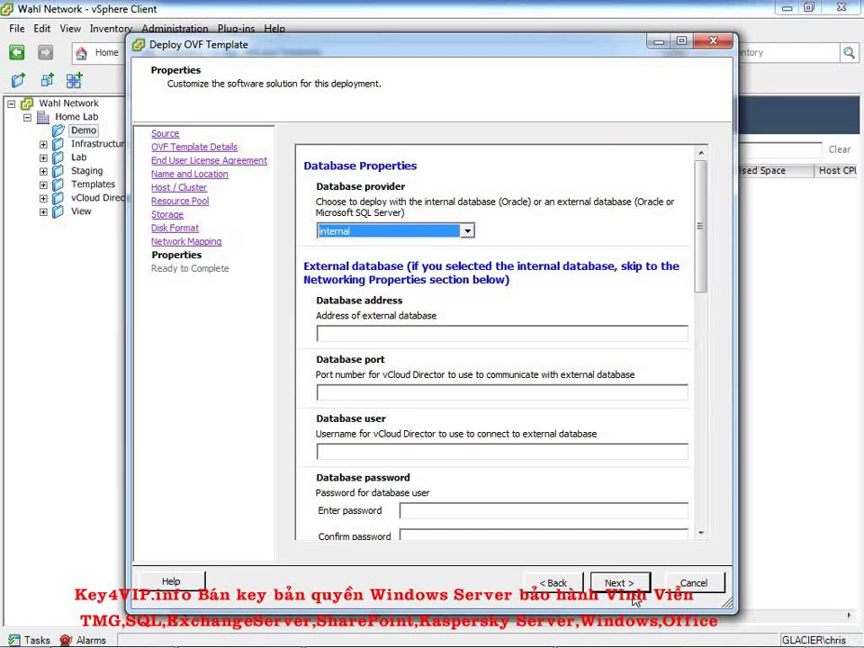
mouse_move(428, 236)
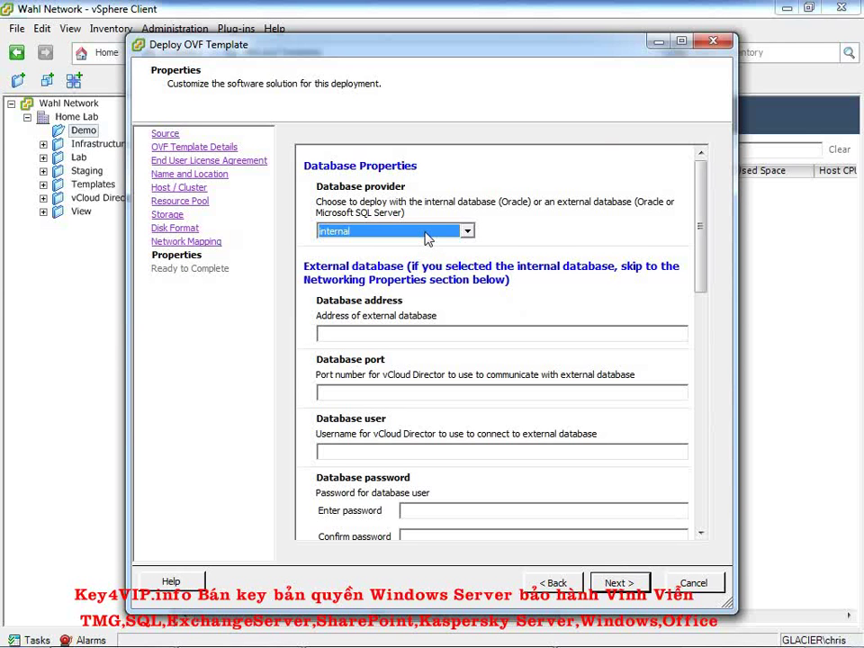
left_click(467, 230)
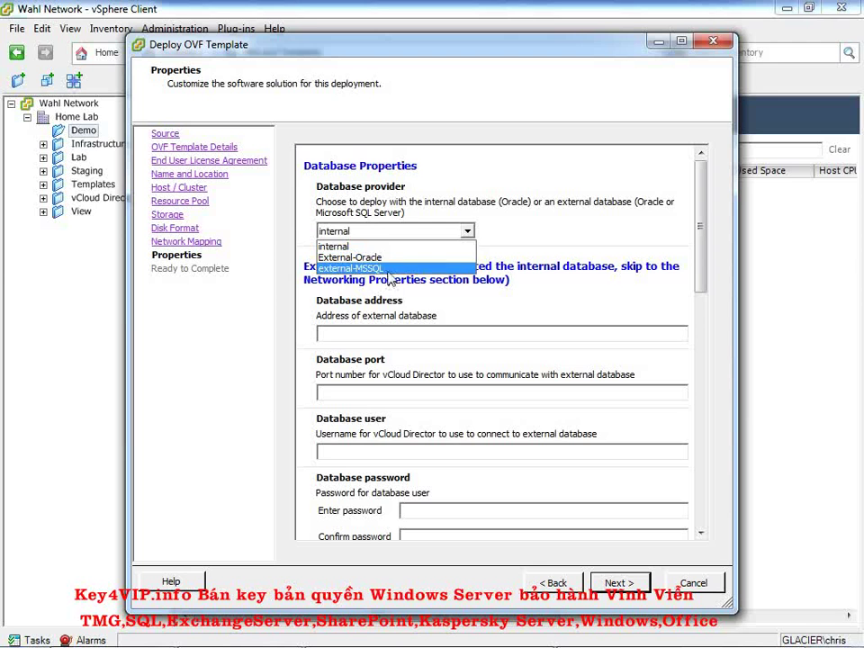
left_click(333, 245)
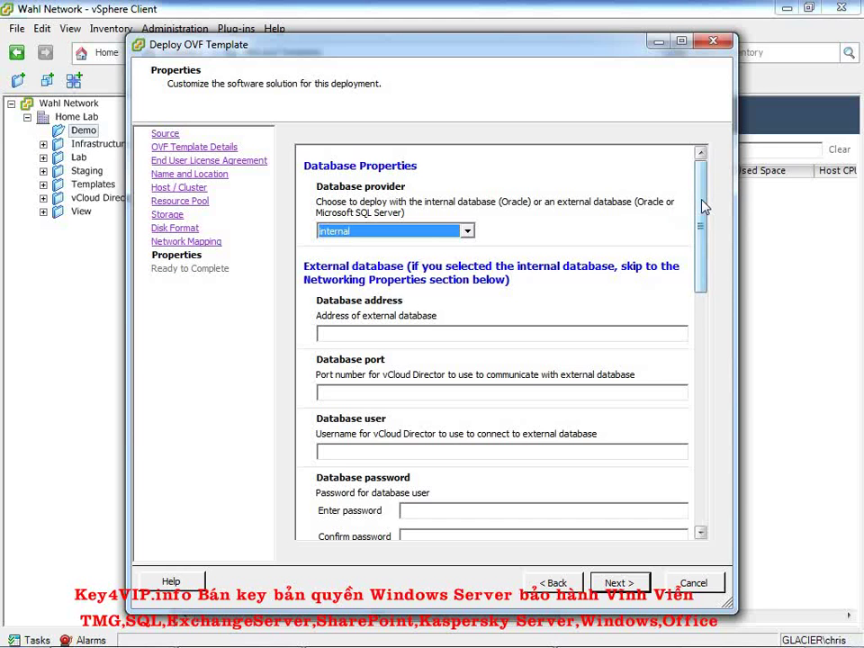
Enter 10.0.0.201 as the default gateway in Networking Properties
scroll("down", 3)
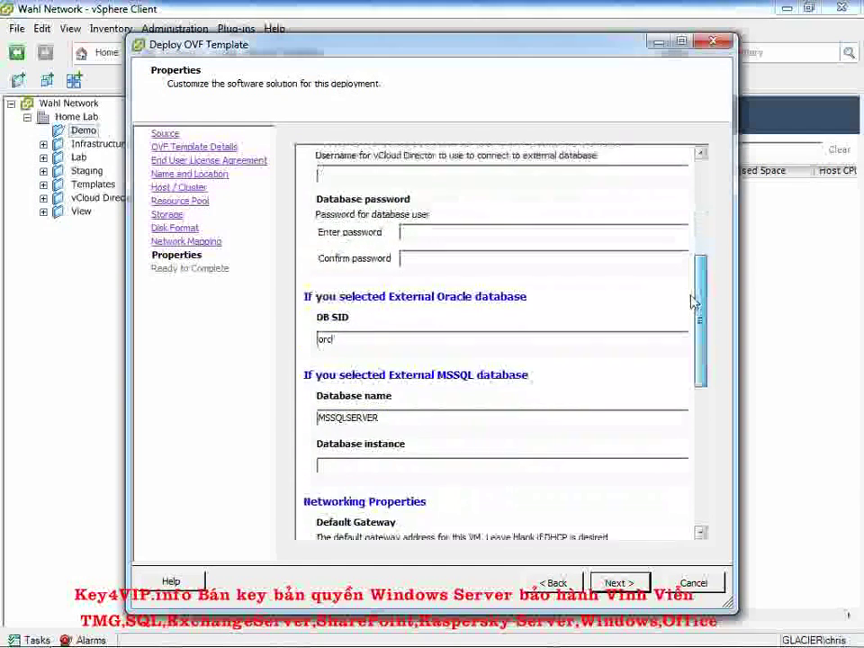
scroll("down", 3)
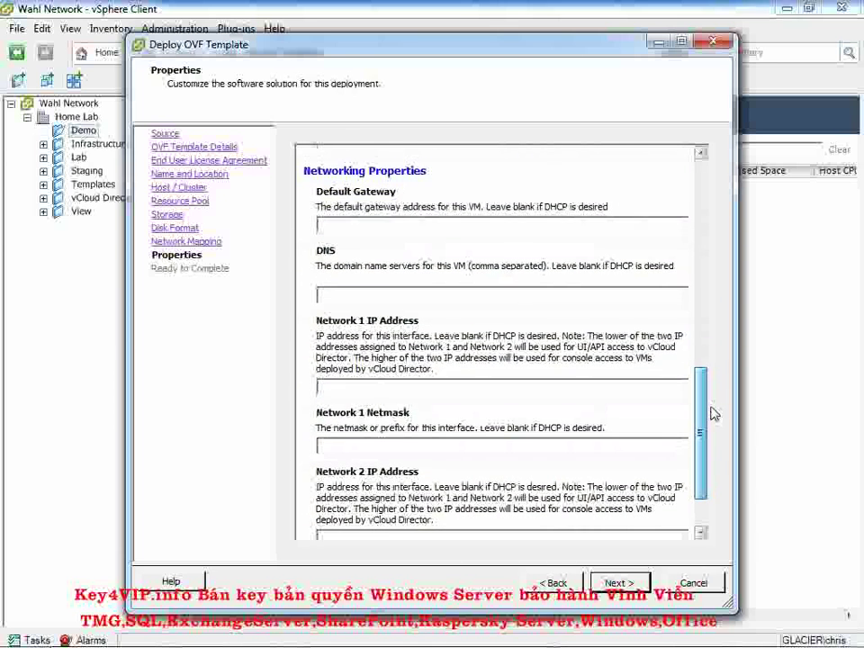
scroll("up", 3)
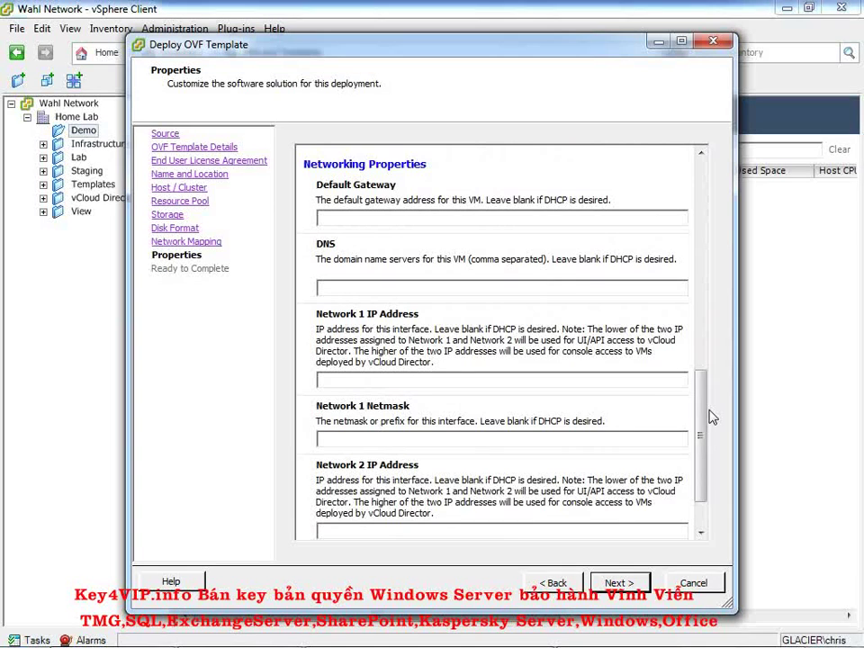
left_click(501, 217)
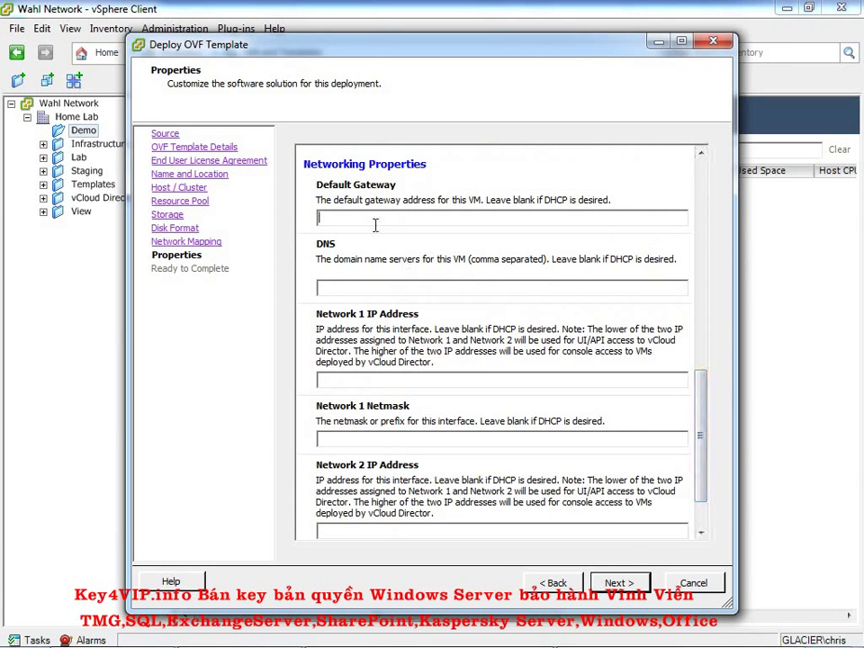
mouse_move(525, 207)
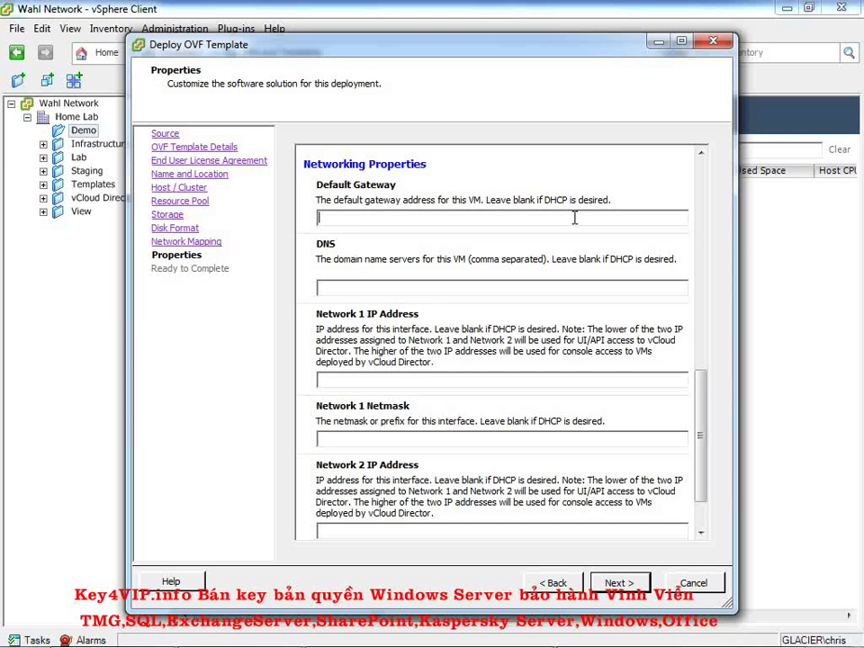
type("10.0.")
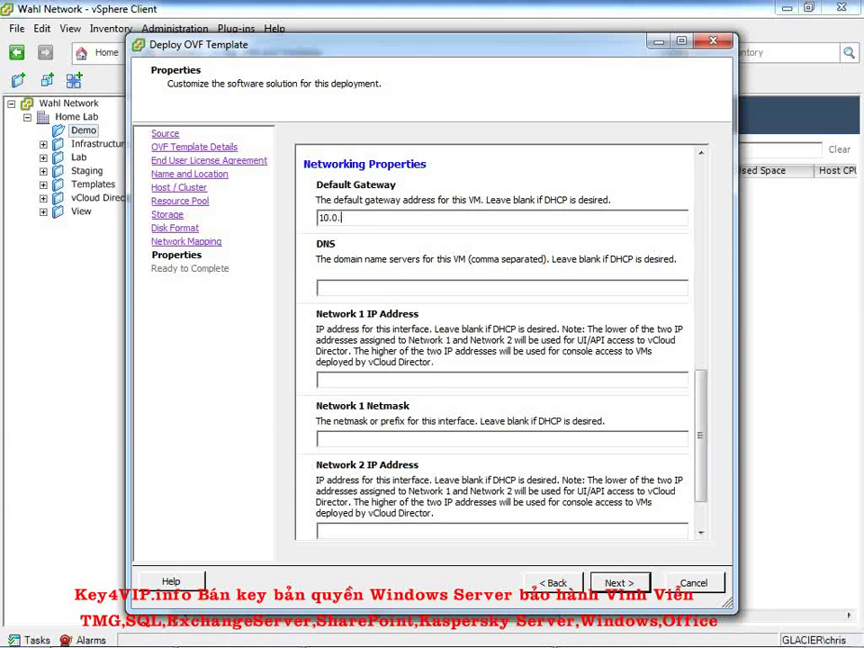
type("0.0.201")
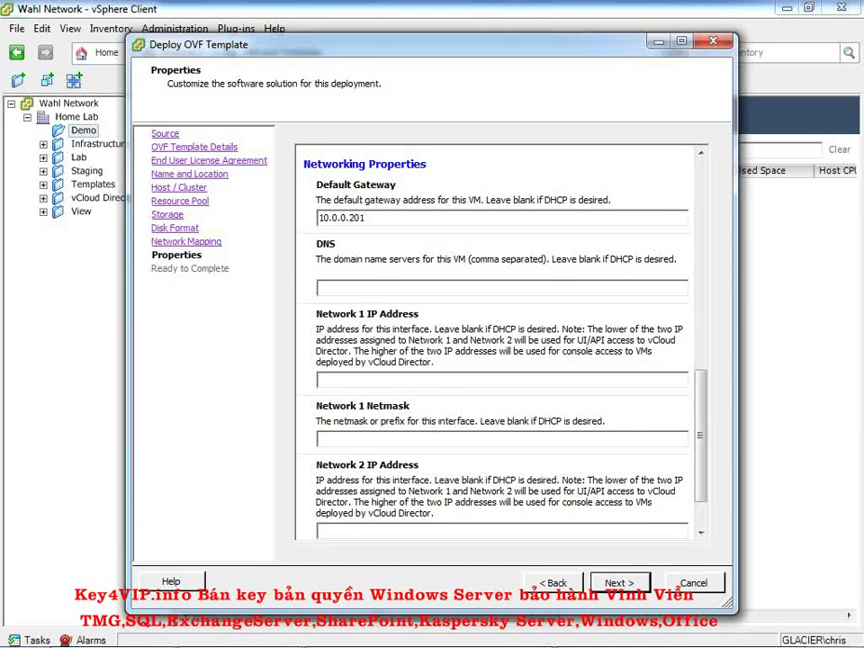
Enter 10.0.0.4 as the DNS server, removing the extra partial address
left_click(373, 288)
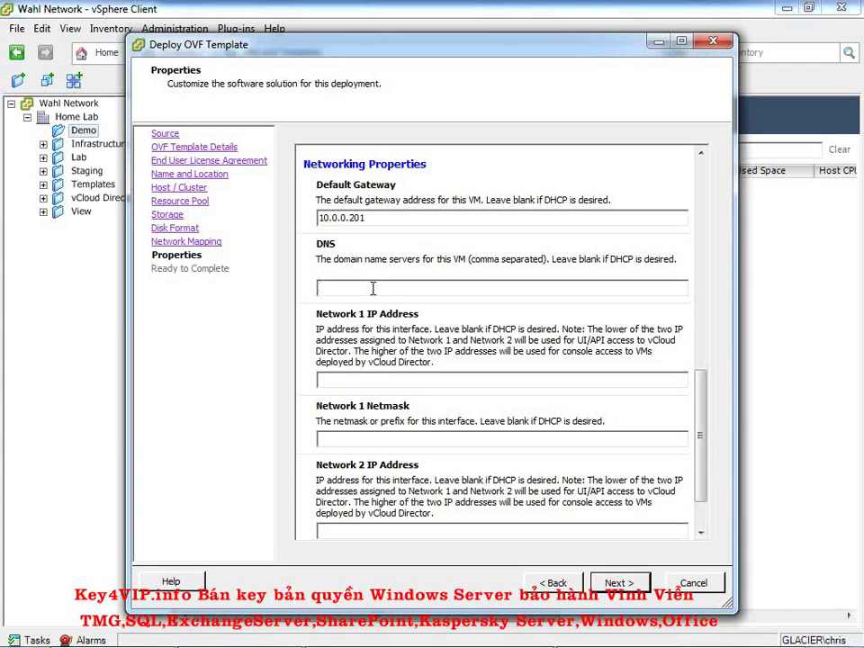
type("10.0.0.4")
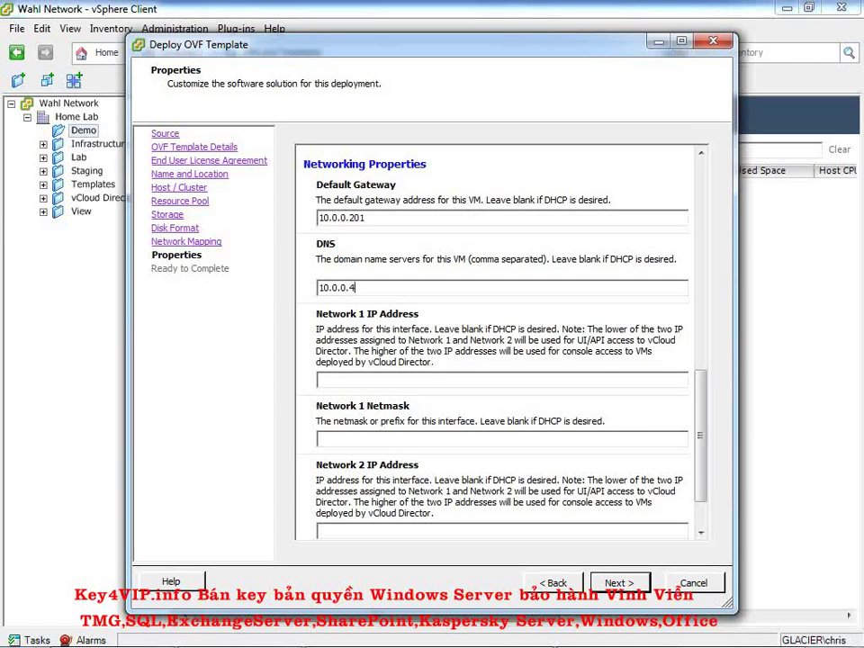
type(",")
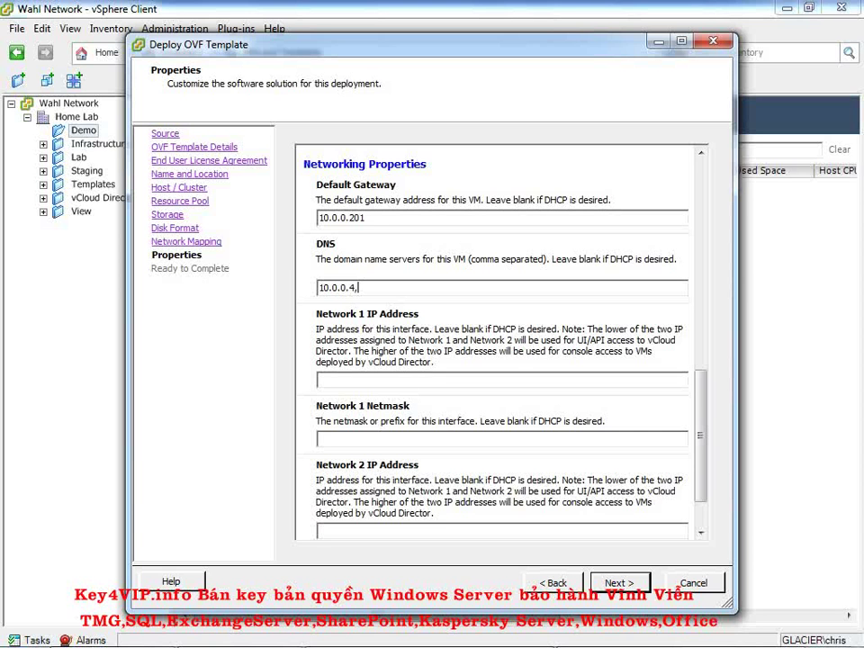
type("10.0.0.1")
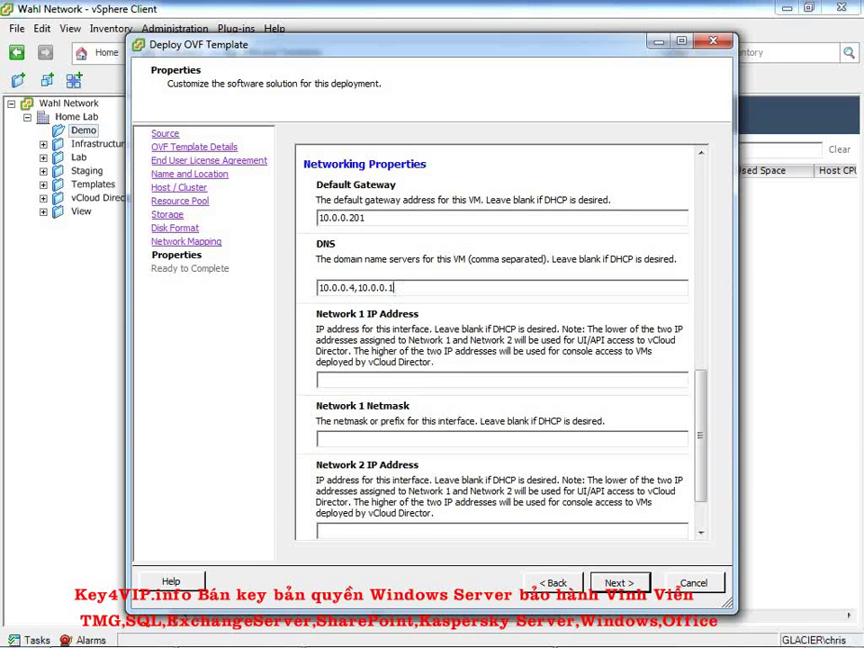
key("BackSpace")
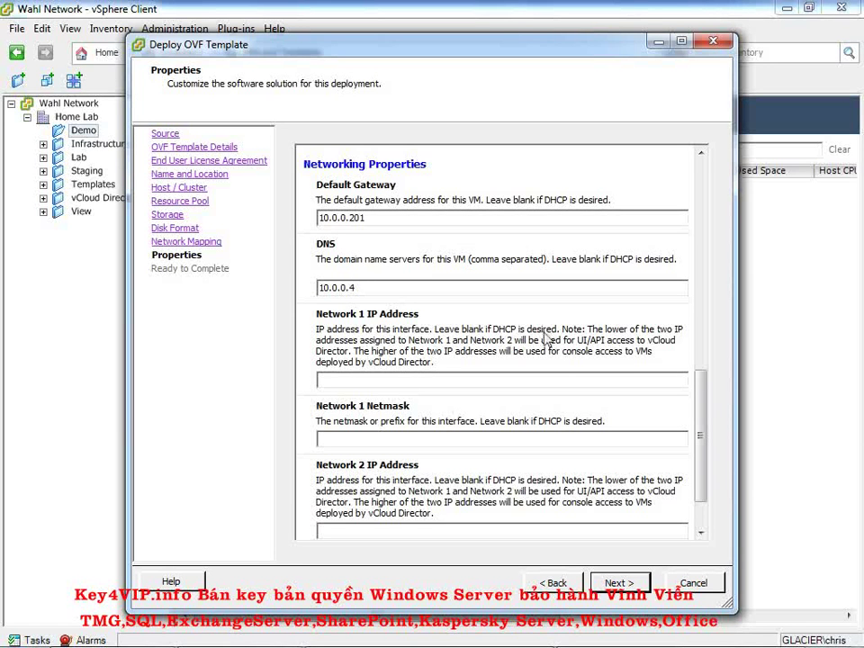
Assign 10.0.0.91 and 10.0.0.92 to Networks 1 and 2, each with netmask 255.255.255.0
scroll("down", 3)
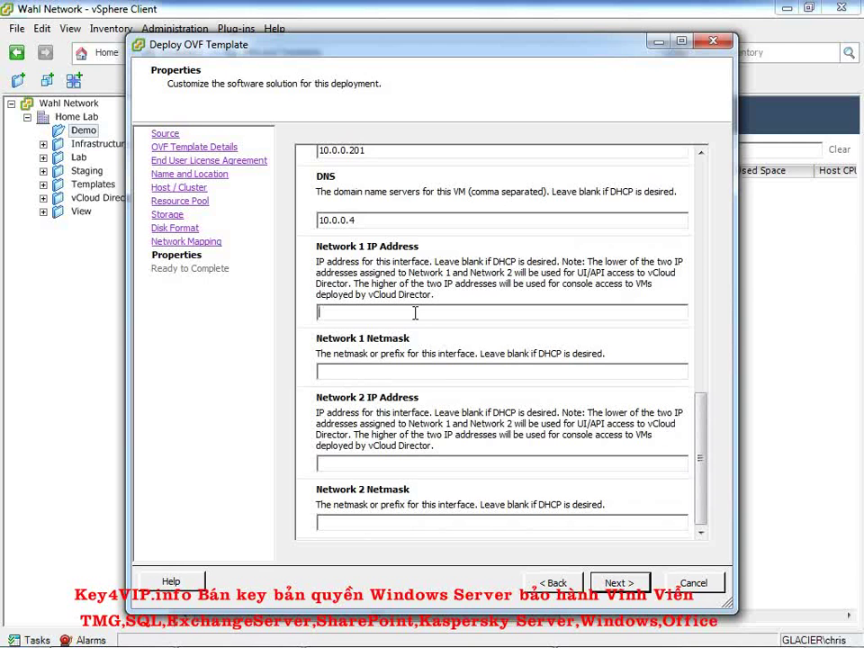
mouse_move(580, 279)
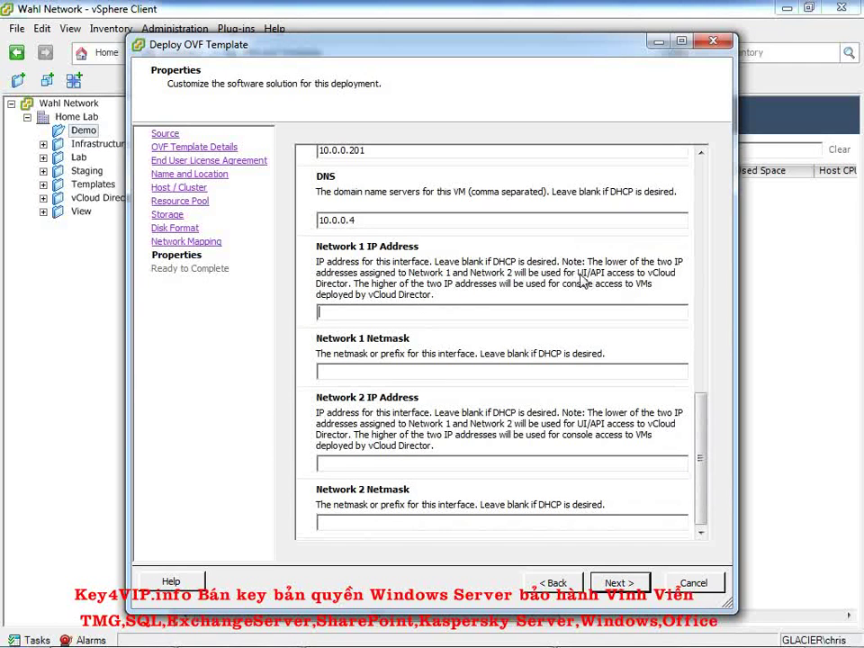
mouse_move(524, 303)
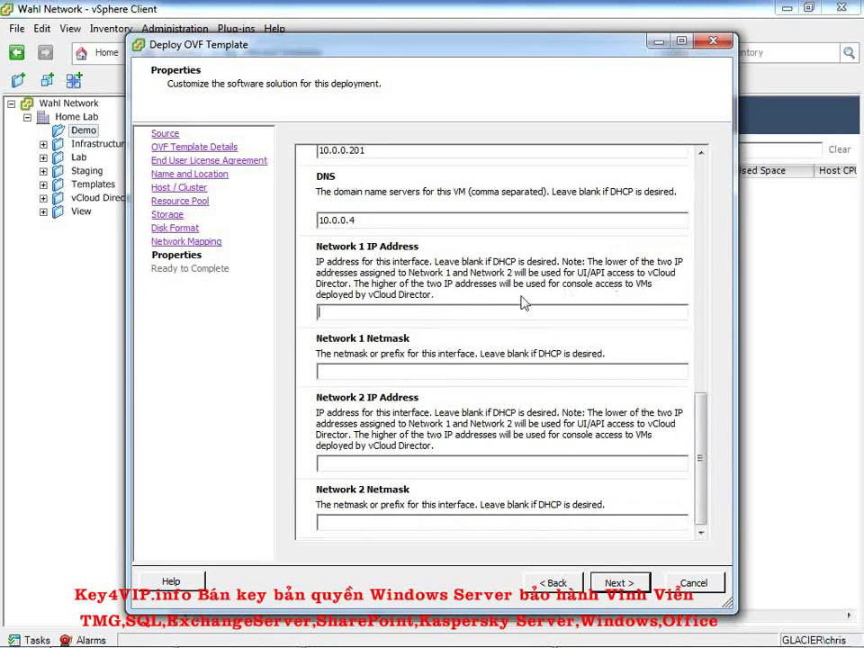
mouse_move(418, 310)
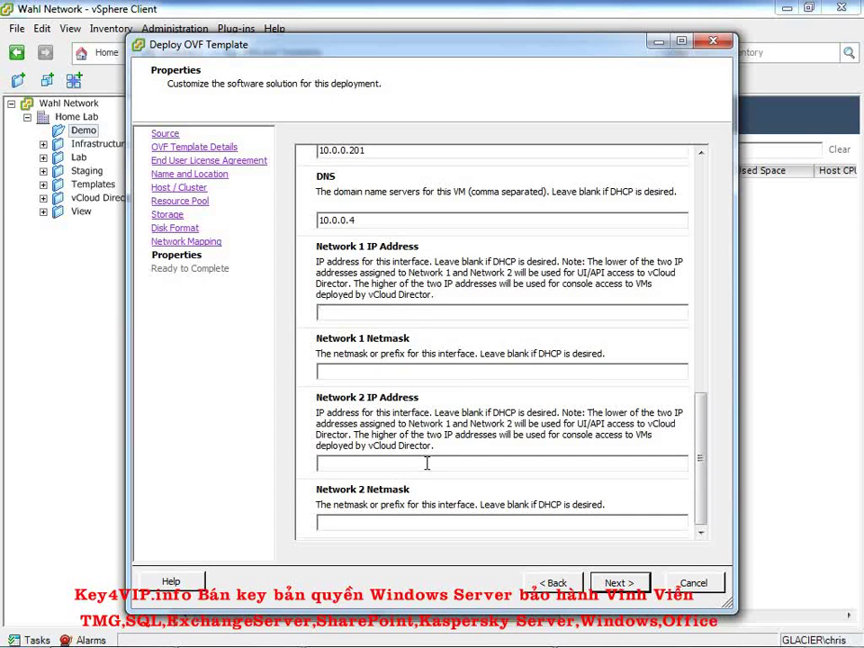
left_click(500, 311)
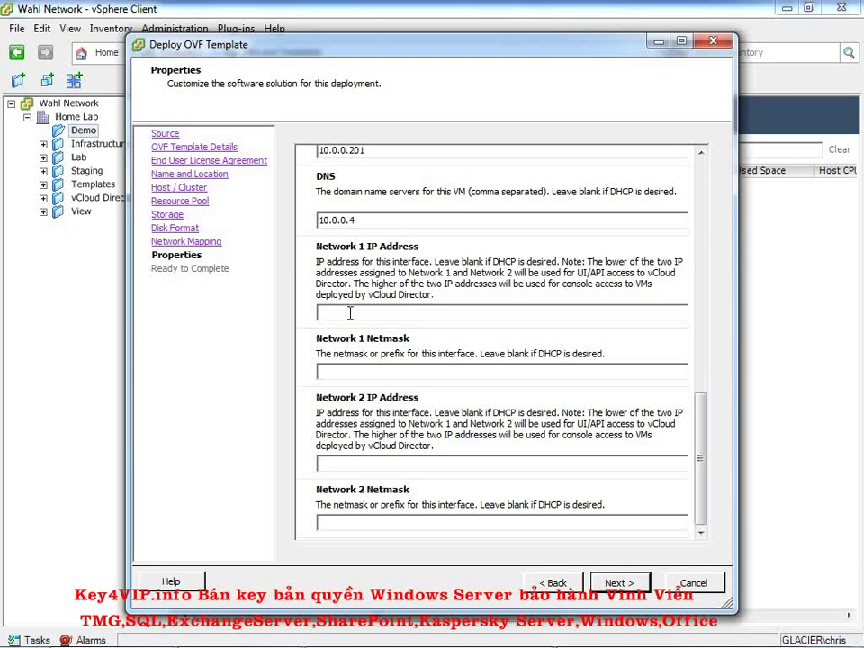
type("10.0.0.91")
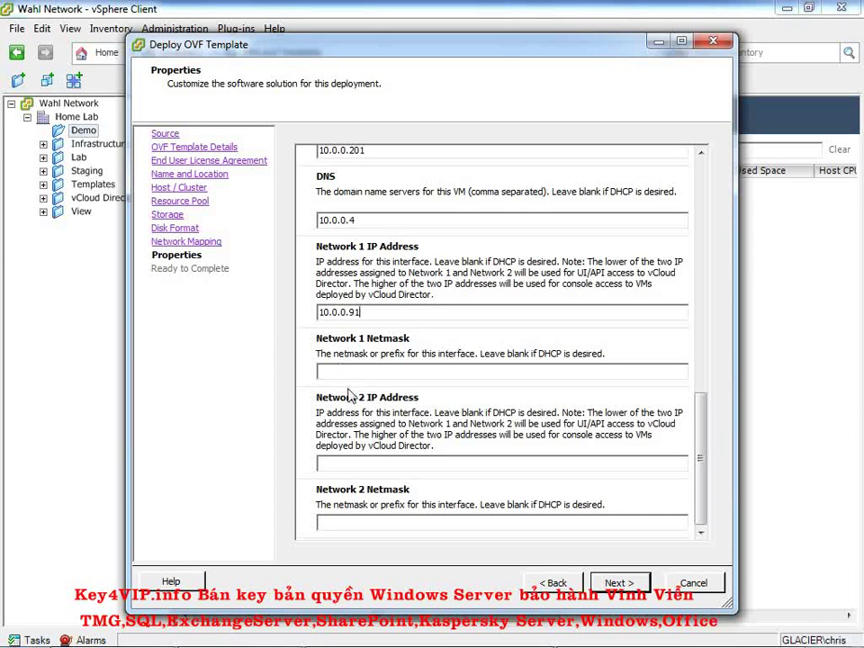
type("255.255.255.")
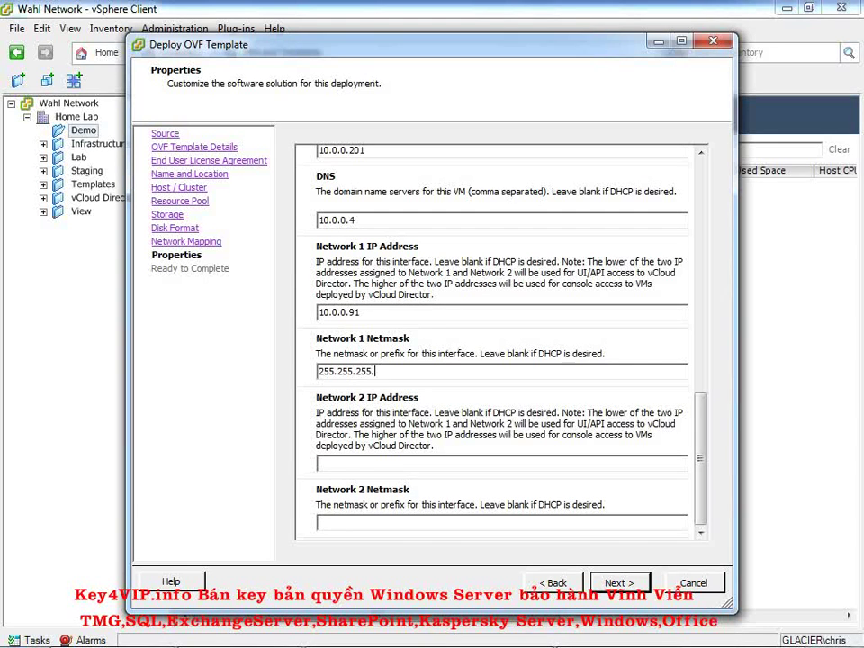
type("0")
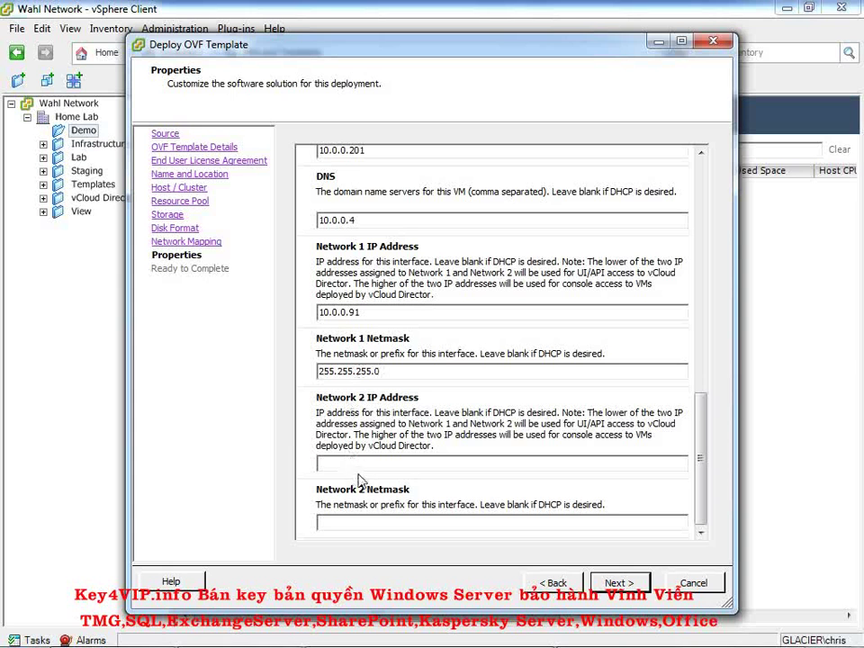
type("10.0.0.9")
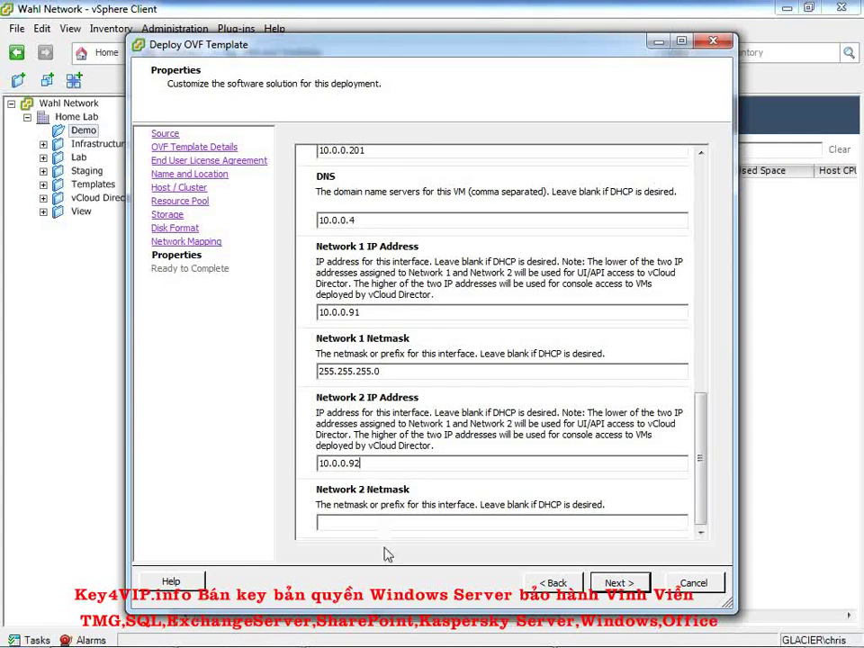
type("255.255.255.0")
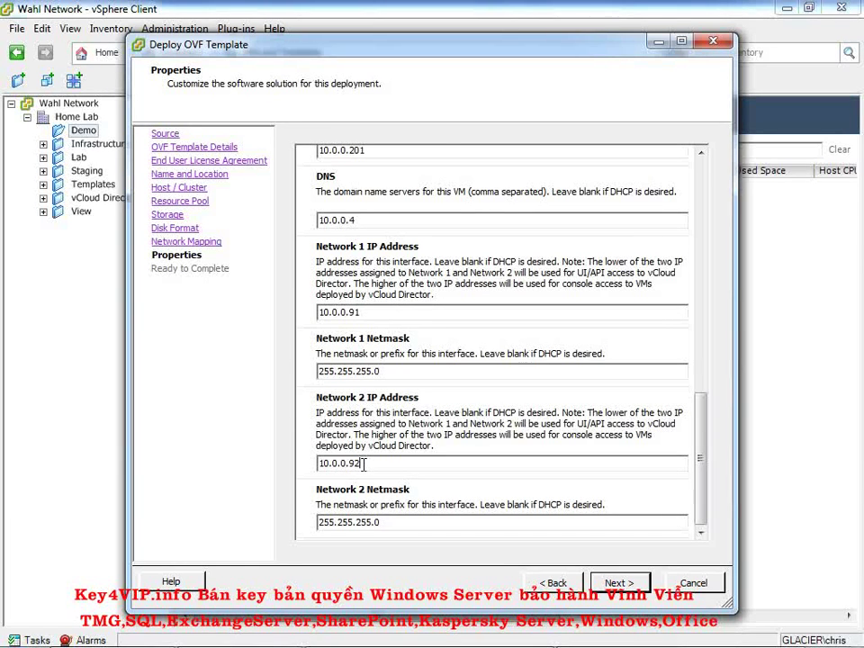
left_click(620, 583)
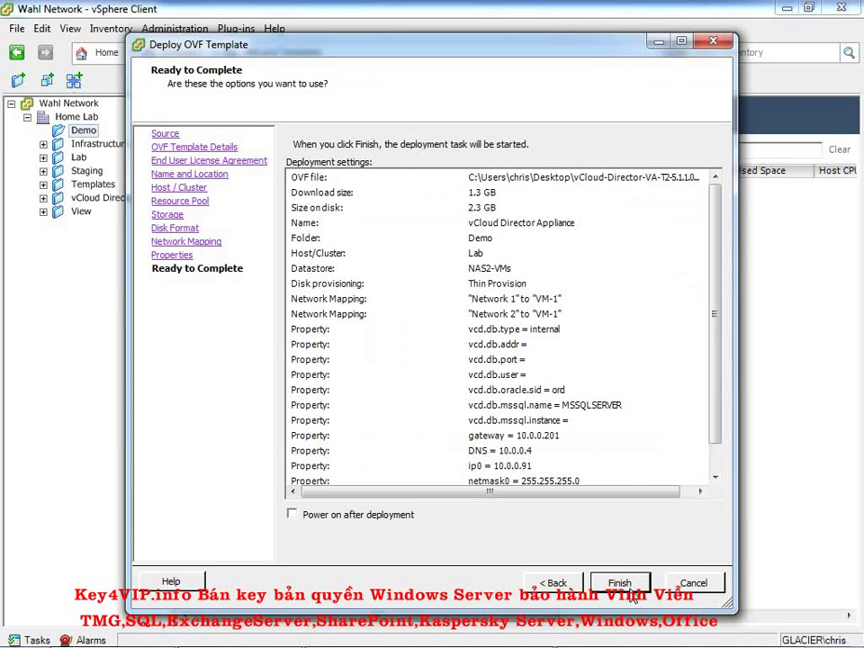
mouse_move(267, 180)
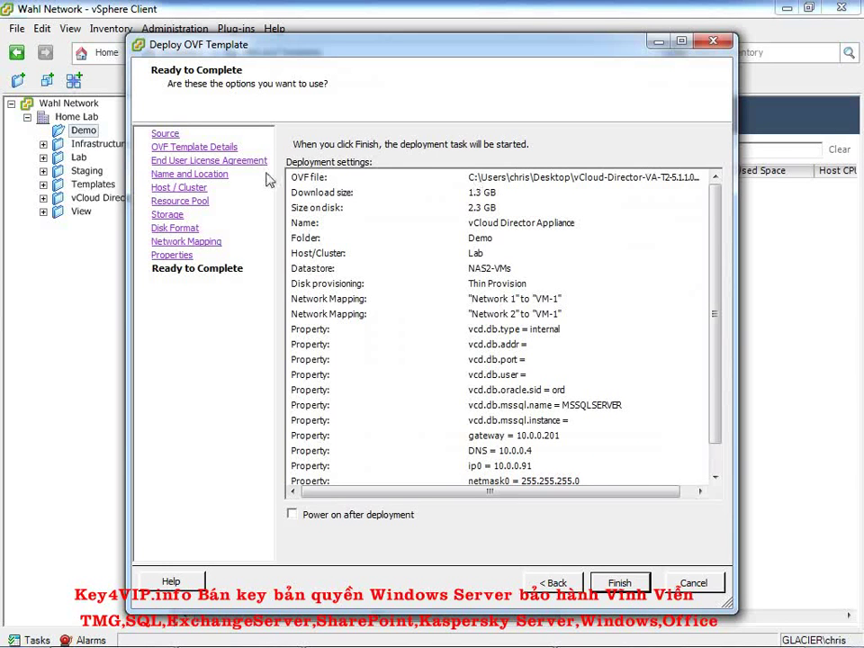
mouse_move(526, 198)
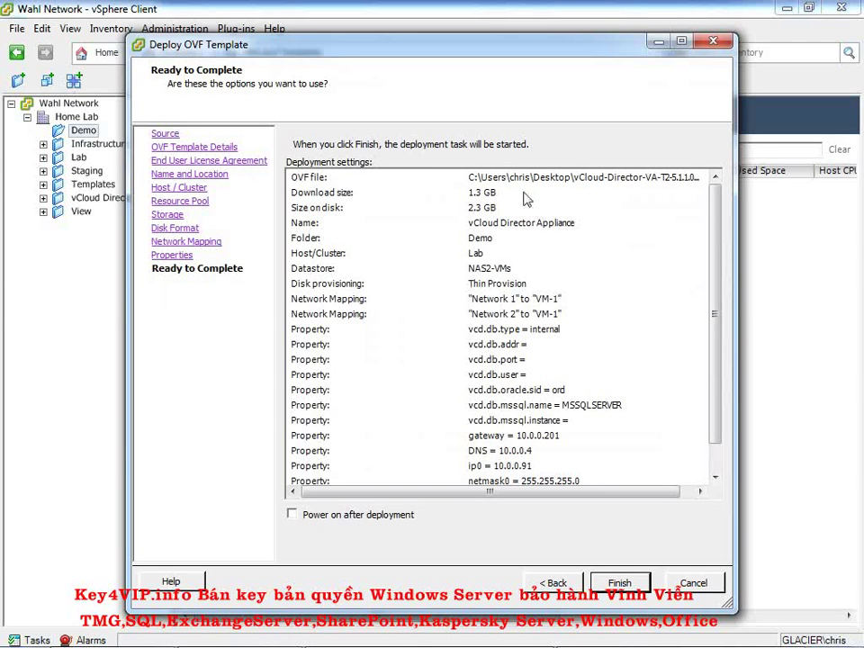
mouse_move(496, 511)
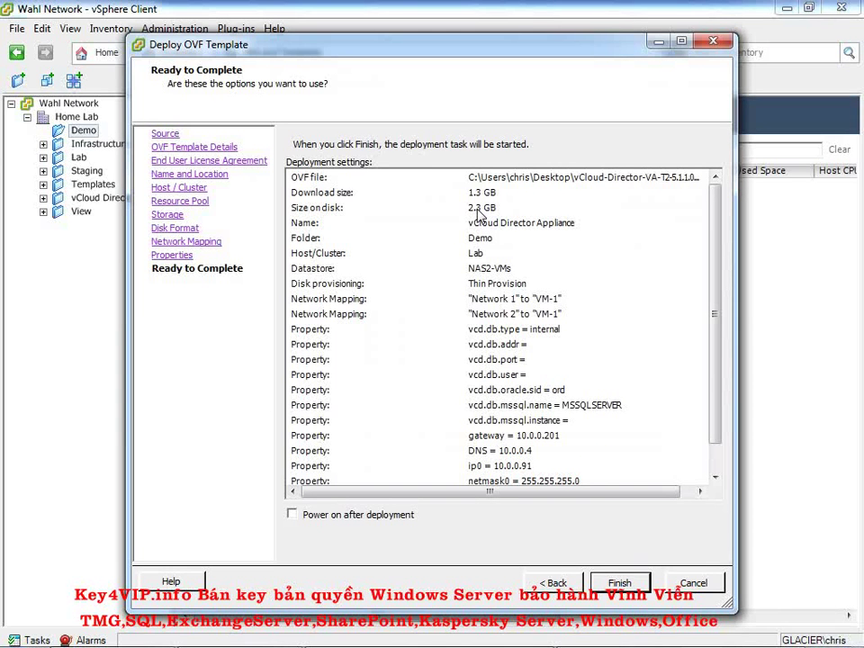
mouse_move(510, 239)
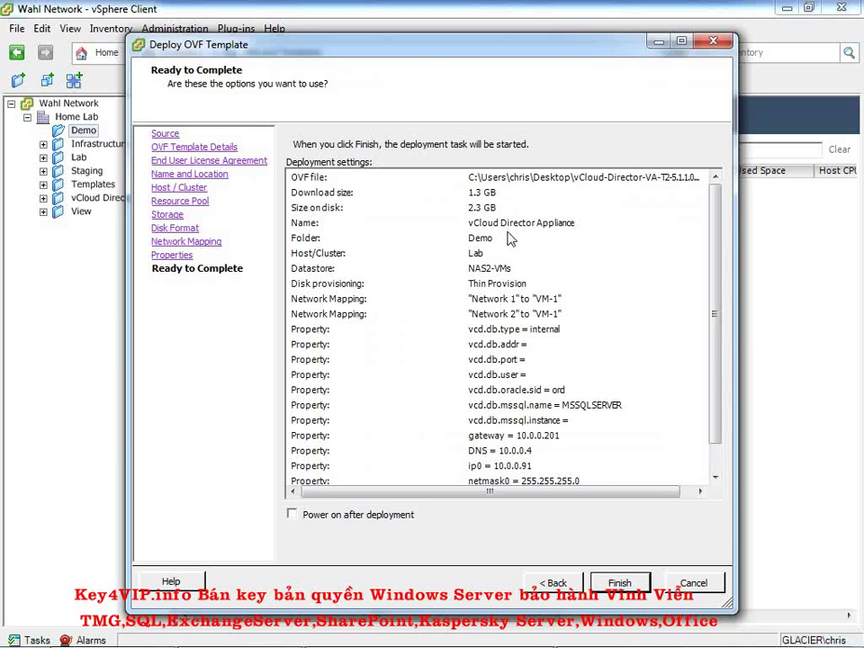
mouse_move(493, 262)
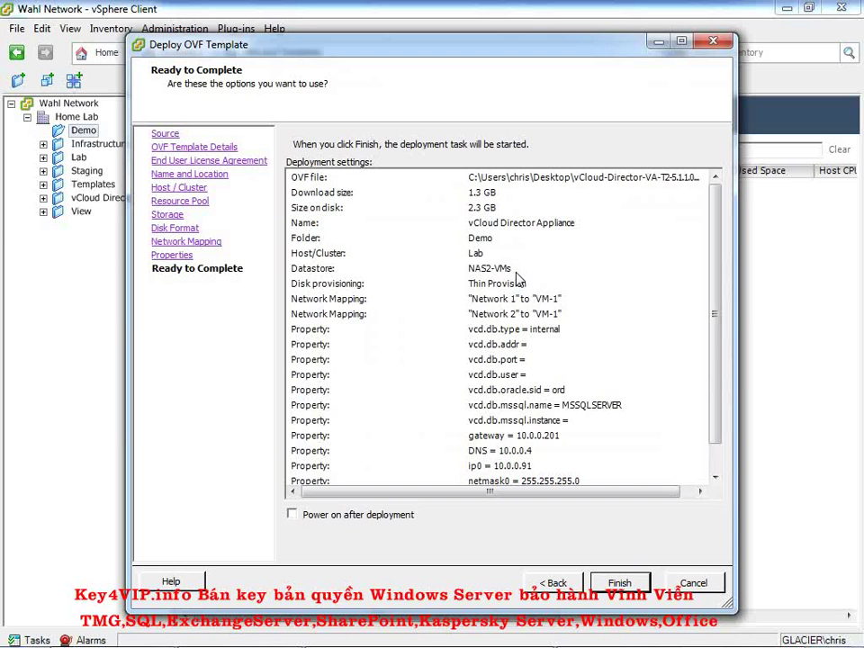
mouse_move(563, 306)
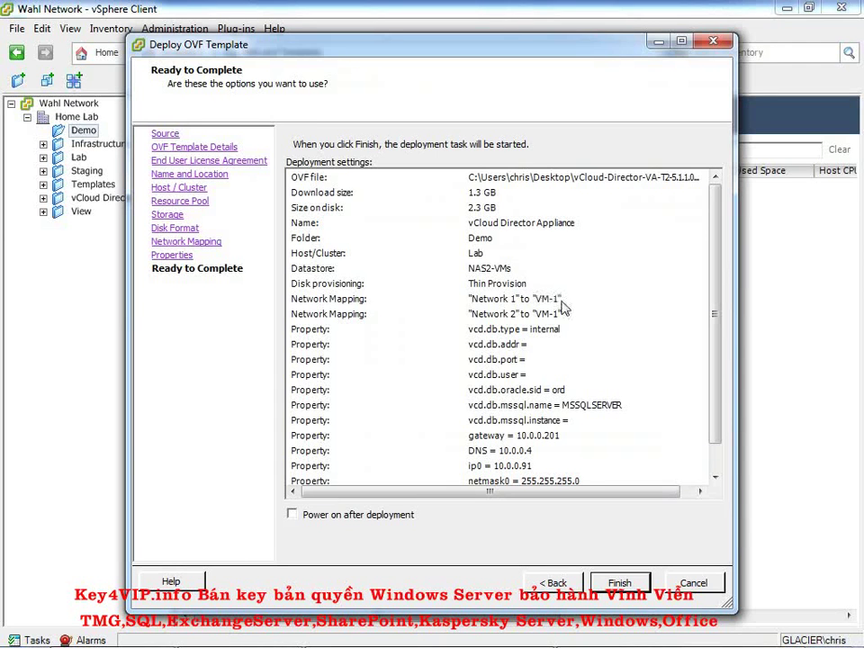
scroll("down", 3)
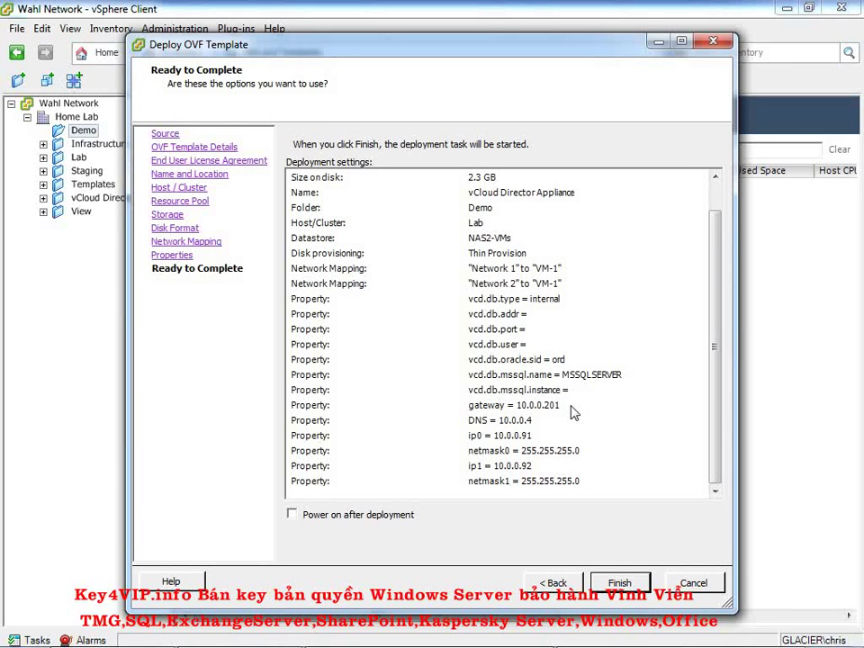
mouse_move(291, 527)
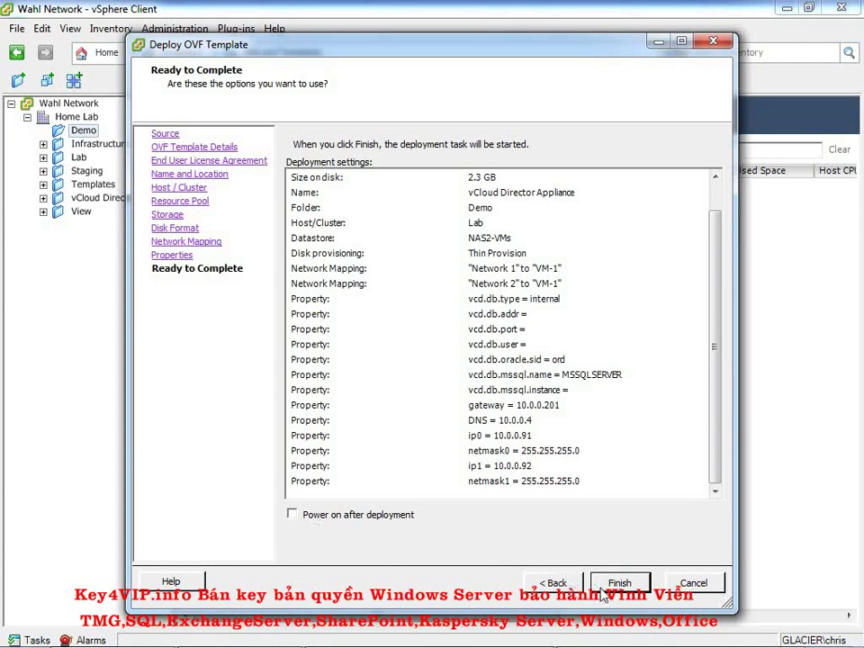
Finish the Deploy OVF Template wizard and wait for the successful completion dialog
left_click(620, 583)
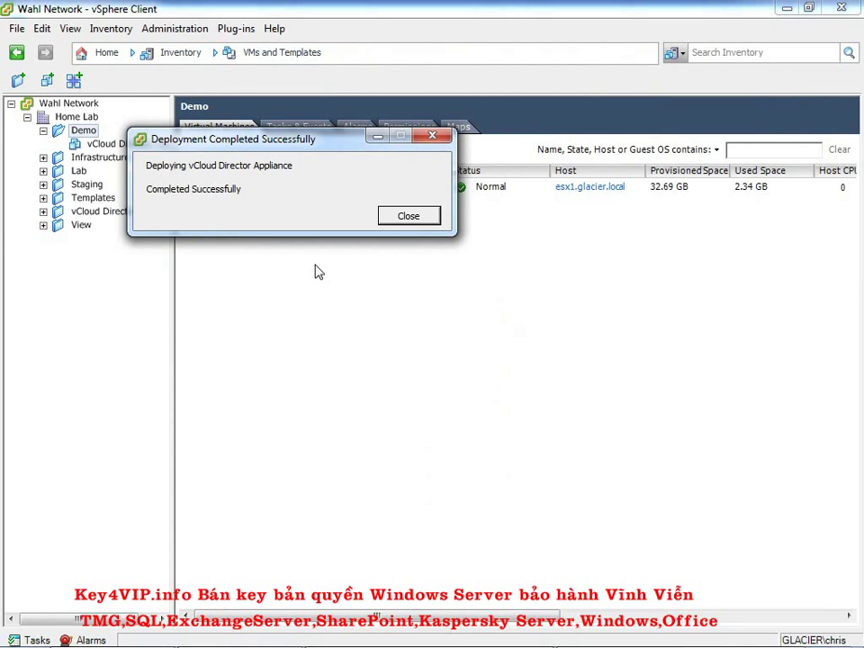
Close the completion notice, review the vCloud Director Appliance summary under Demo, and power it on
left_click(408, 215)
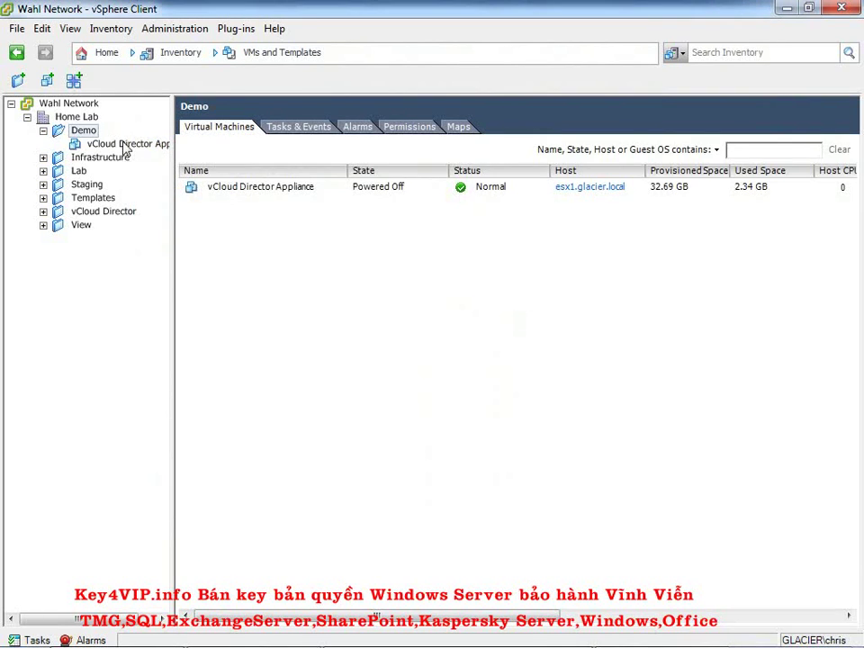
left_click(128, 144)
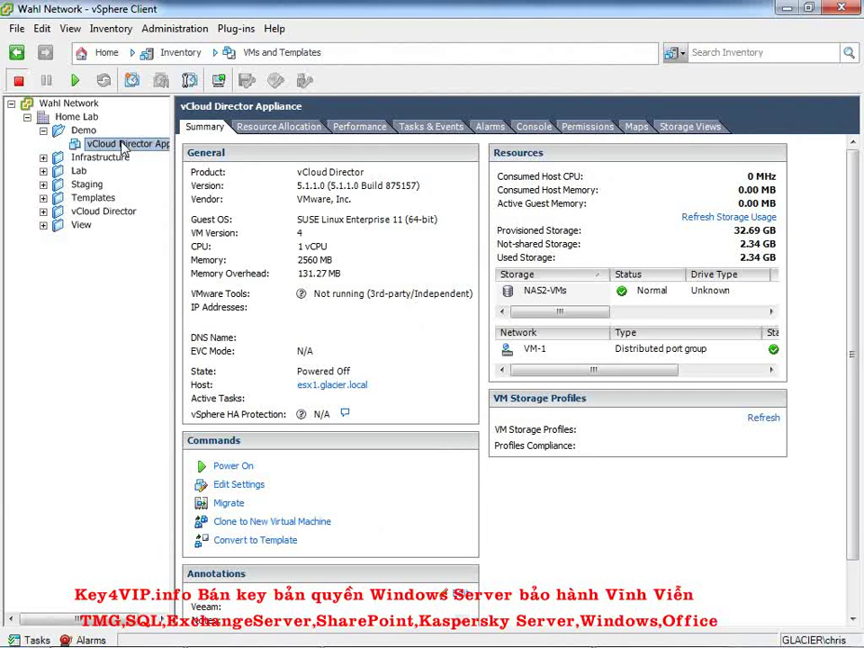
mouse_move(167, 189)
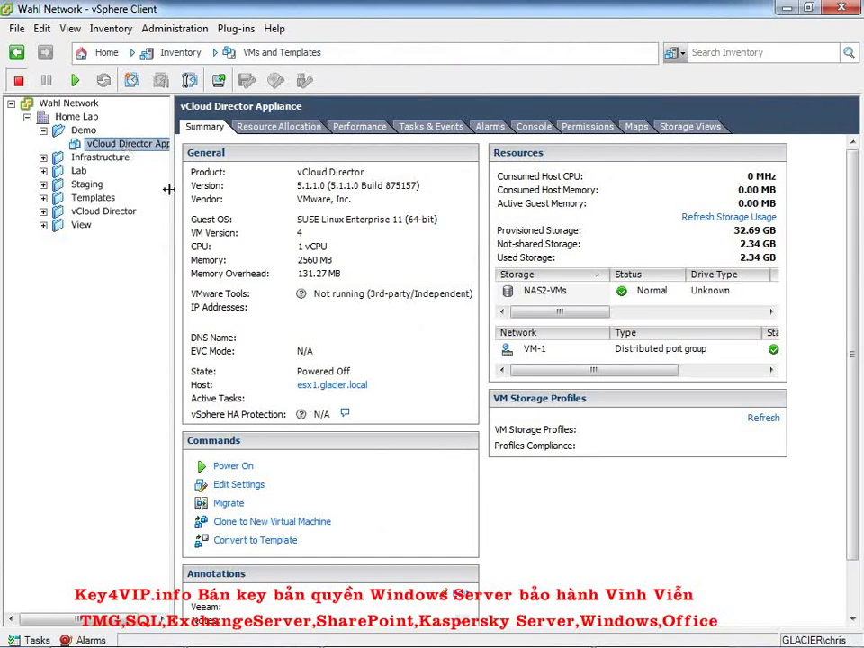
mouse_move(308, 227)
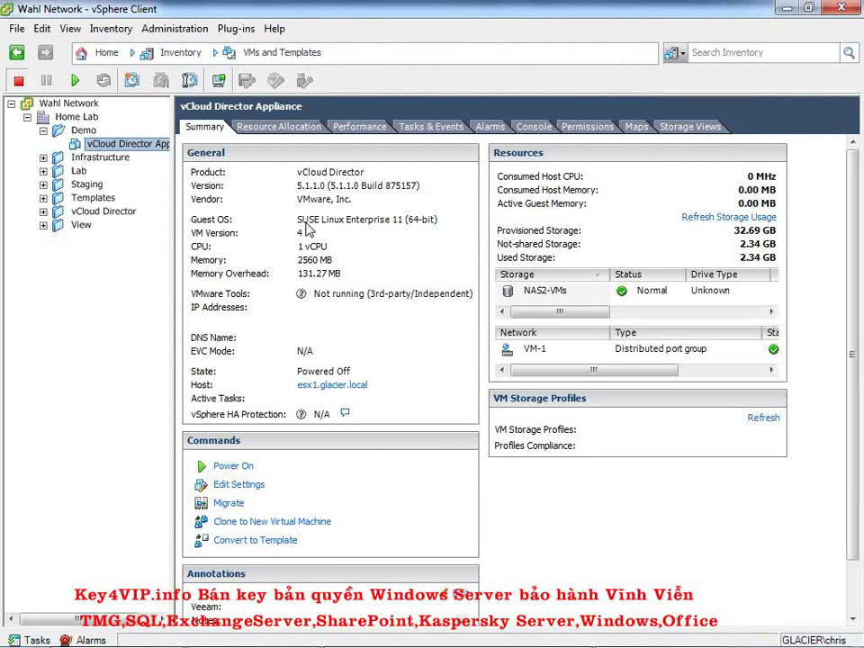
mouse_move(308, 192)
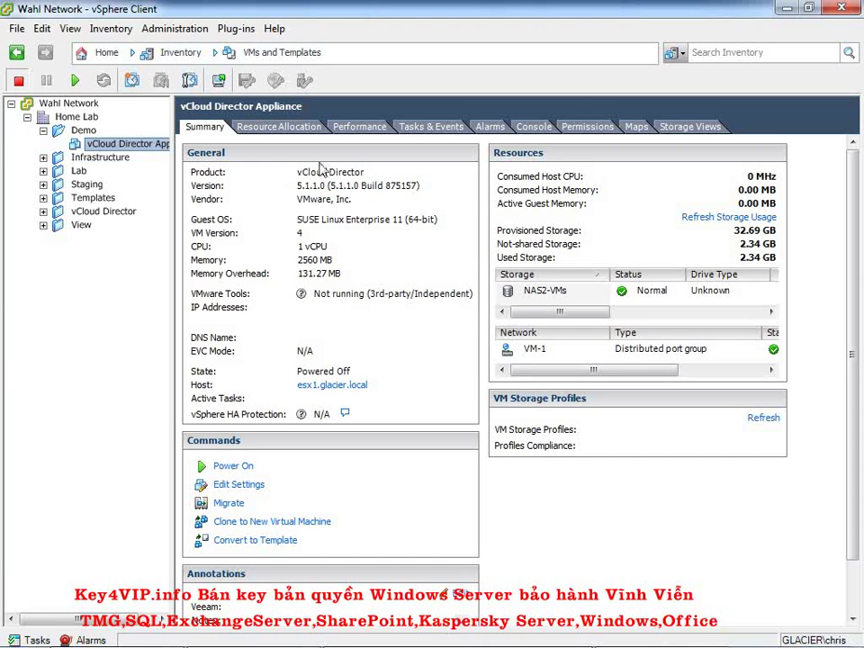
mouse_move(303, 264)
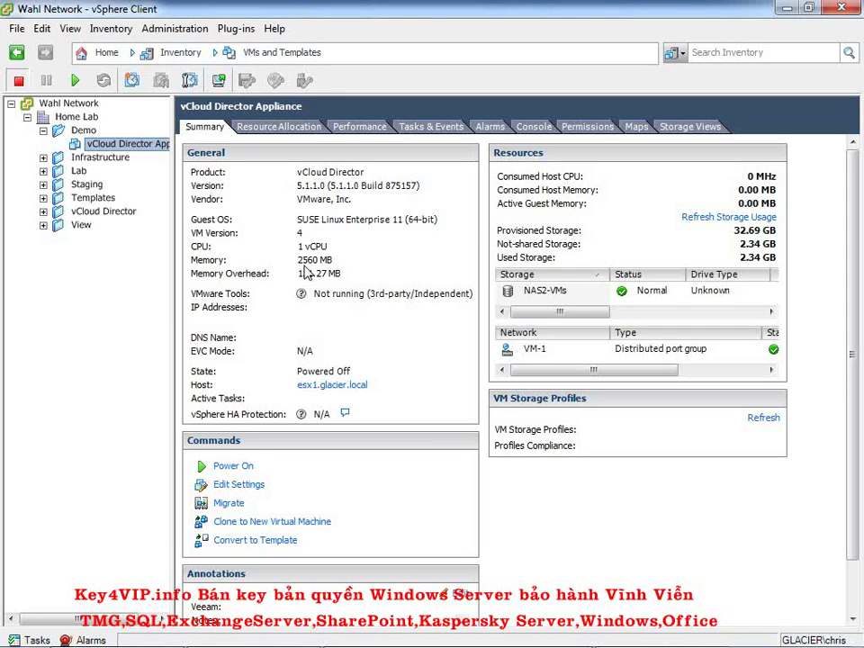
mouse_move(351, 304)
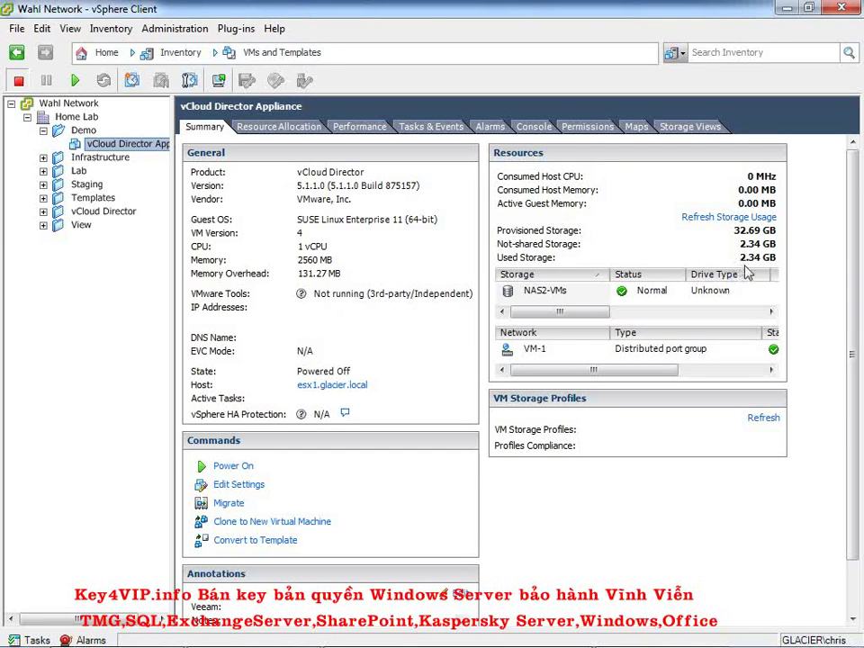
mouse_move(752, 270)
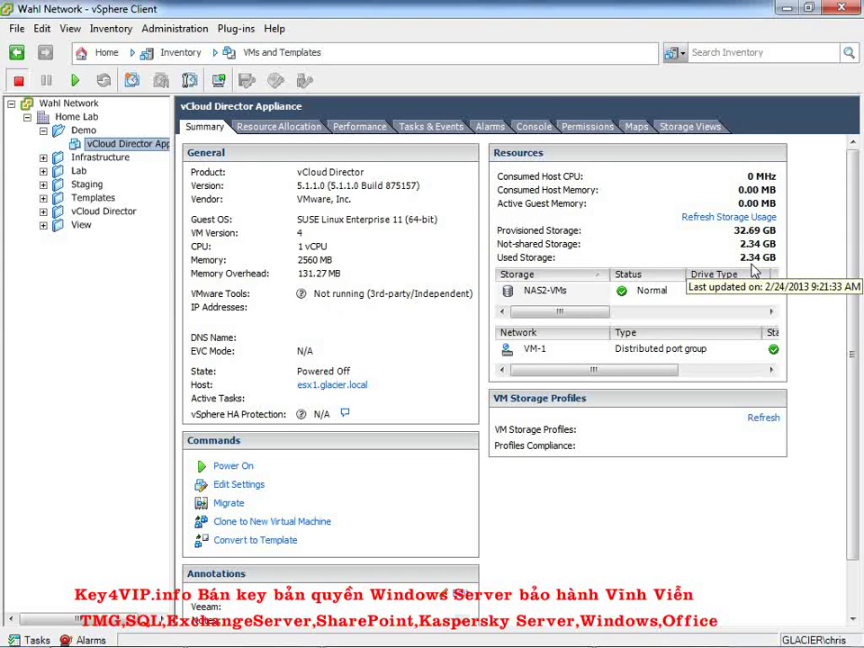
mouse_move(807, 263)
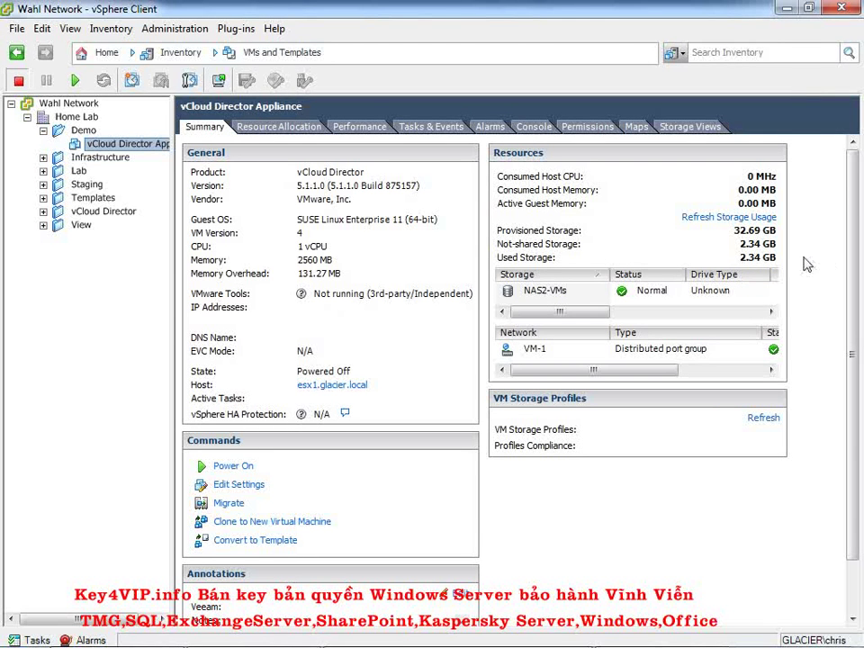
mouse_move(802, 263)
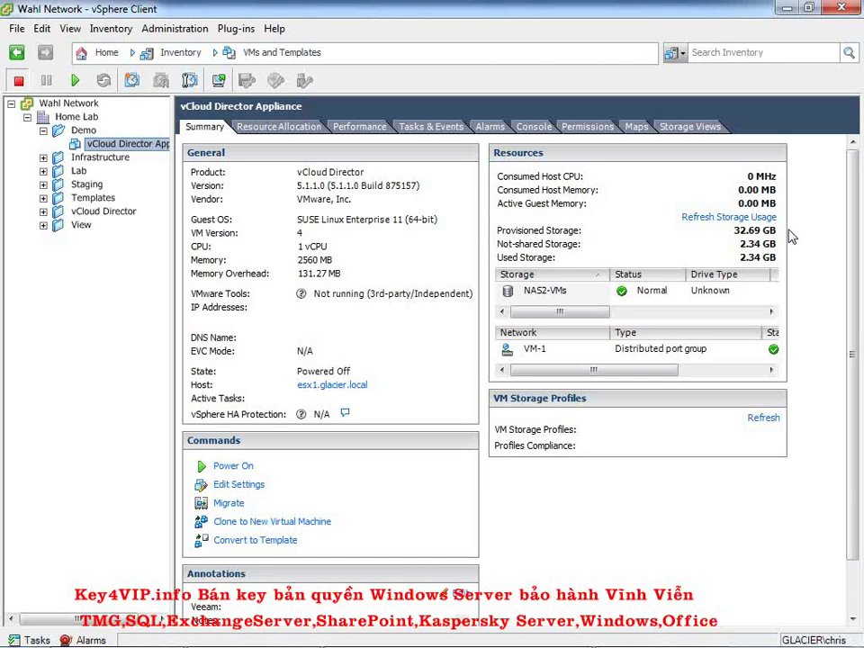
mouse_move(337, 267)
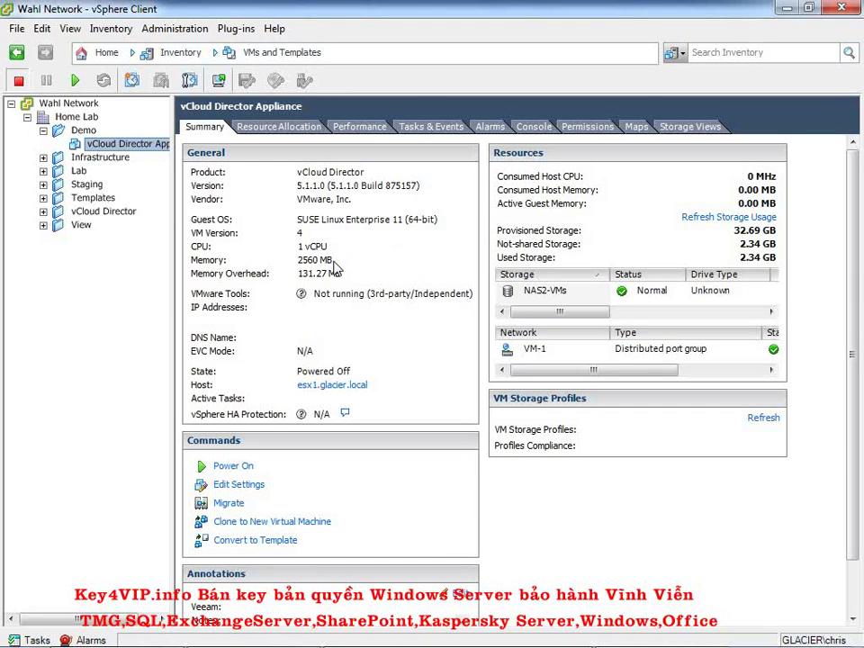
mouse_move(709, 240)
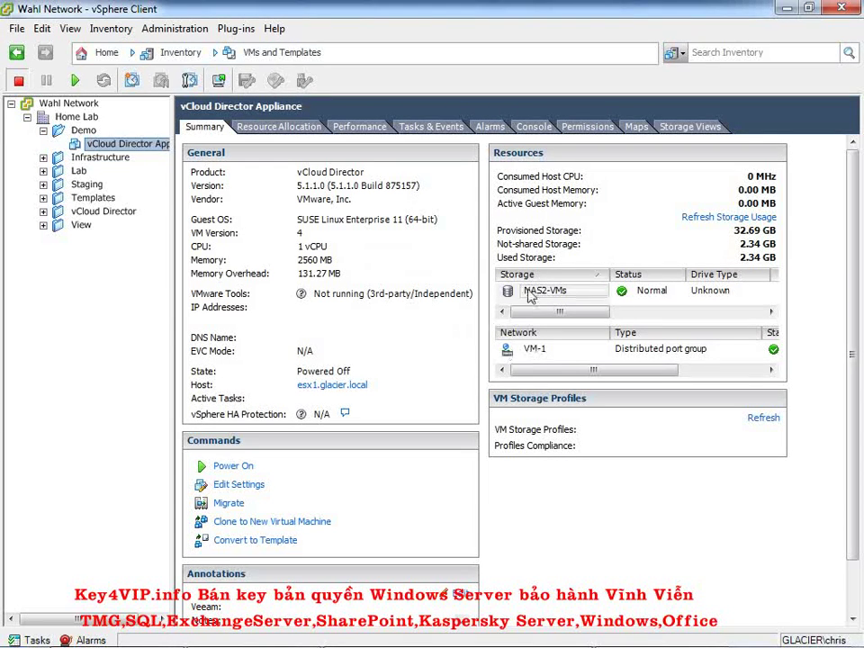
mouse_move(464, 322)
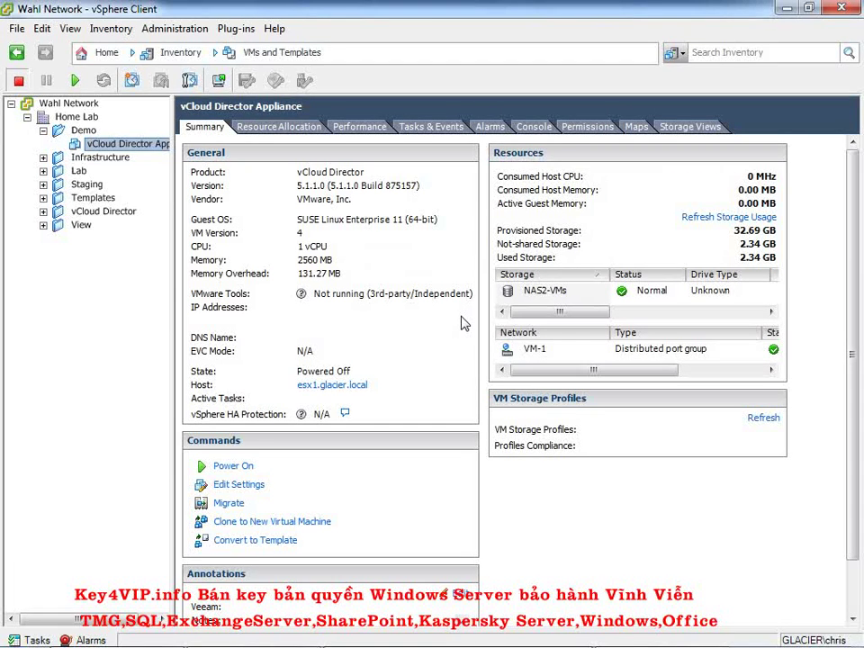
mouse_move(233, 466)
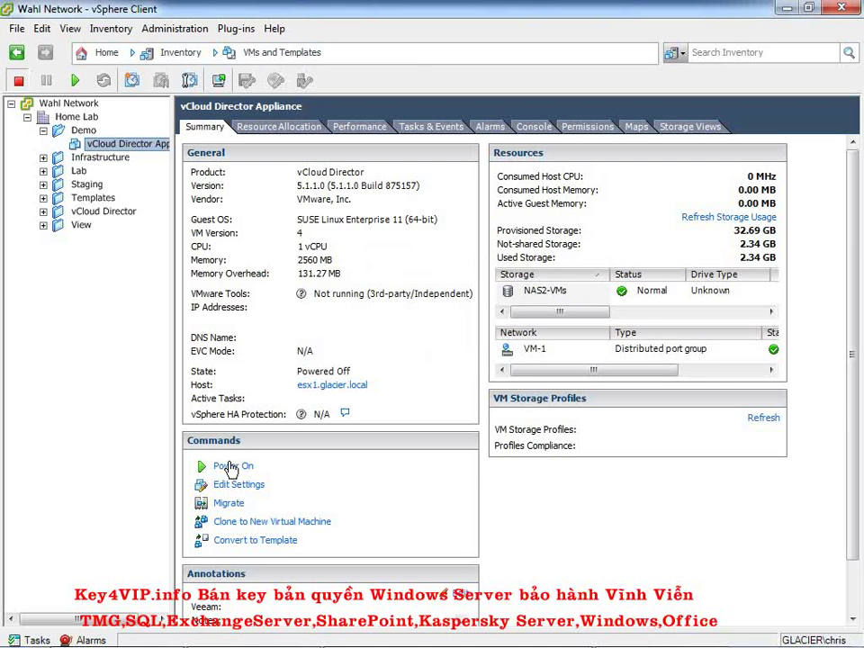
left_click(234, 466)
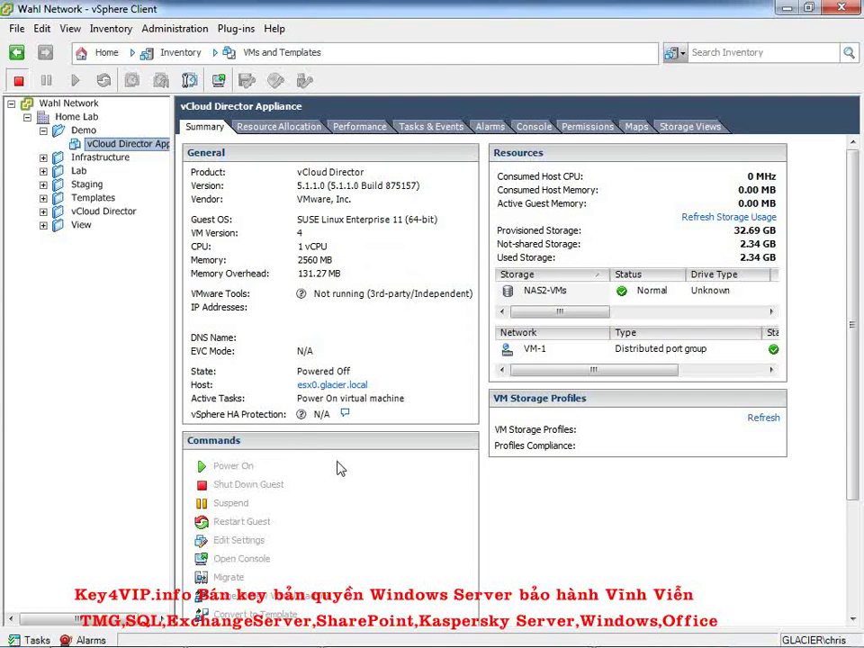
left_click(233, 465)
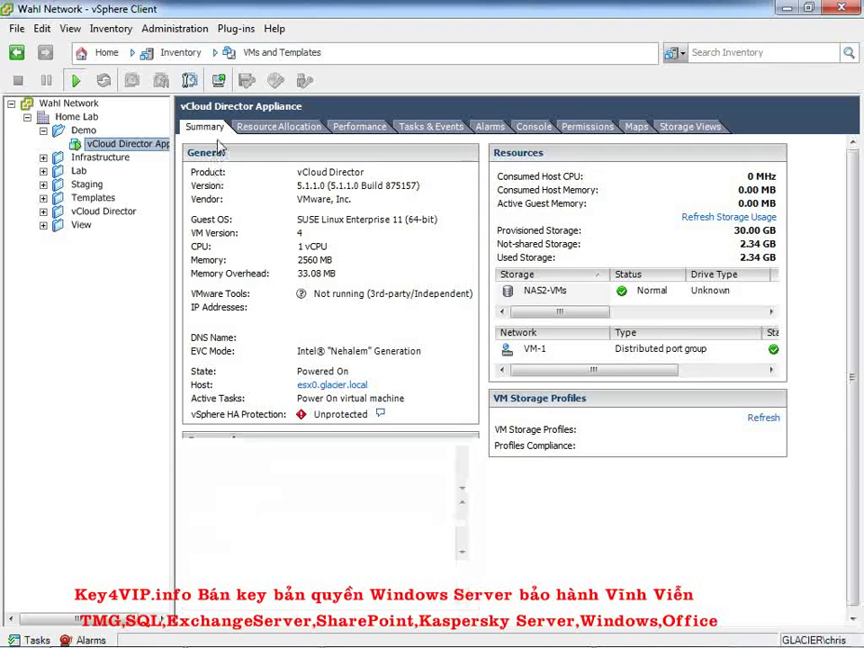